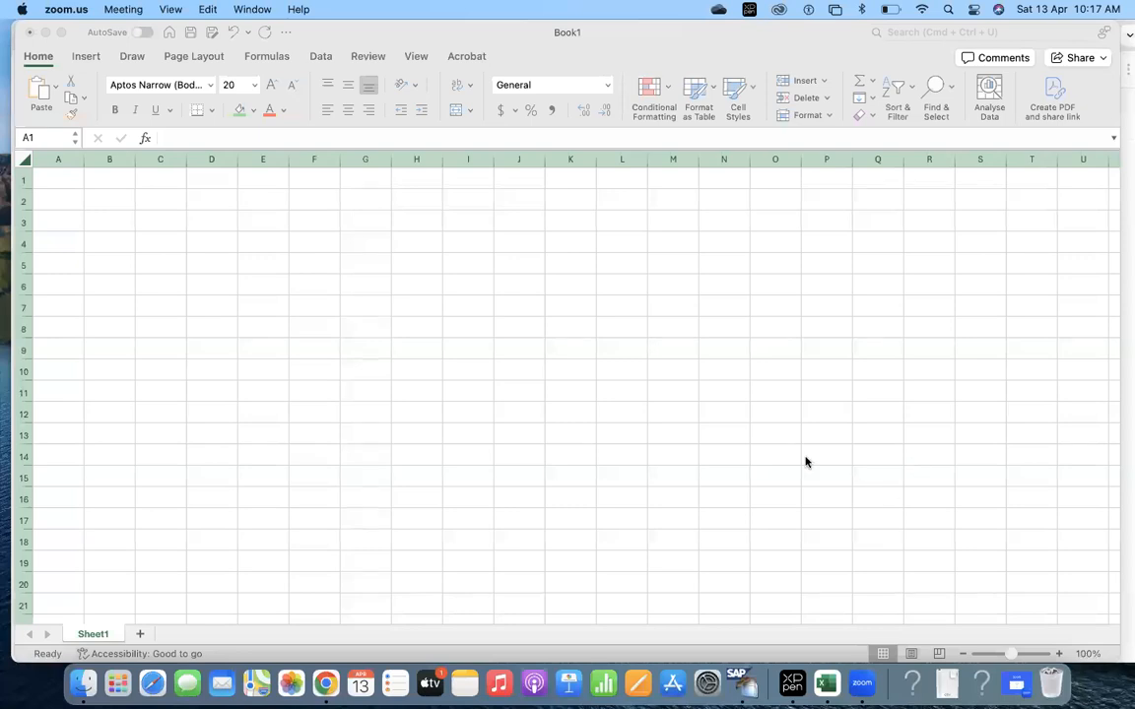
{"action": "mouse_move", "coordinate": [512, 555]}
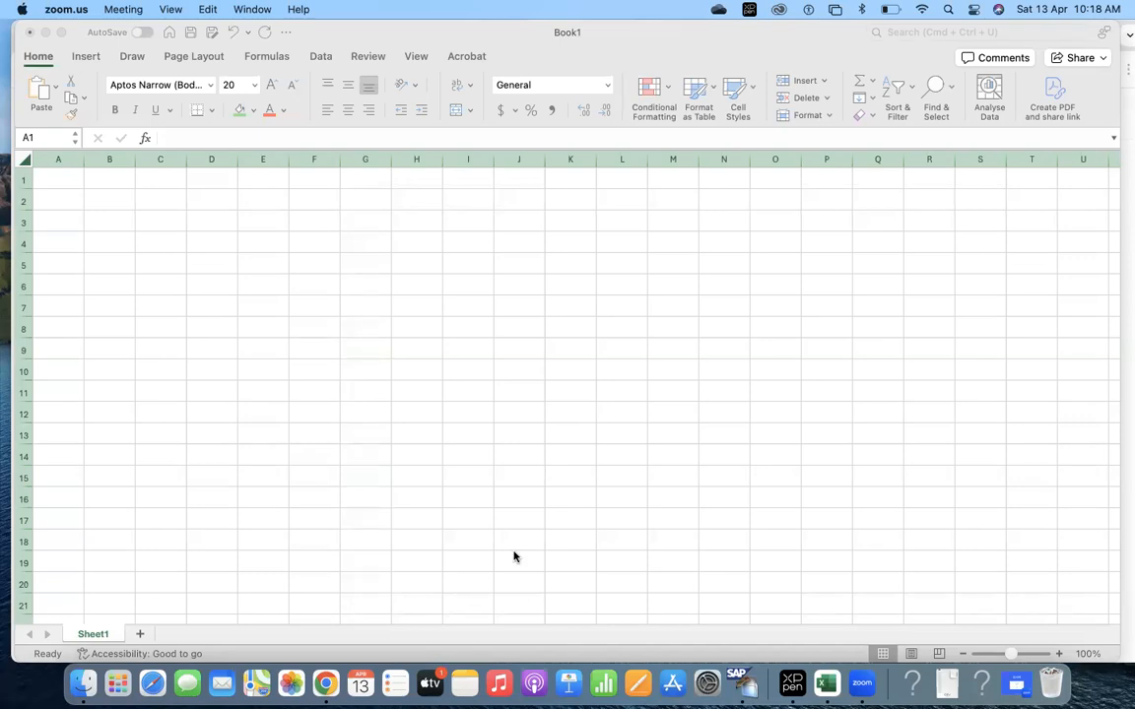
{"action": "mouse_move", "coordinate": [800, 569]}
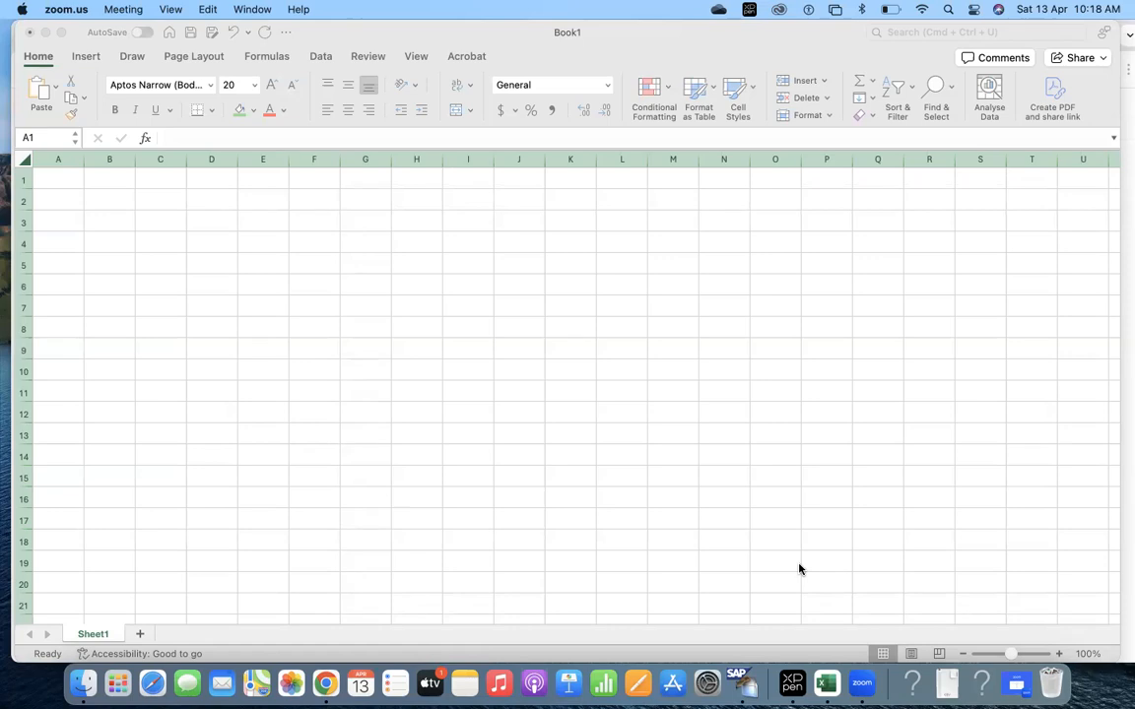
{"action": "mouse_move", "coordinate": [412, 500]}
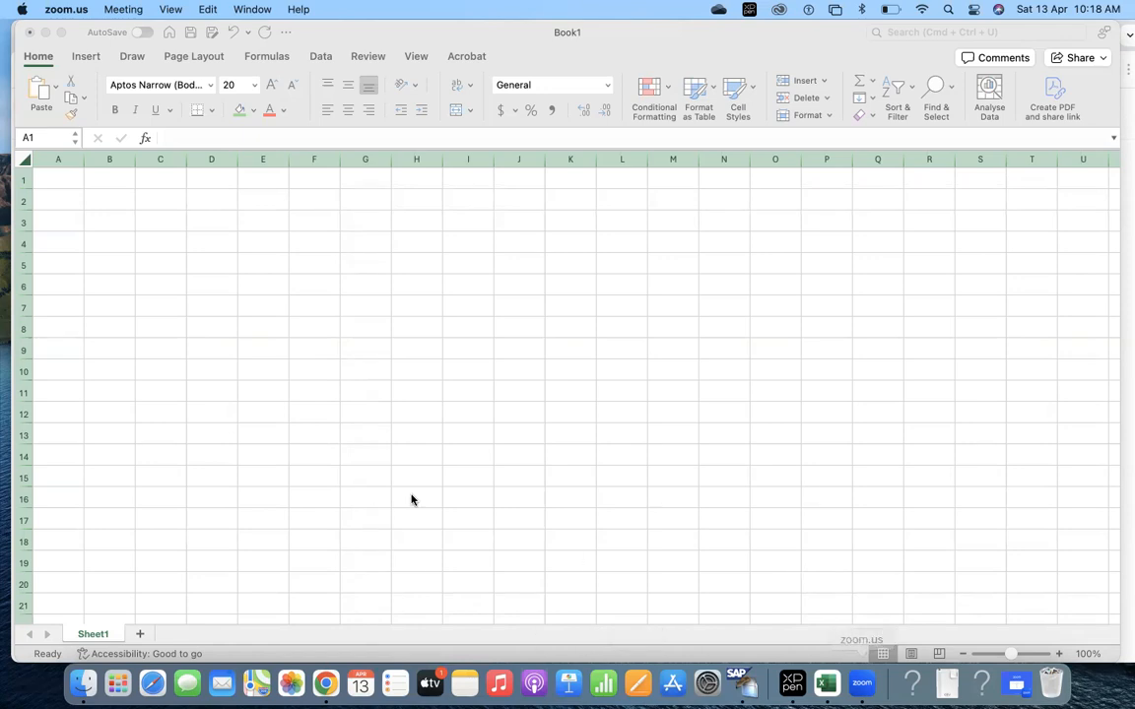
{"action": "mouse_move", "coordinate": [29, 292]}
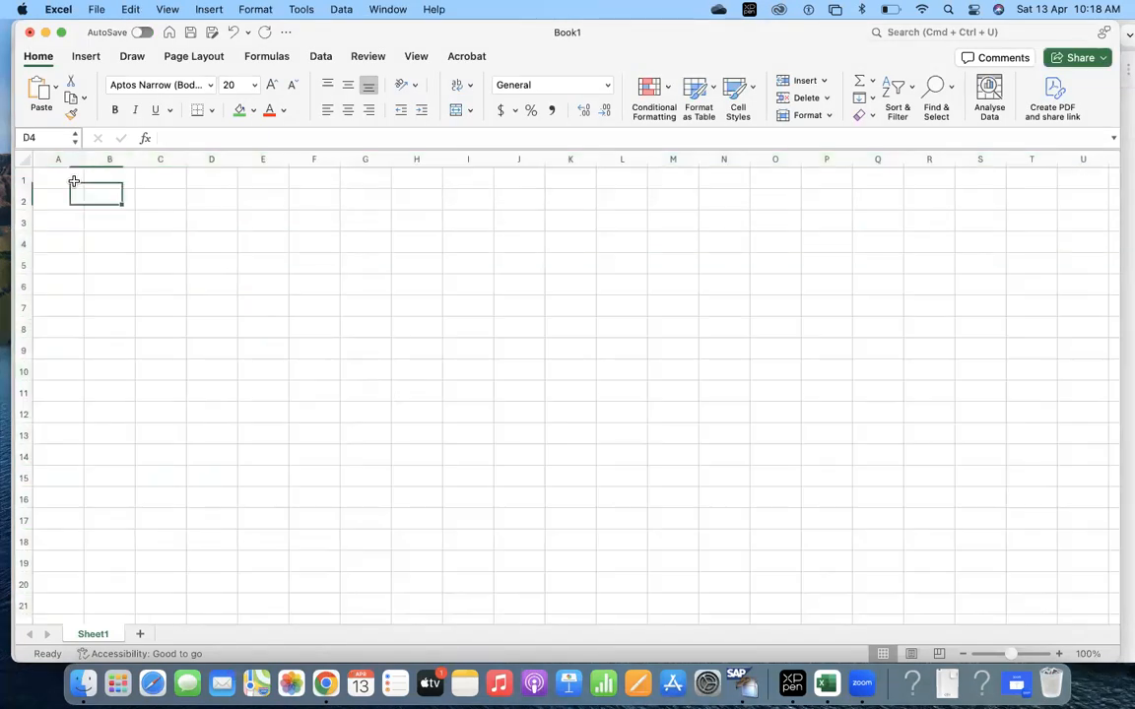
Enter the headers S.No and Test Script in the first row of the tracker table
{"action": "type", "text": "S."}
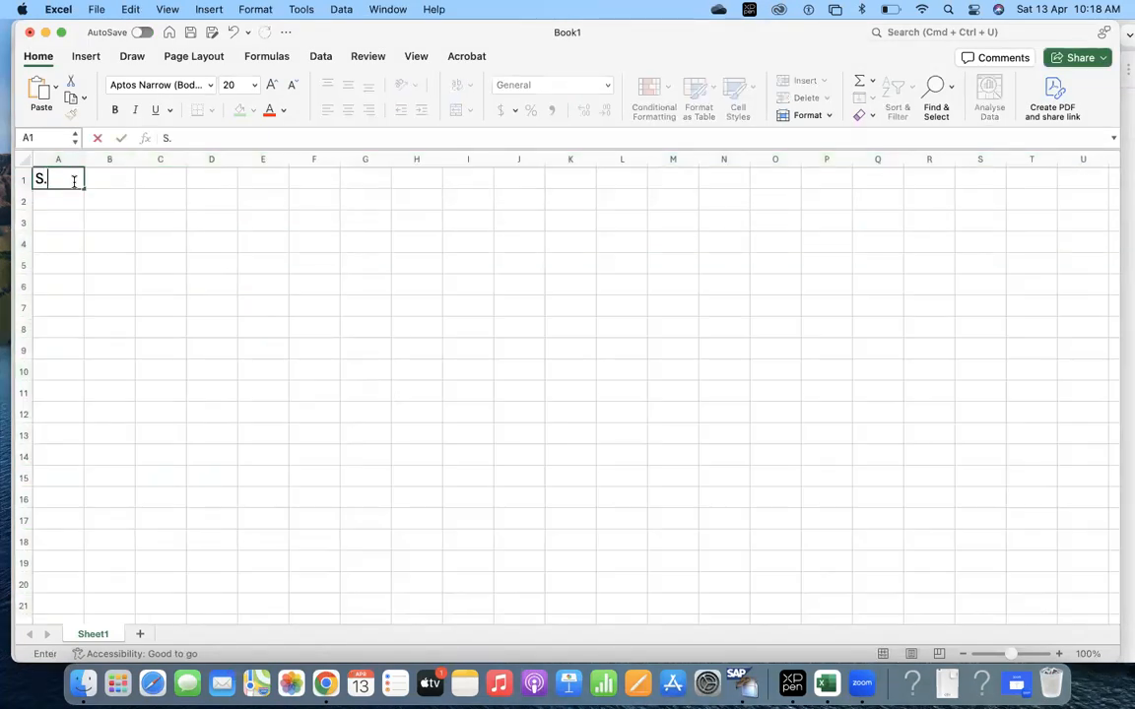
{"action": "type", "text": "No"}
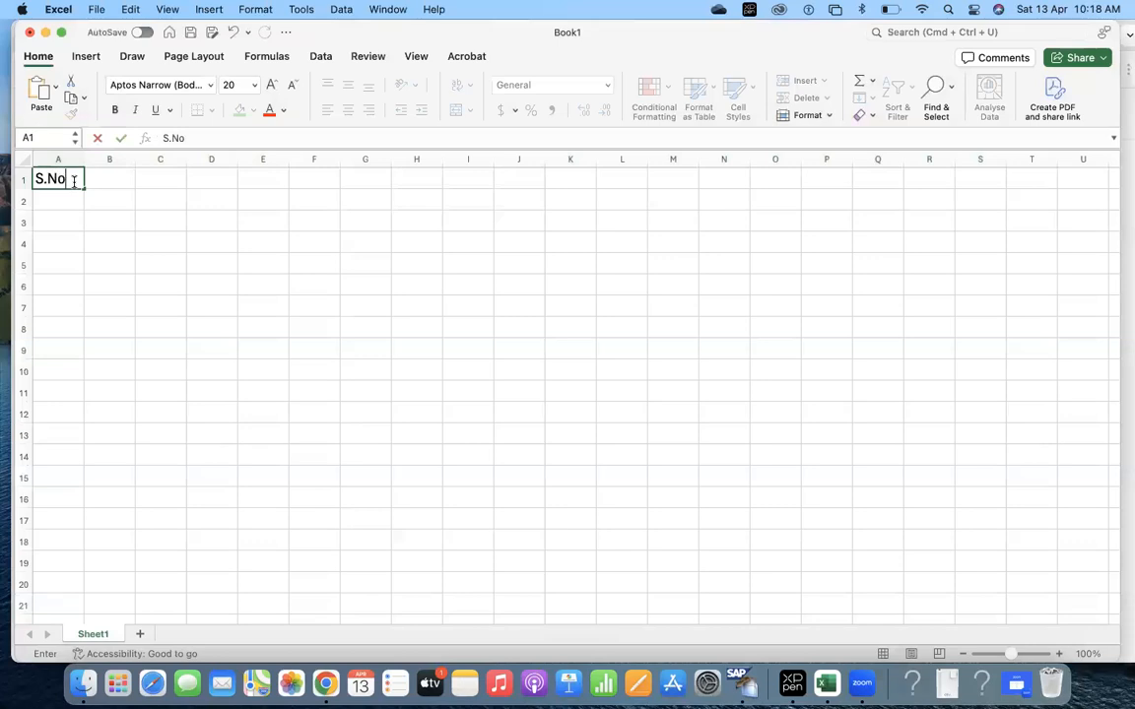
{"action": "key", "text": "Tab"}
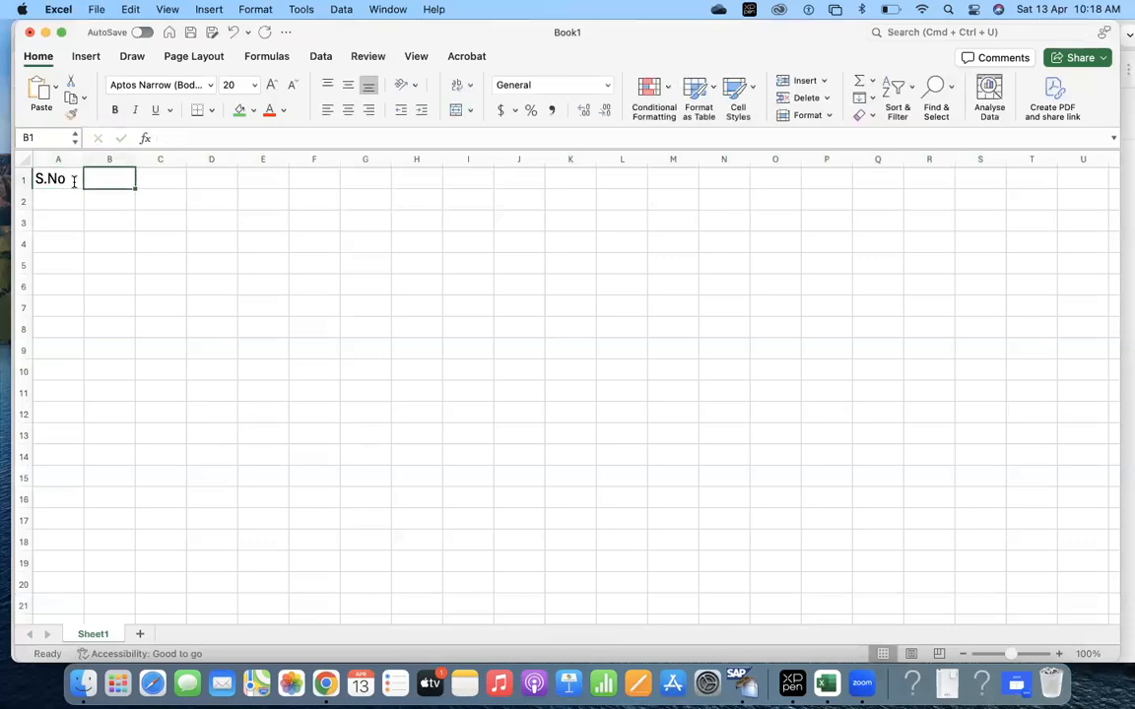
{"action": "type", "text": "Test S"}
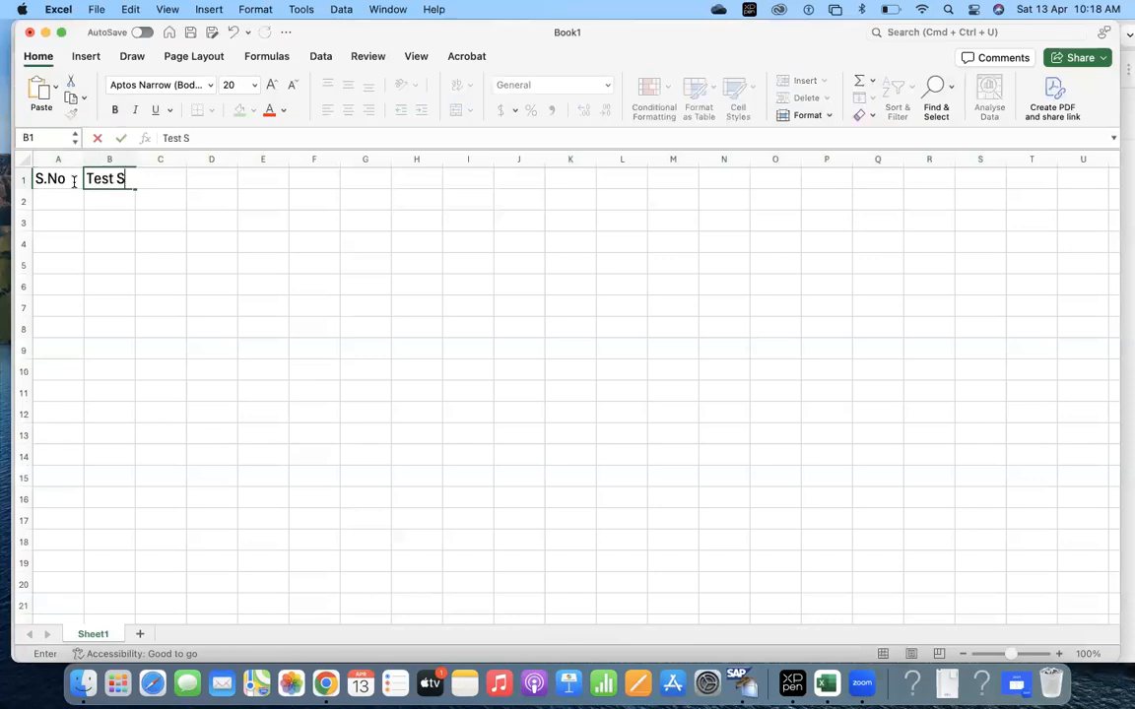
{"action": "type", "text": "cript"}
{"action": "left_click", "coordinate": [160, 179]}
{"action": "type", "text": "Status"}
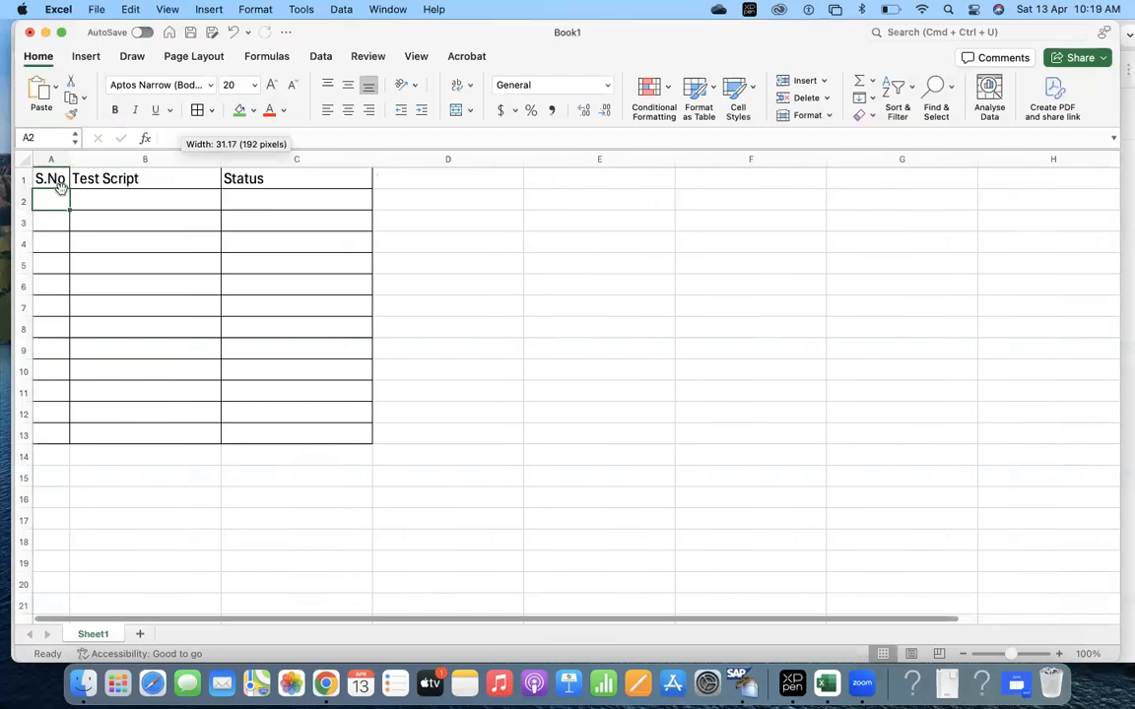
Enter serial numbers starting at 1 and fill the series down to 12
{"action": "type", "text": "1"}
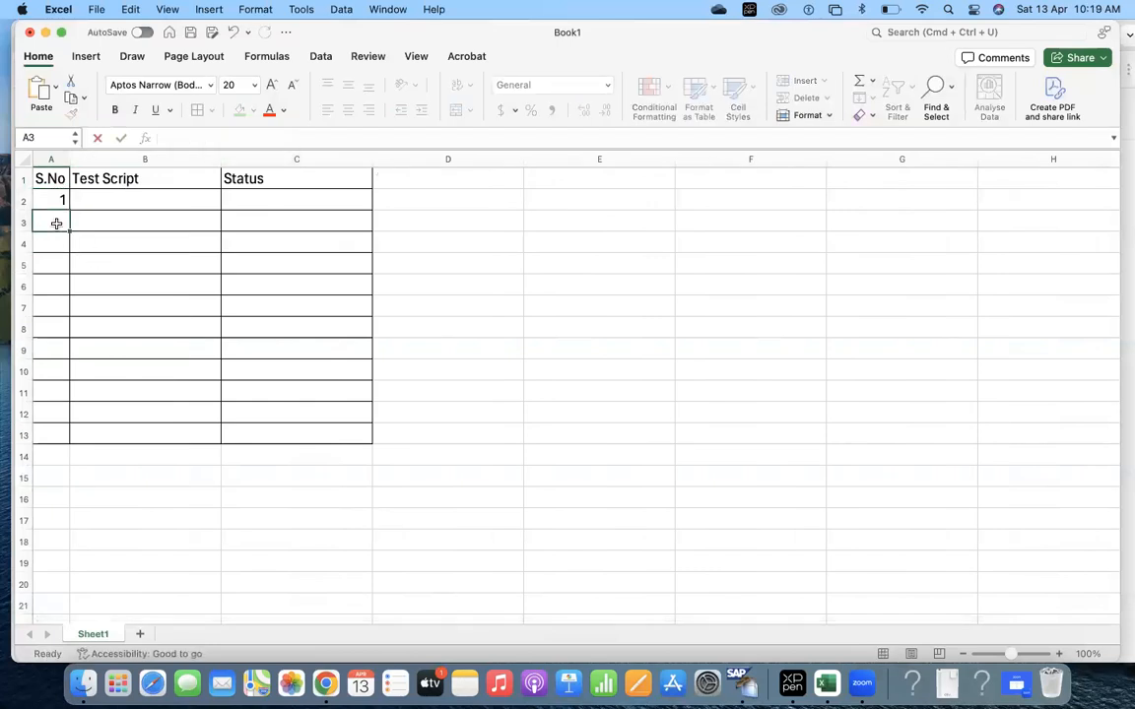
{"action": "left_click_drag", "start_coordinate": [51, 201], "coordinate": [52, 221]}
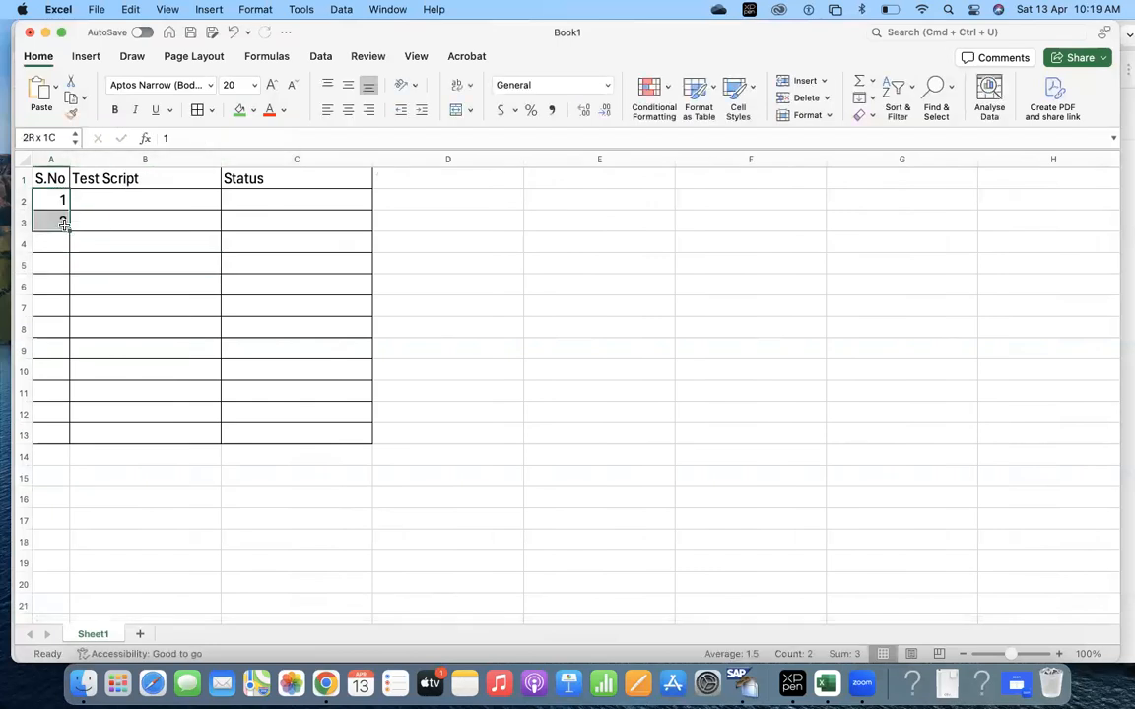
{"action": "left_click_drag", "start_coordinate": [63, 209], "coordinate": [63, 390]}
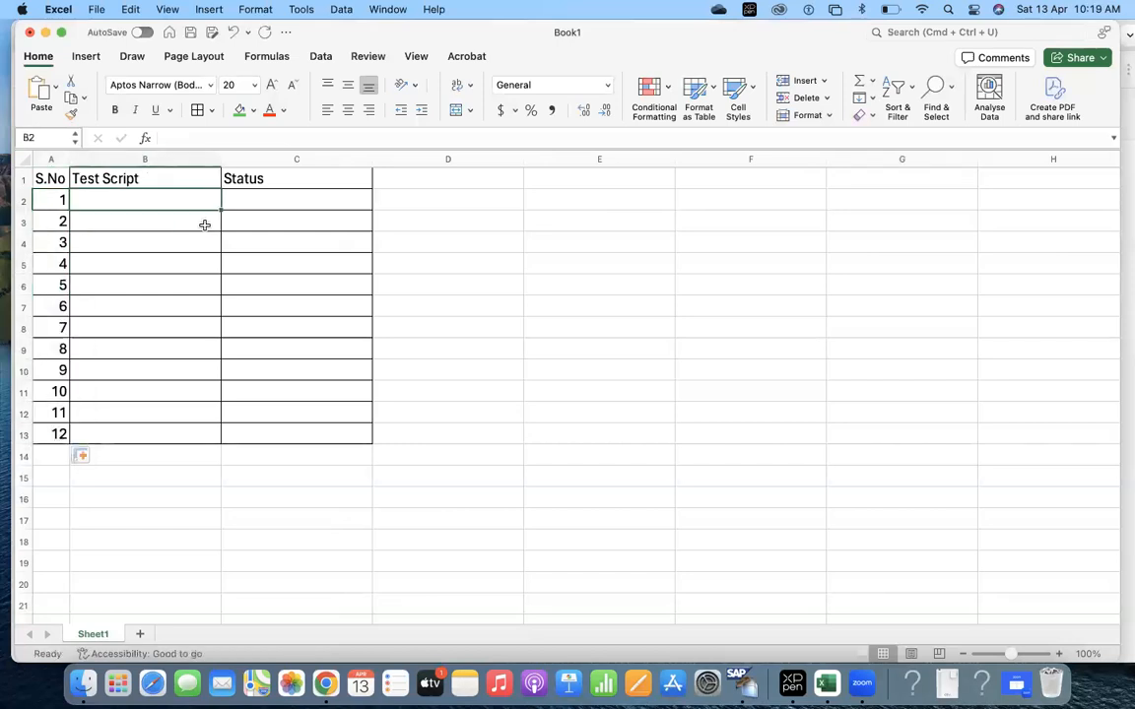
Enter SAP MM Master Data 01 and fill the names down to 04
{"action": "double_click", "coordinate": [146, 201]}
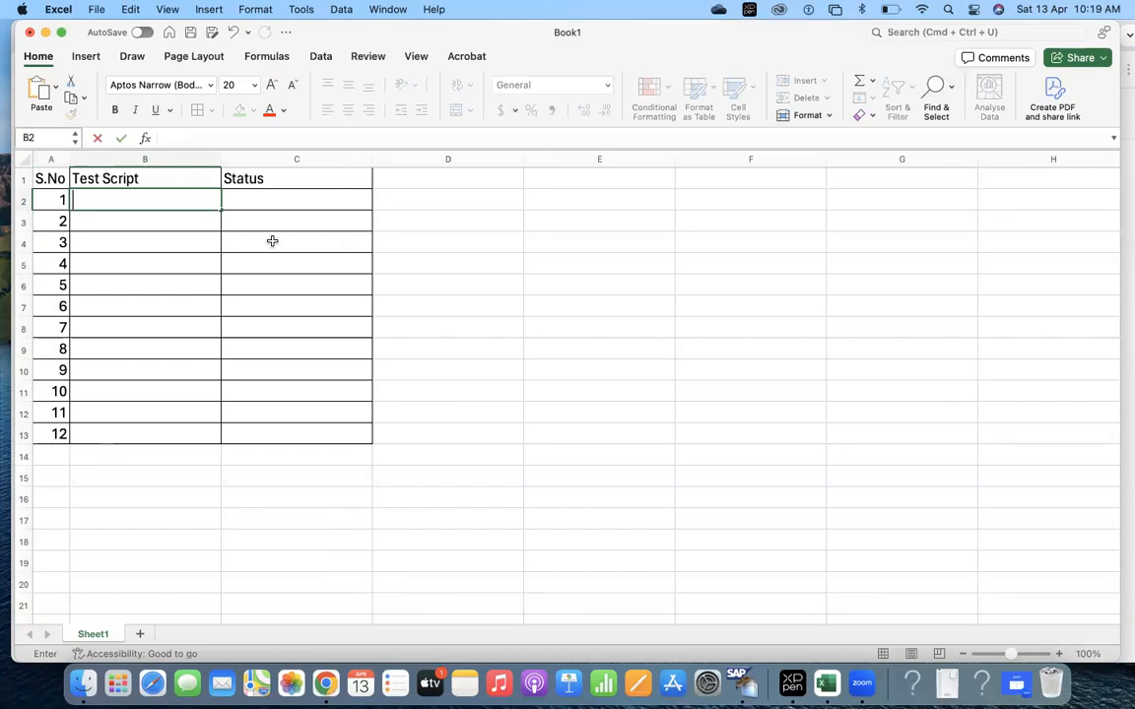
{"action": "type", "text": "SAP MM"}
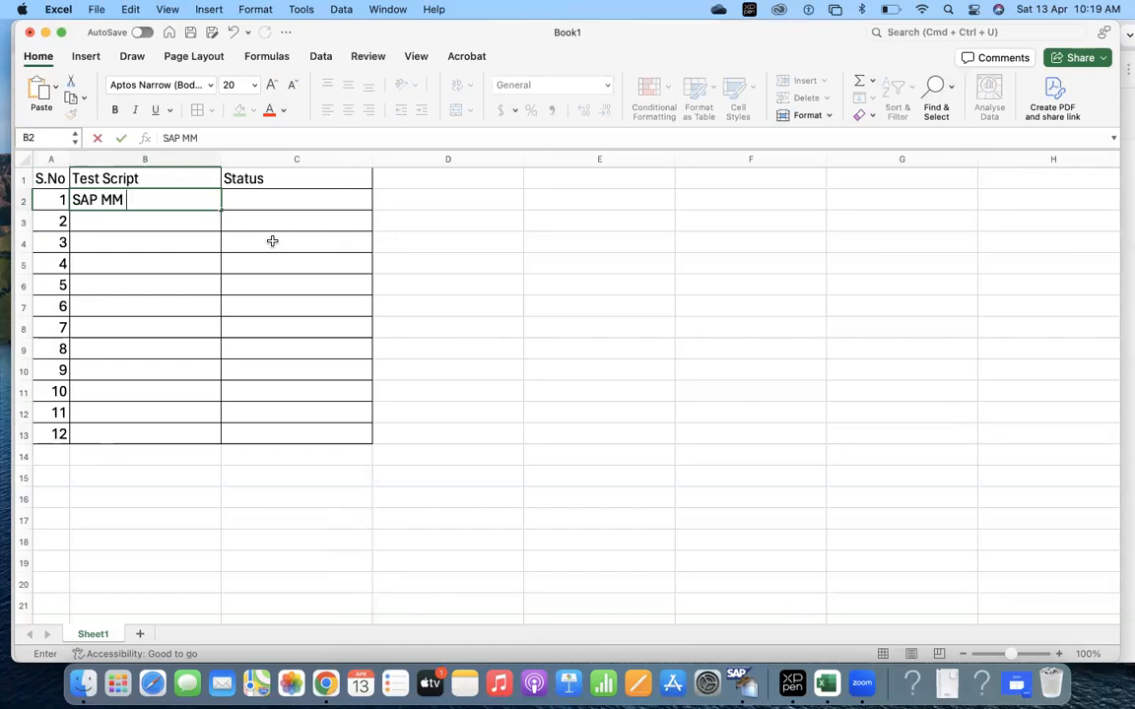
{"action": "type", "text": "Master Dat"}
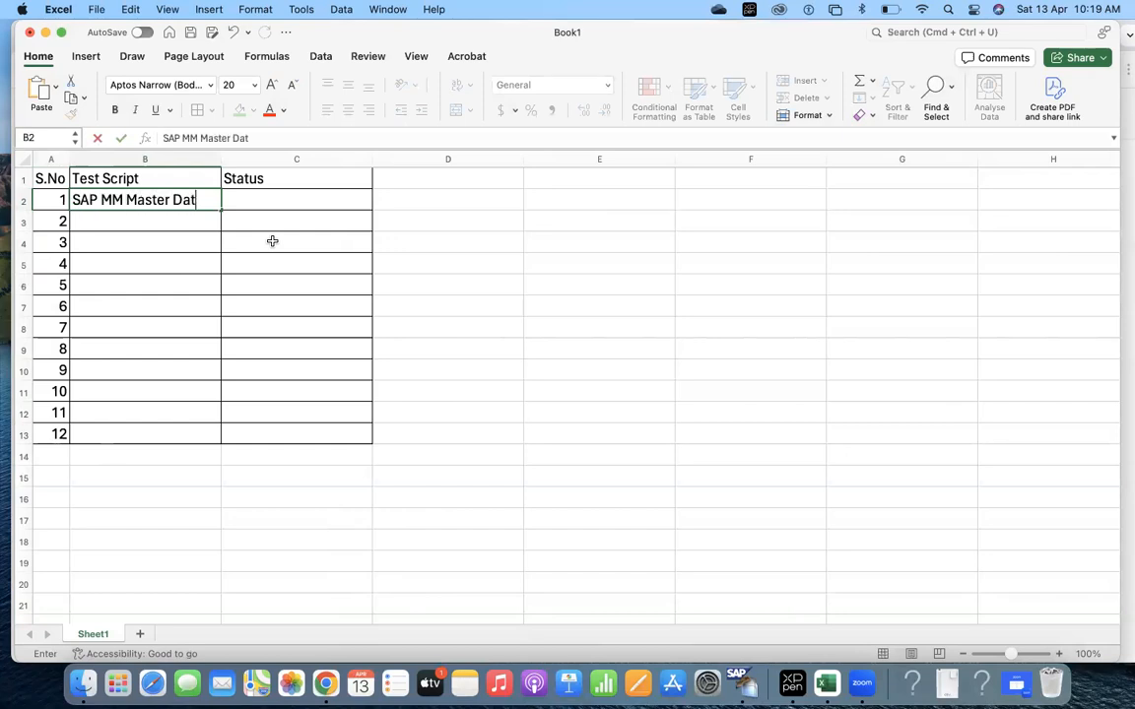
{"action": "type", "text": "a 01"}
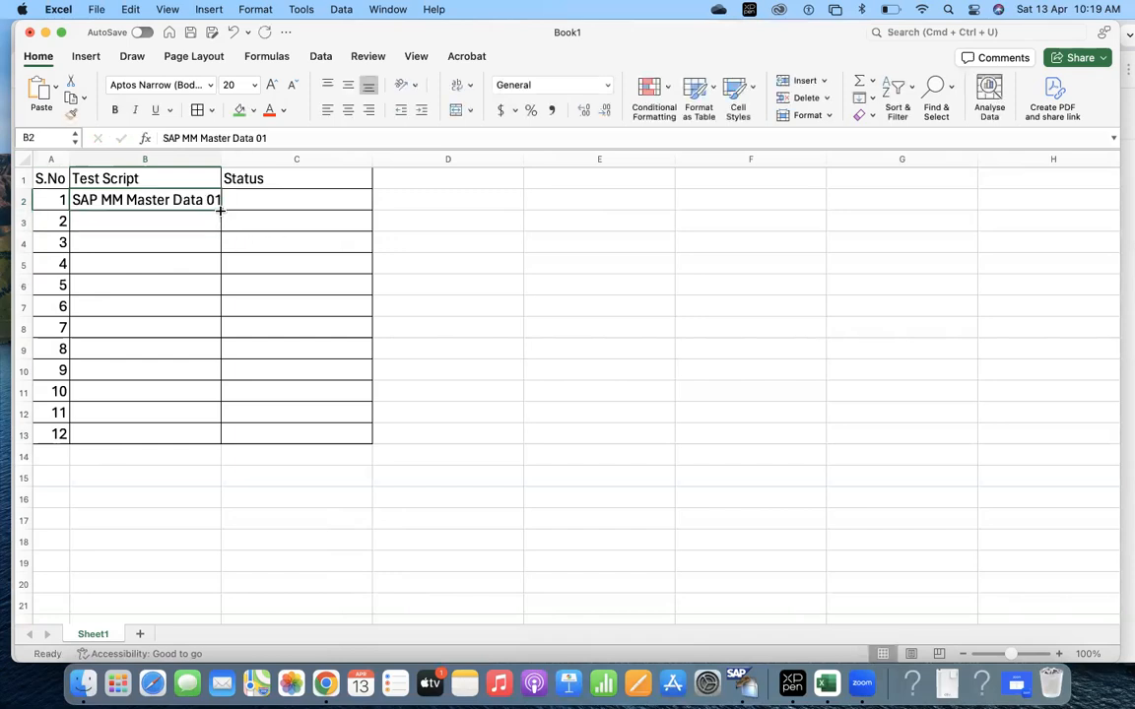
{"action": "left_click_drag", "start_coordinate": [221, 211], "coordinate": [221, 268]}
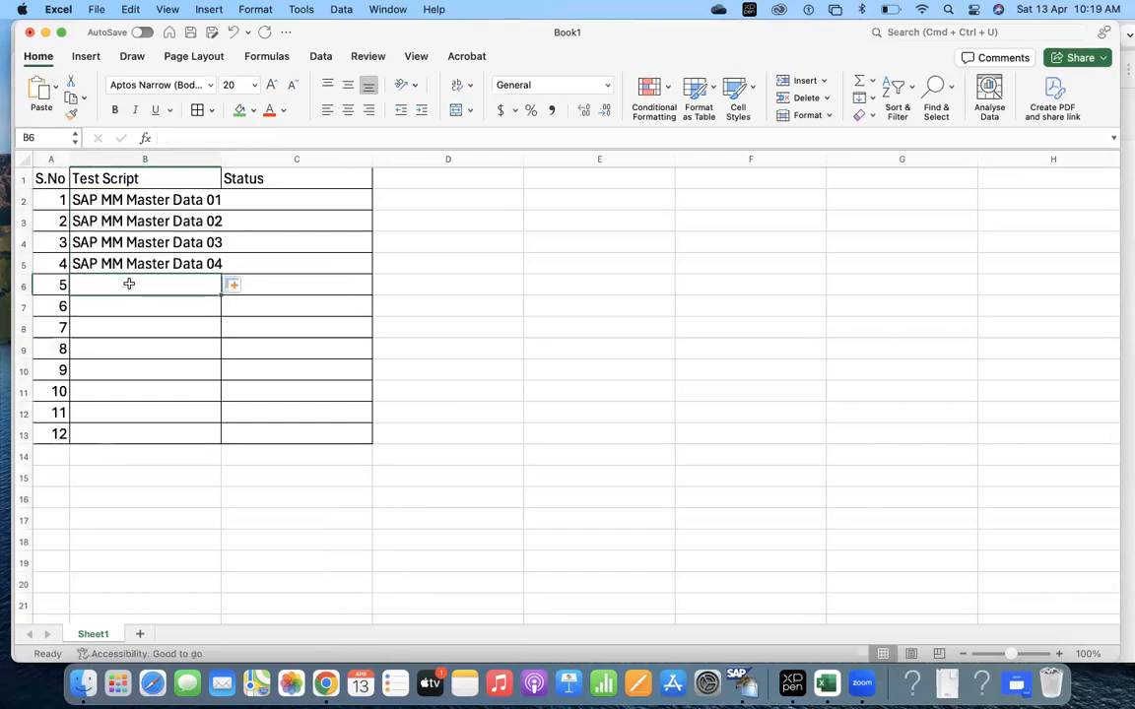
Enter SAP MM Purchasing 01 and fill the names down to 06
{"action": "type", "text": "SAP MM Purchas"}
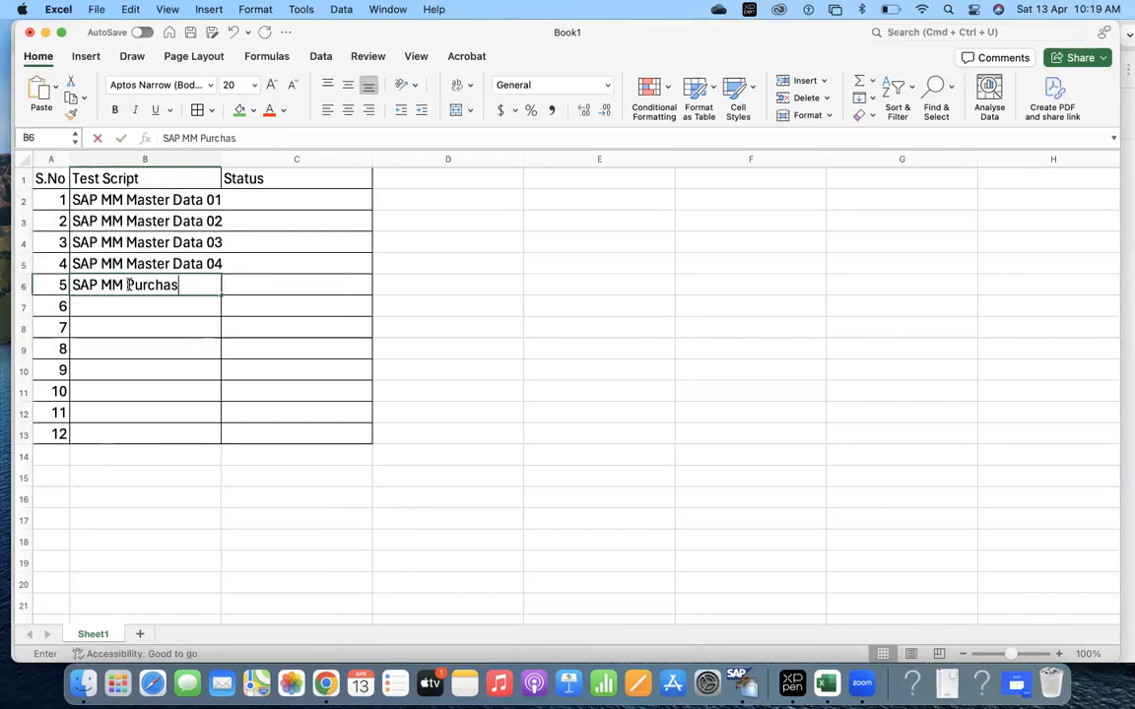
{"action": "type", "text": "ing 01"}
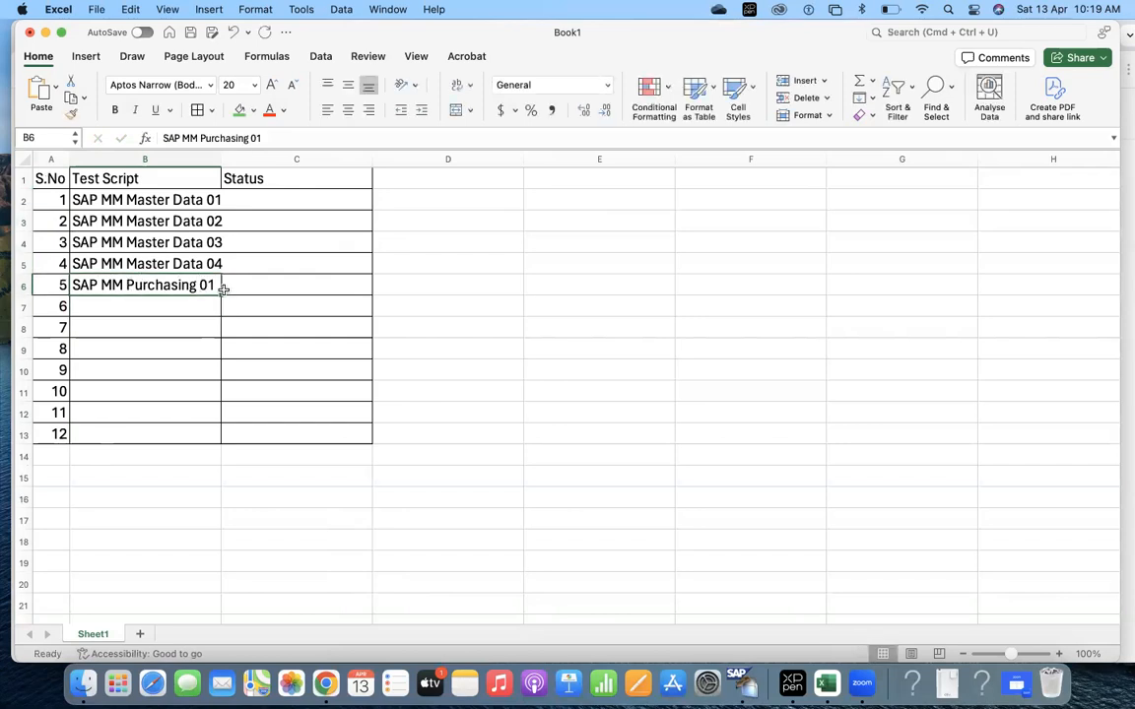
{"action": "left_click_drag", "start_coordinate": [221, 293], "coordinate": [217, 390]}
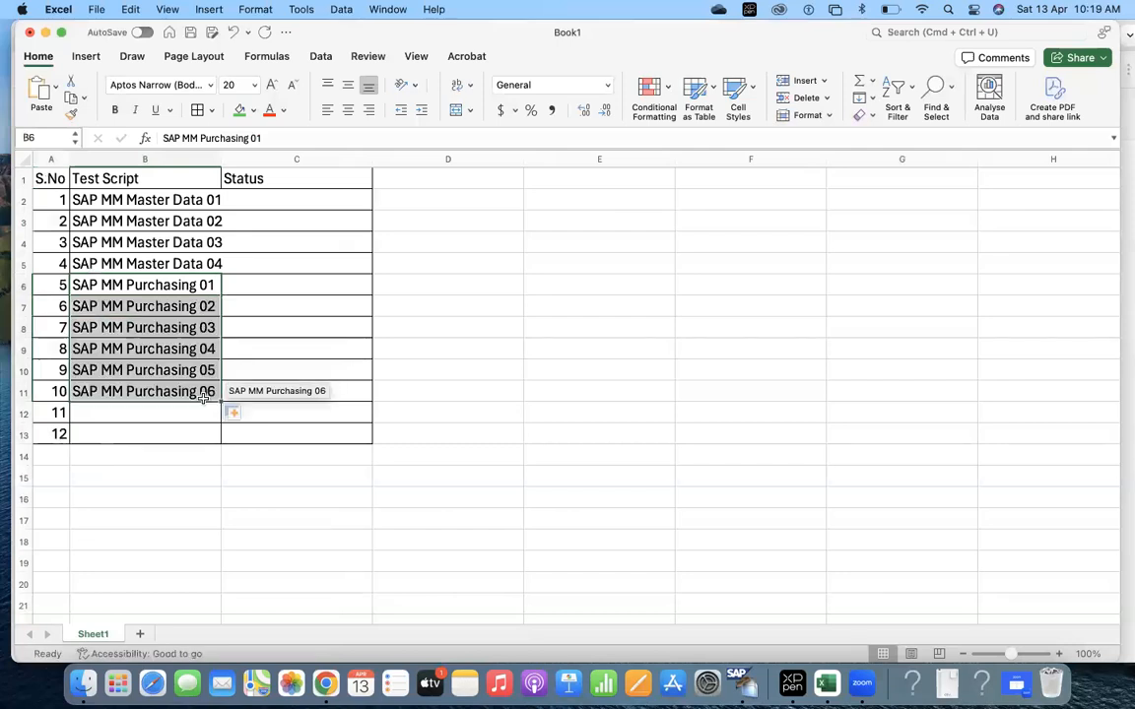
Enter SAP MM Inventory 01, fill down to 05, and extend serial numbers to 15
{"action": "type", "text": "sa"}
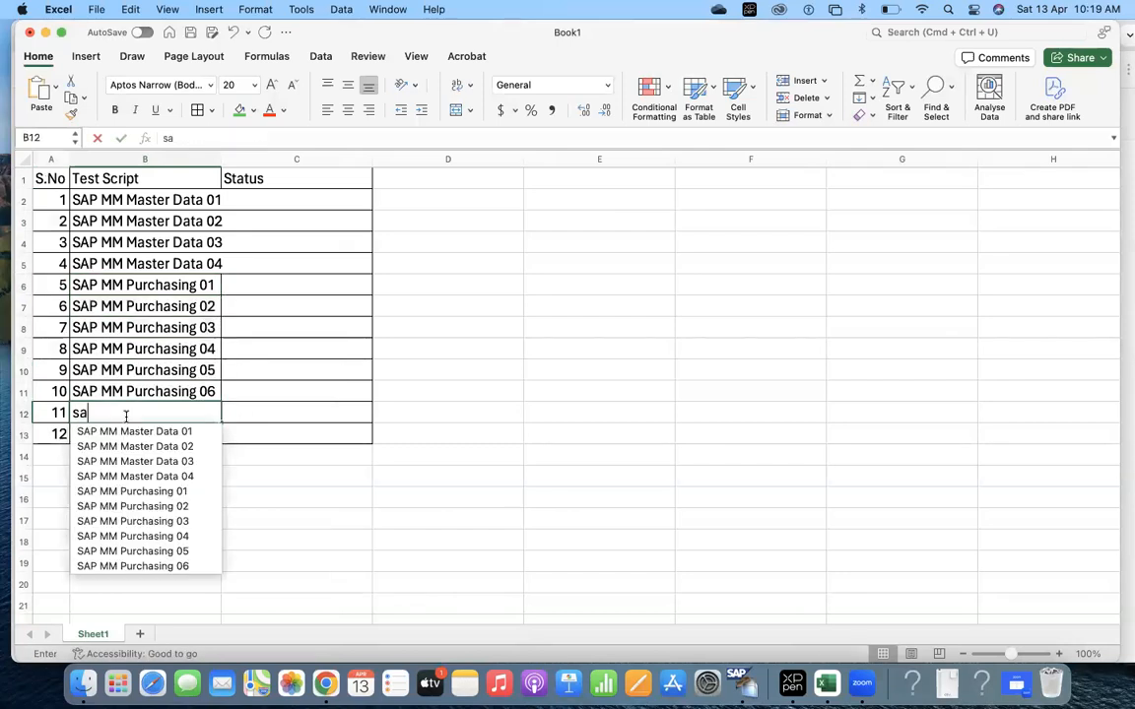
{"action": "type", "text": "SAP MM Inventory 01"}
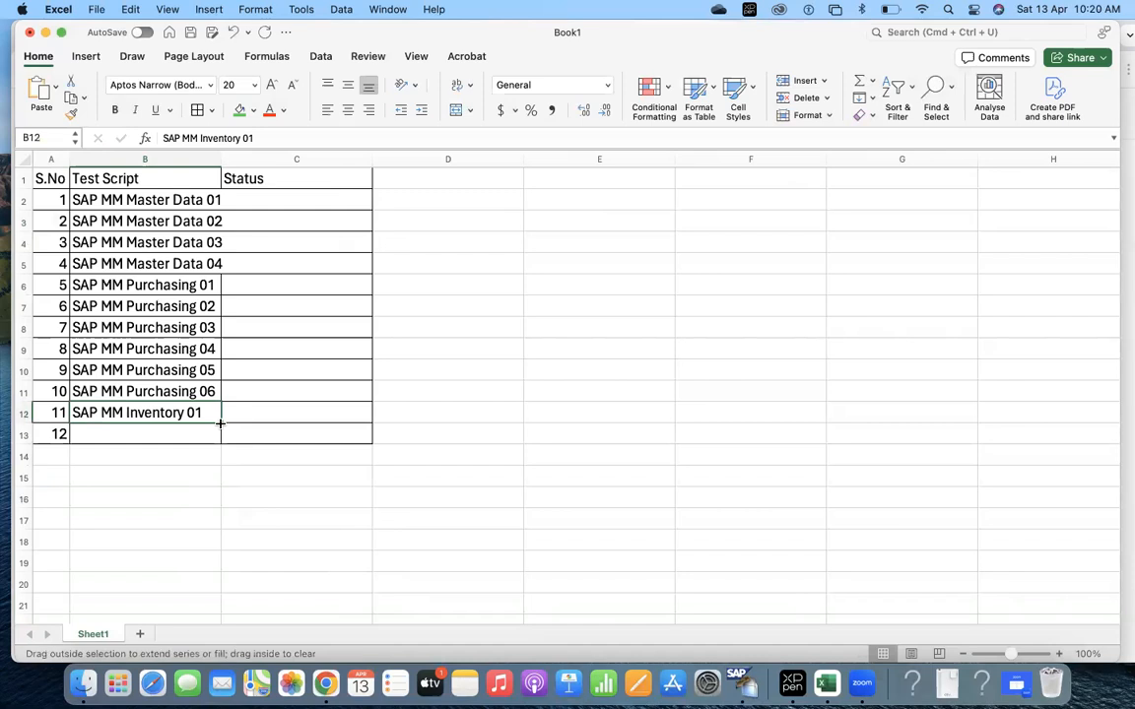
{"action": "left_click_drag", "start_coordinate": [221, 423], "coordinate": [221, 504]}
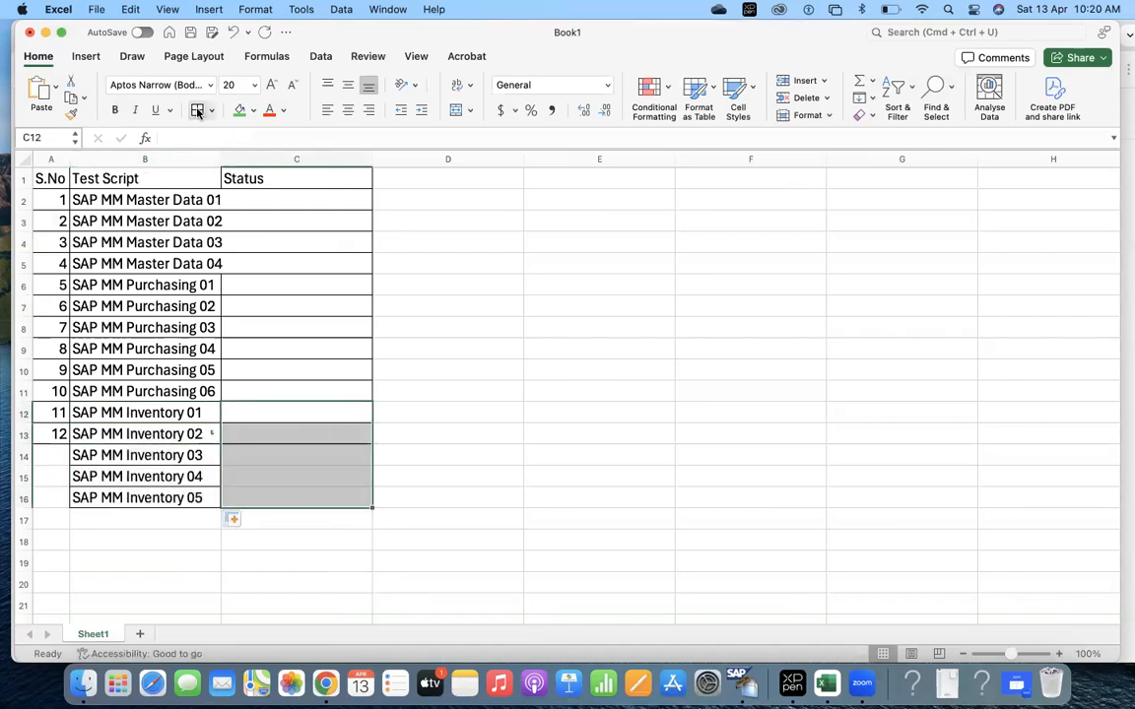
{"action": "left_click", "coordinate": [52, 434]}
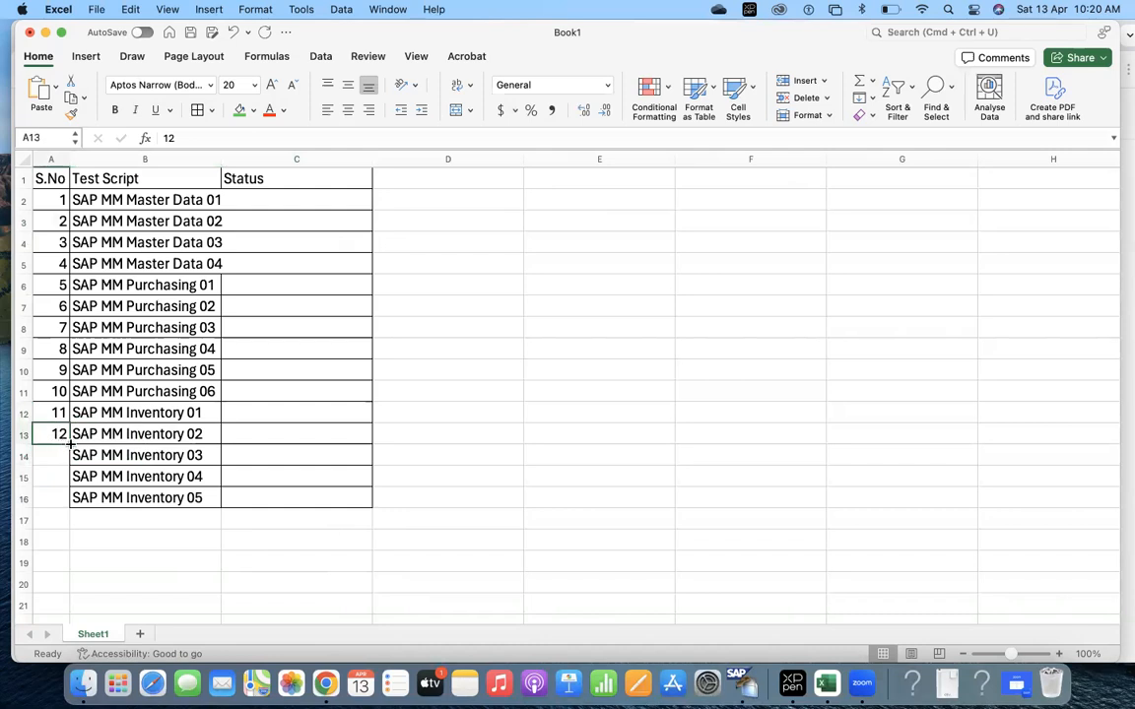
{"action": "left_click_drag", "start_coordinate": [59, 433], "coordinate": [59, 497]}
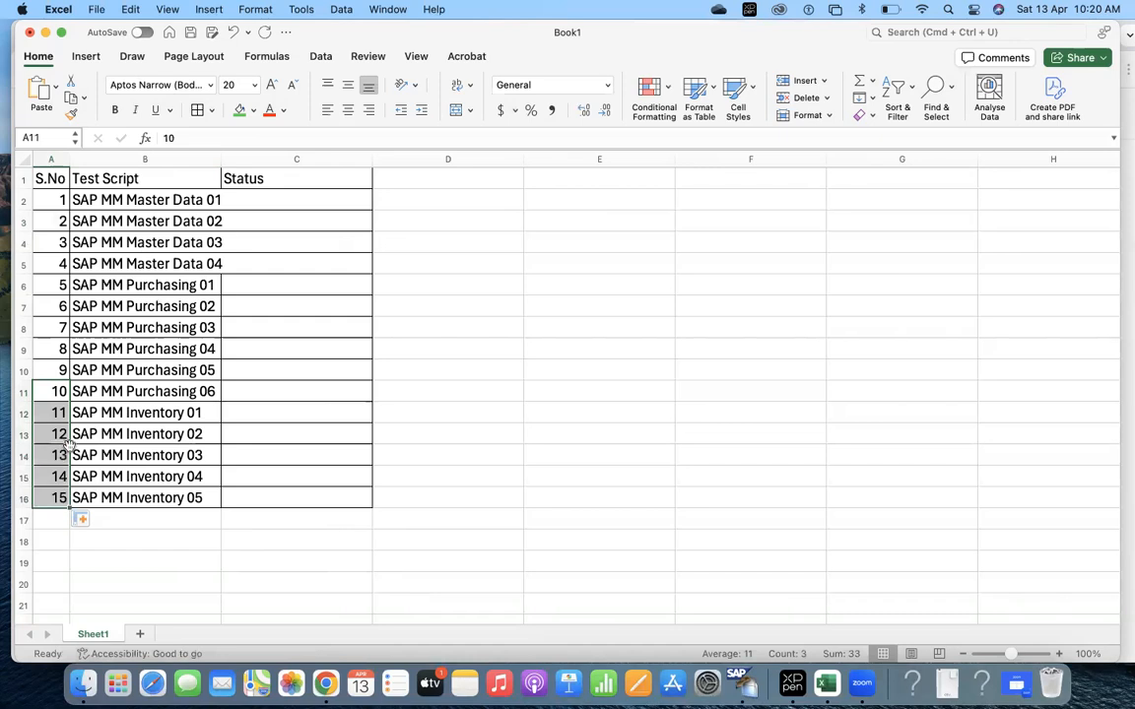
Left-align the serial numbers and give the header row a light blue fill
{"action": "left_click", "coordinate": [296, 412]}
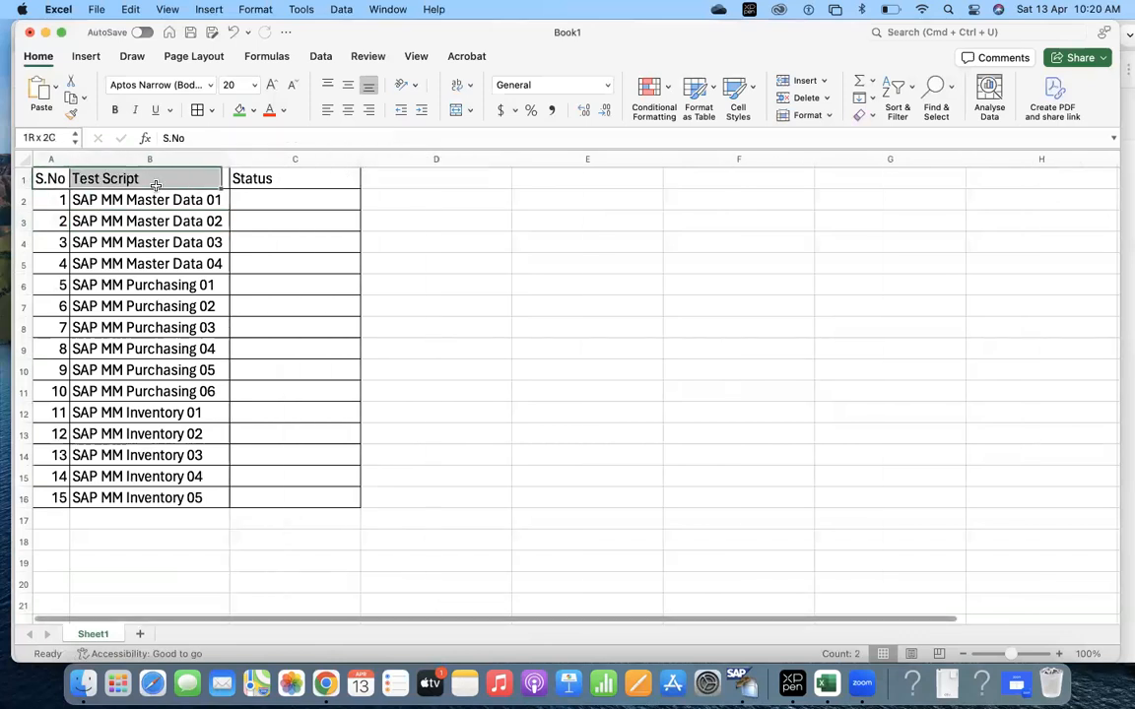
{"action": "left_click", "coordinate": [22, 157]}
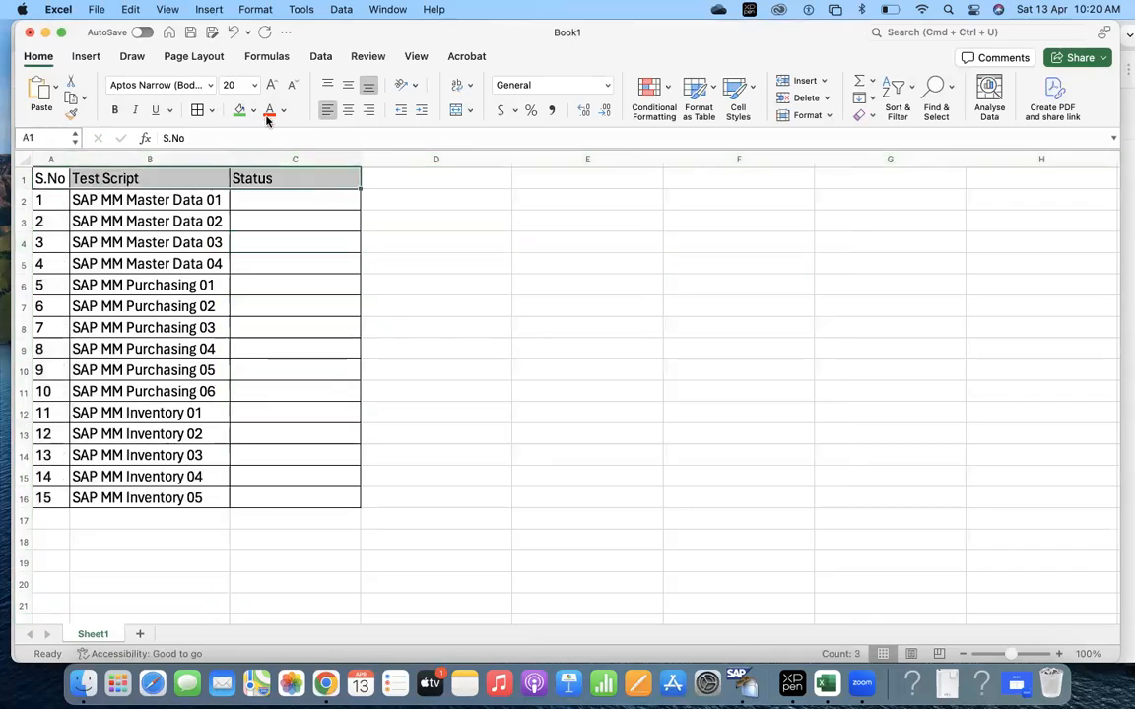
{"action": "left_click", "coordinate": [252, 111]}
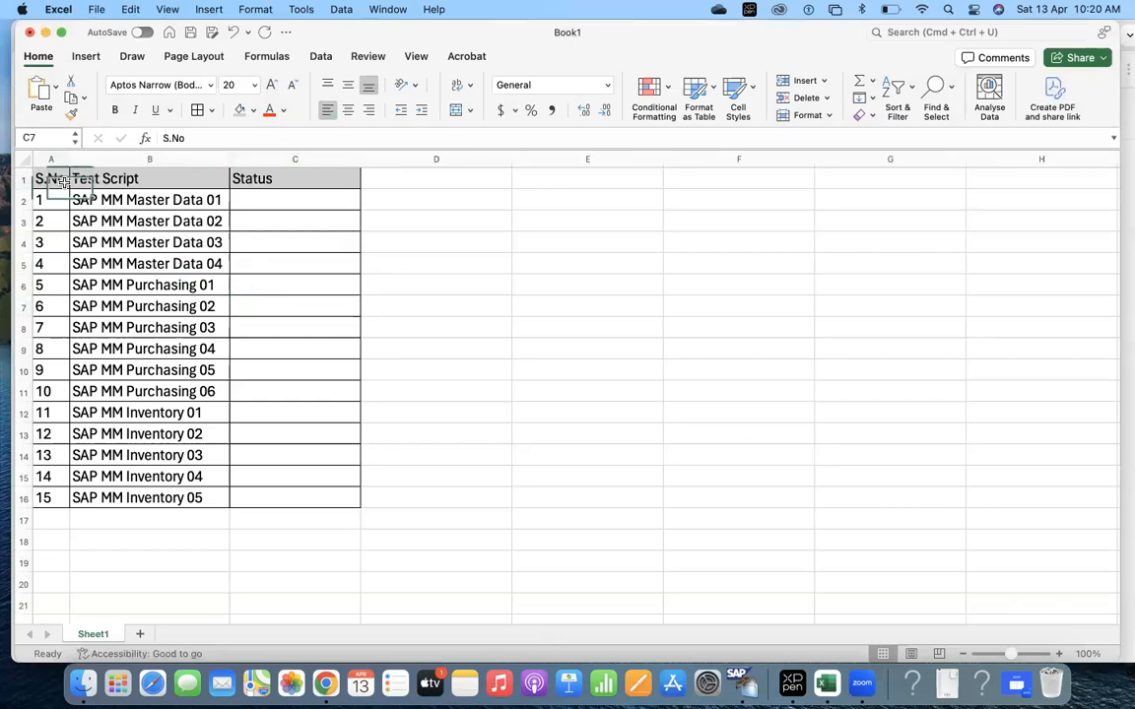
{"action": "left_click", "coordinate": [240, 110]}
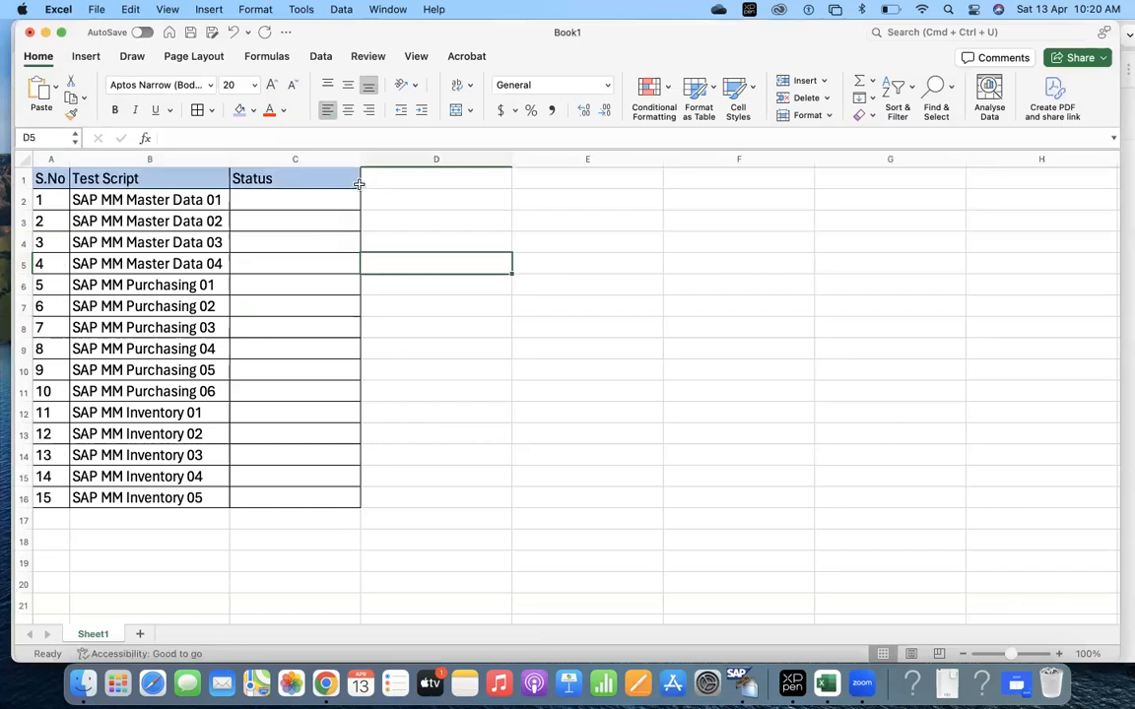
{"action": "left_click", "coordinate": [295, 201]}
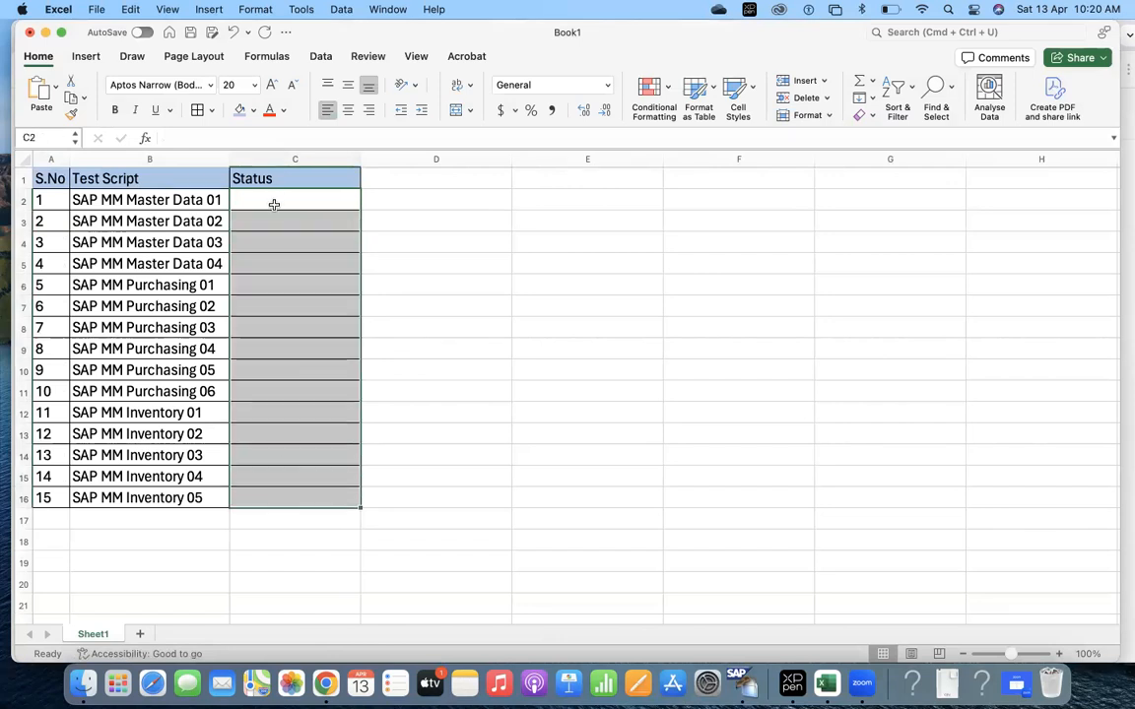
With the Status cells selected, dismiss the context menu and switch to the Data ribbon
{"action": "right_click", "coordinate": [274, 204]}
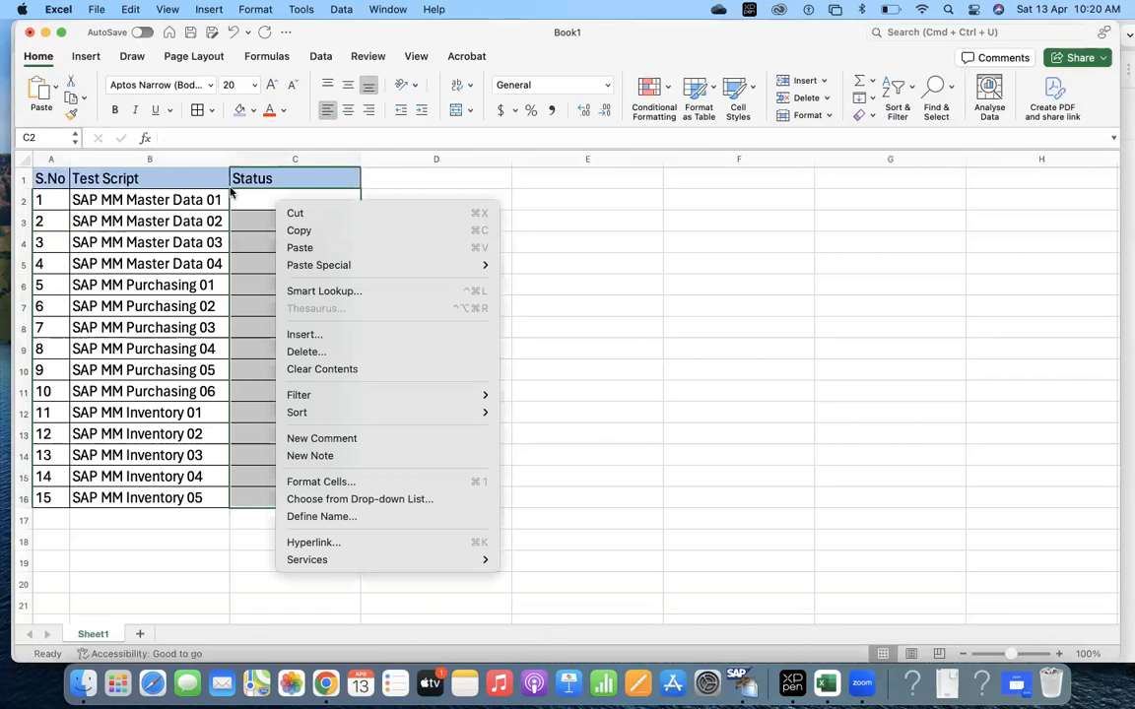
{"action": "left_click", "coordinate": [295, 201]}
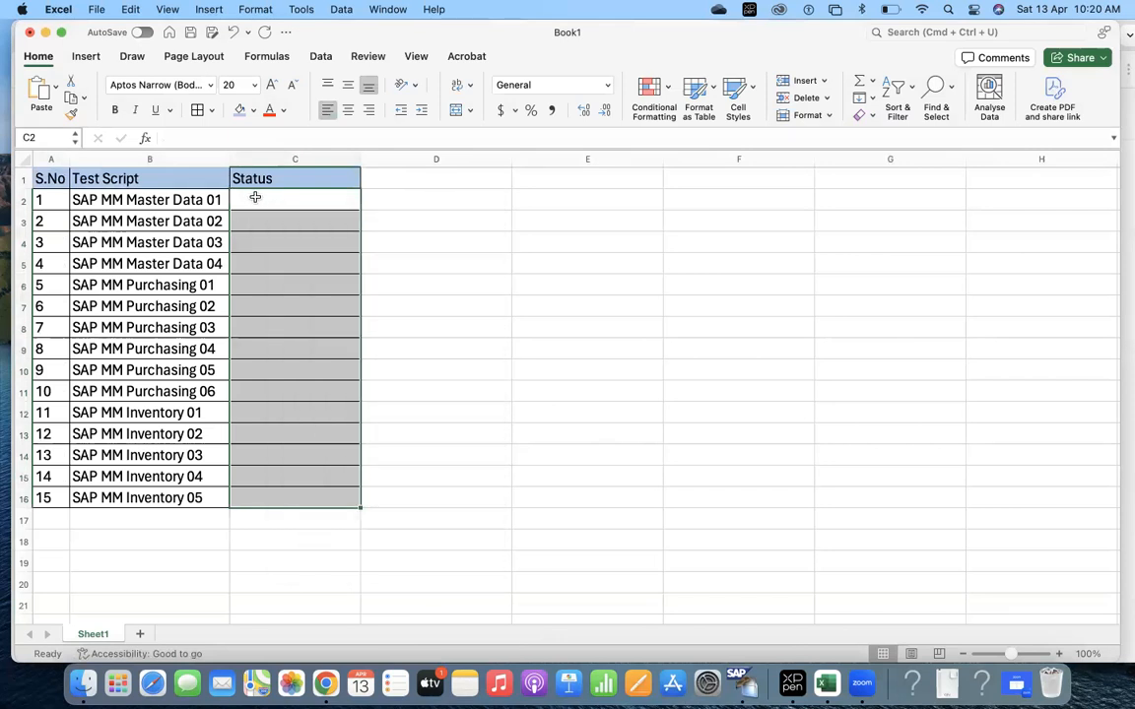
{"action": "left_click", "coordinate": [319, 55]}
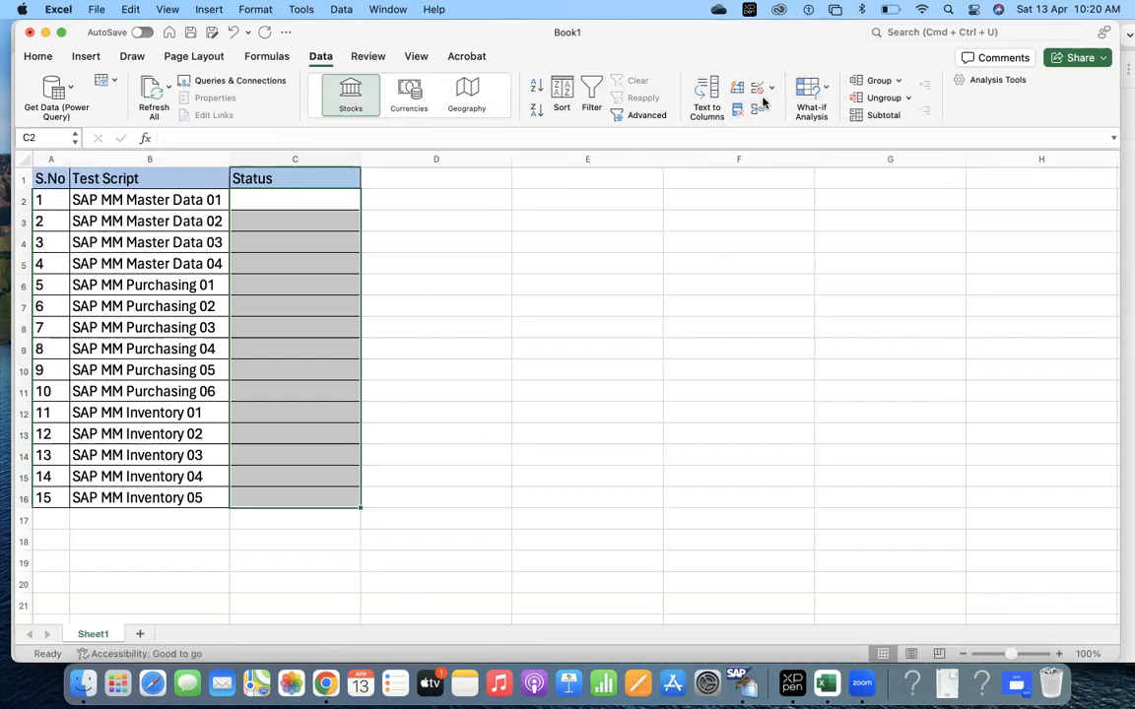
{"action": "mouse_move", "coordinate": [756, 111]}
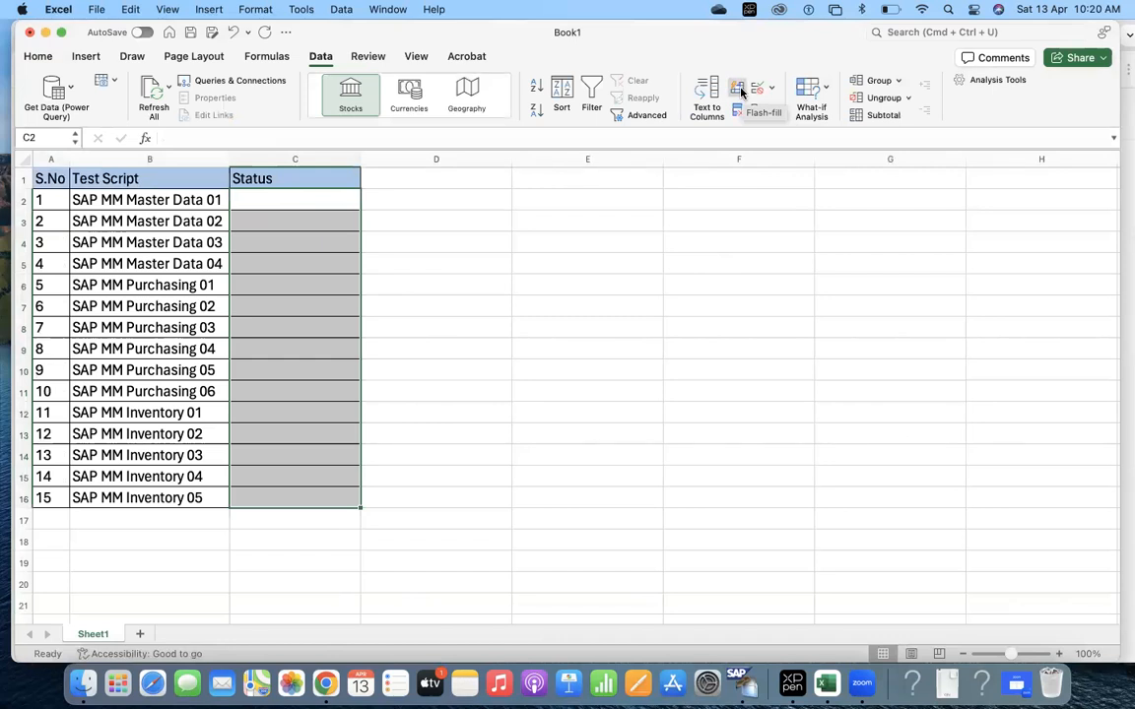
{"action": "mouse_move", "coordinate": [924, 106]}
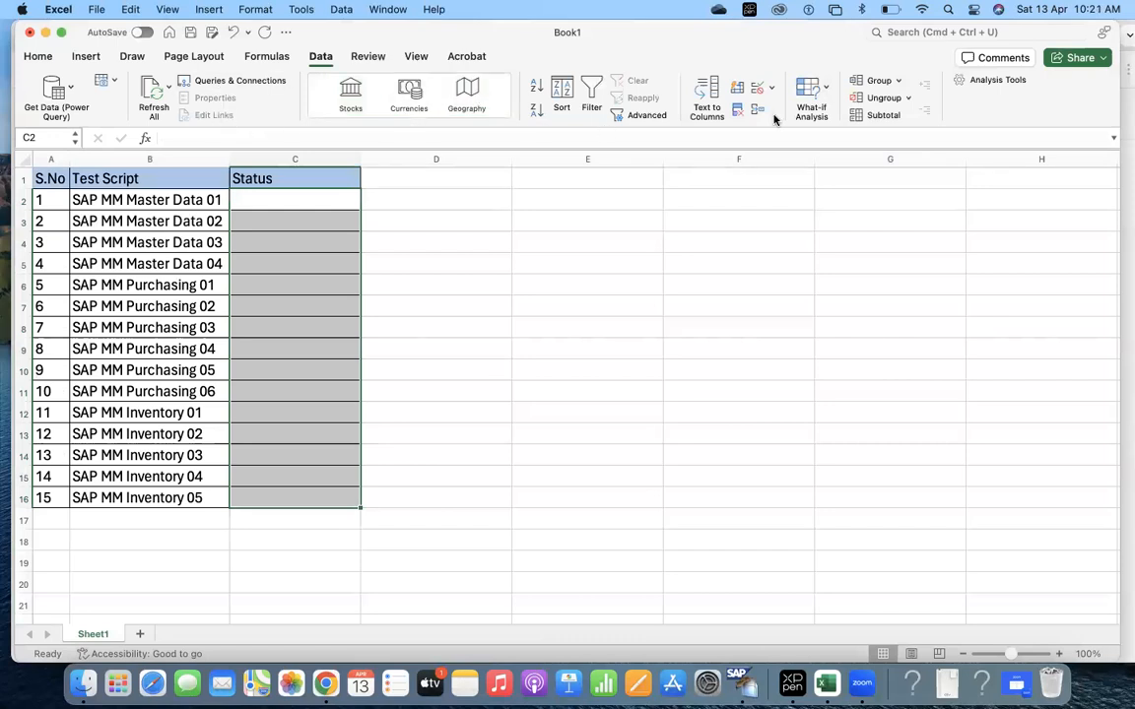
{"action": "mouse_move", "coordinate": [778, 128]}
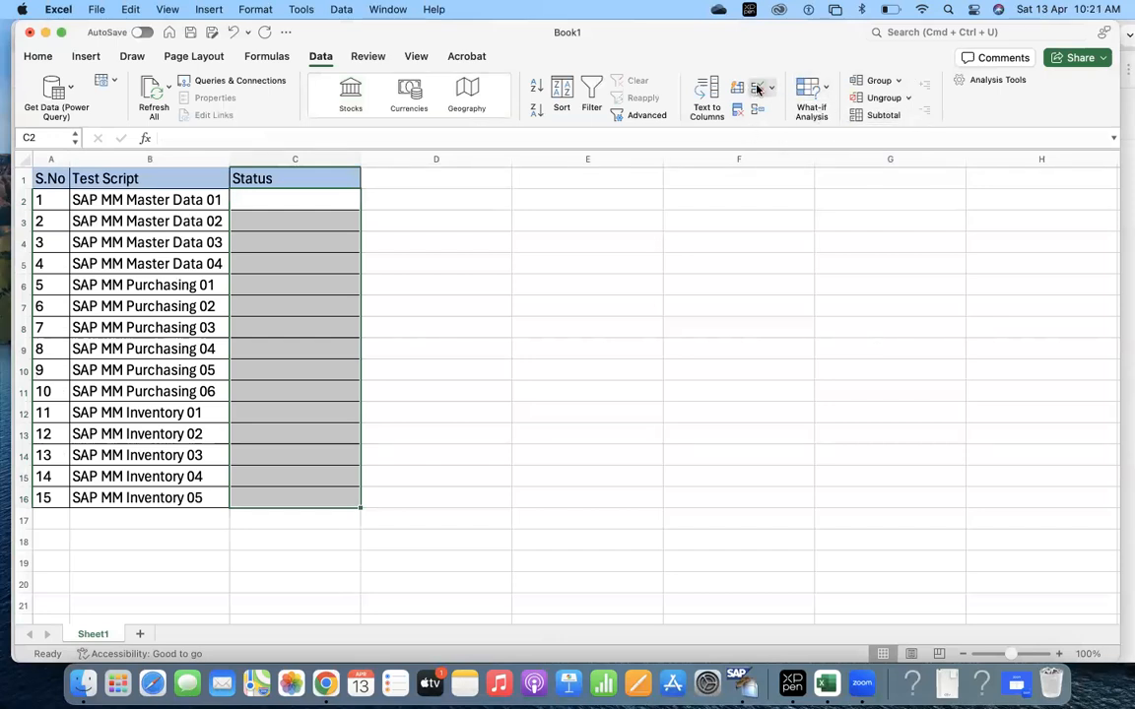
Open Data Validation for the Status cells and set Allow to List
{"action": "left_click", "coordinate": [766, 86]}
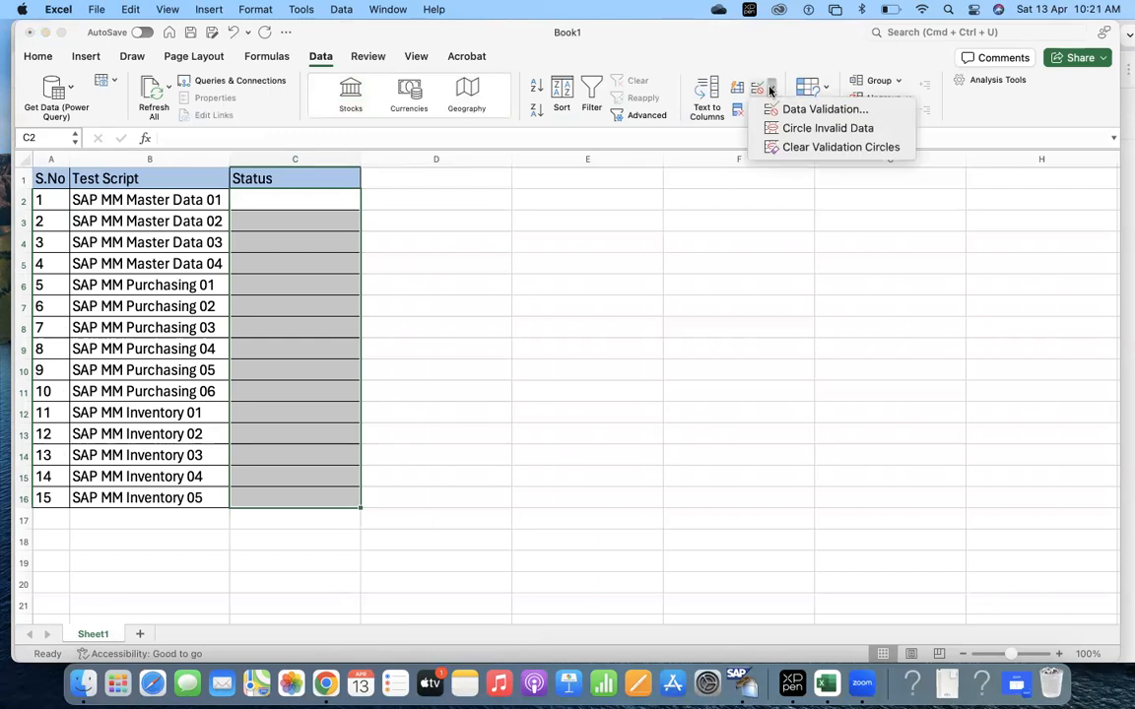
{"action": "left_click", "coordinate": [823, 108]}
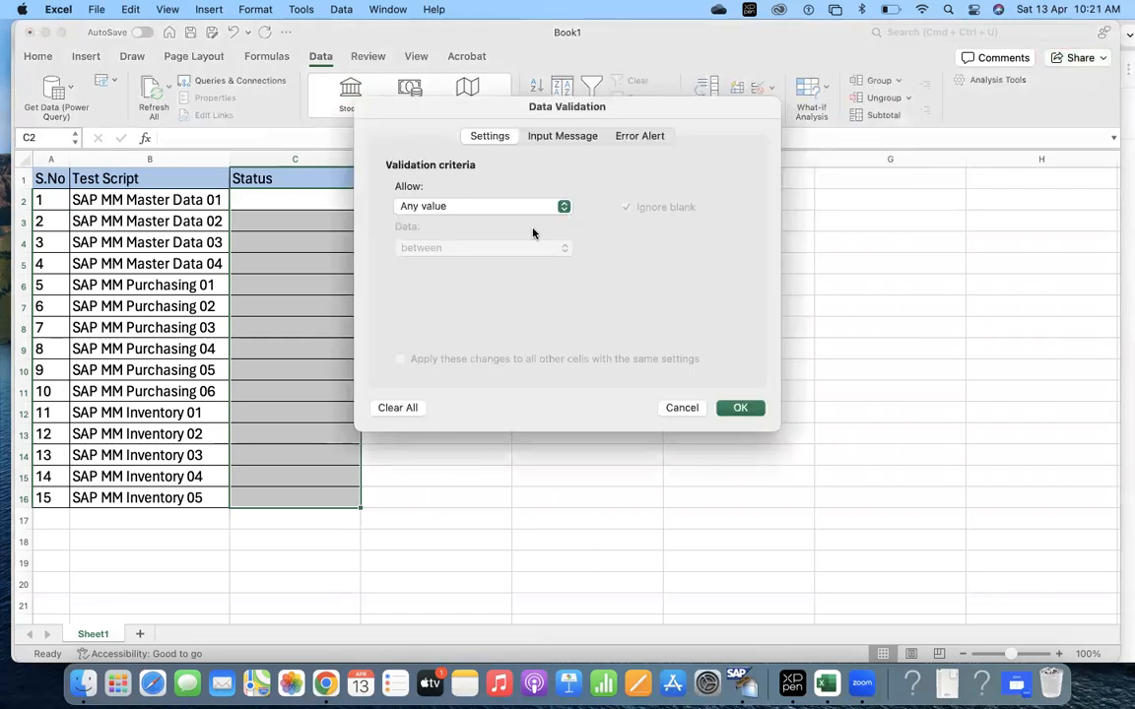
{"action": "left_click", "coordinate": [482, 207]}
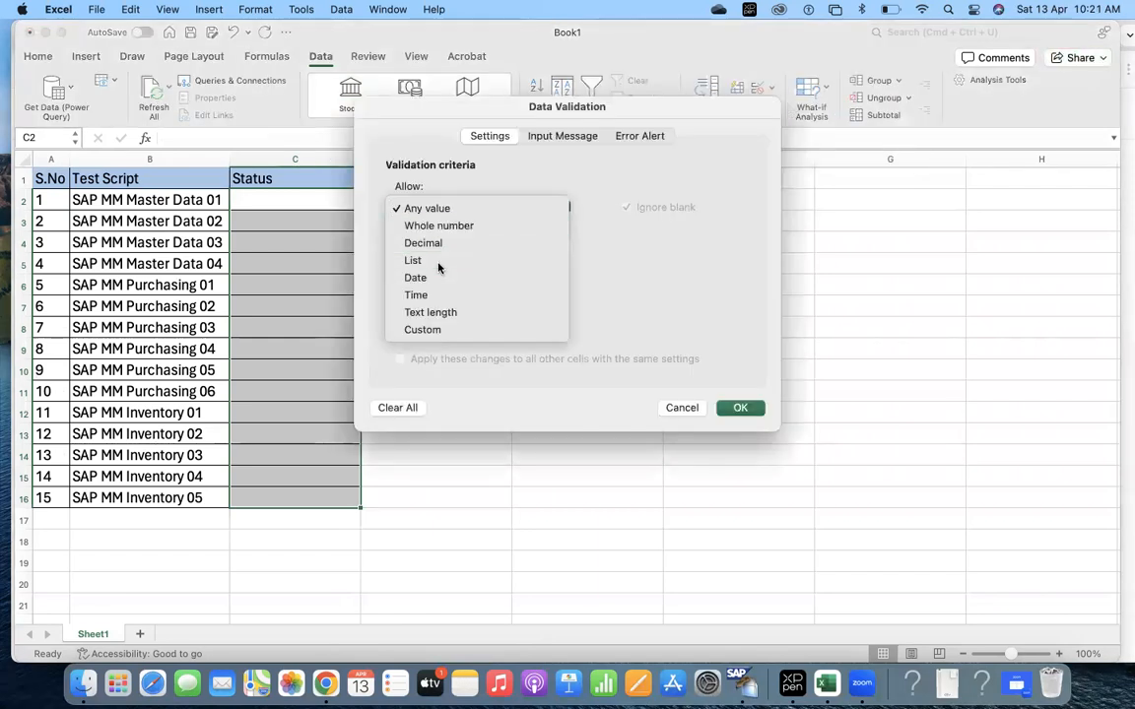
{"action": "left_click", "coordinate": [414, 260]}
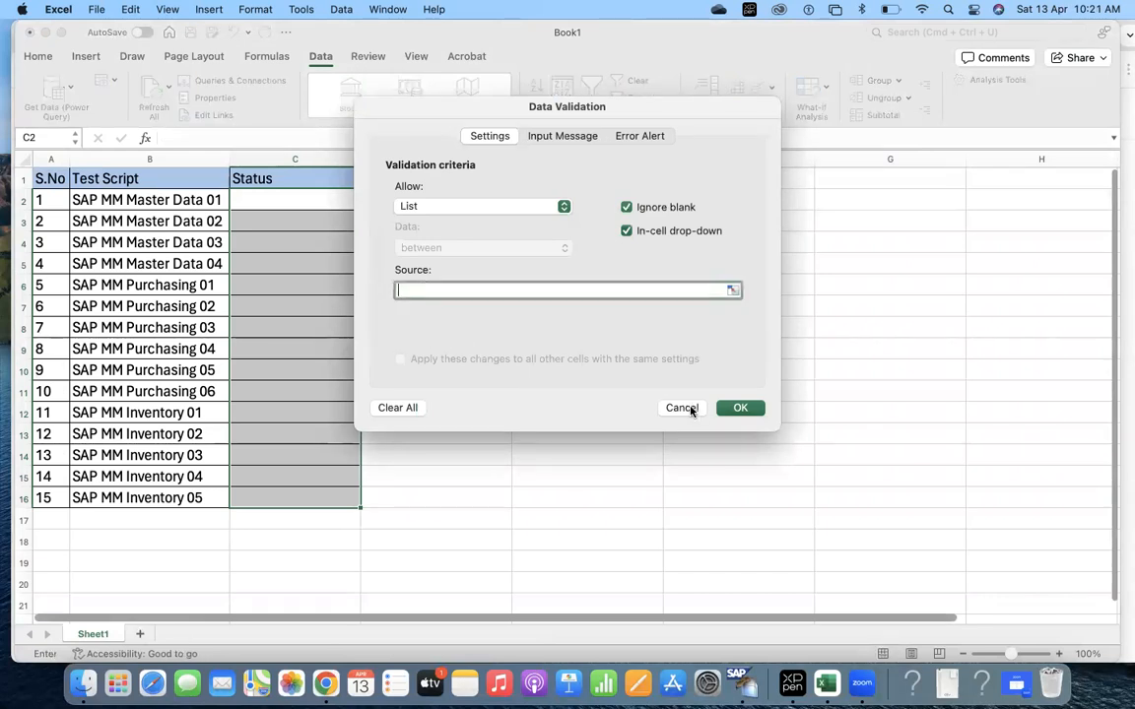
Add a Data Source sheet and start its list with Status, Pending and WIP
{"action": "left_click", "coordinate": [682, 408]}
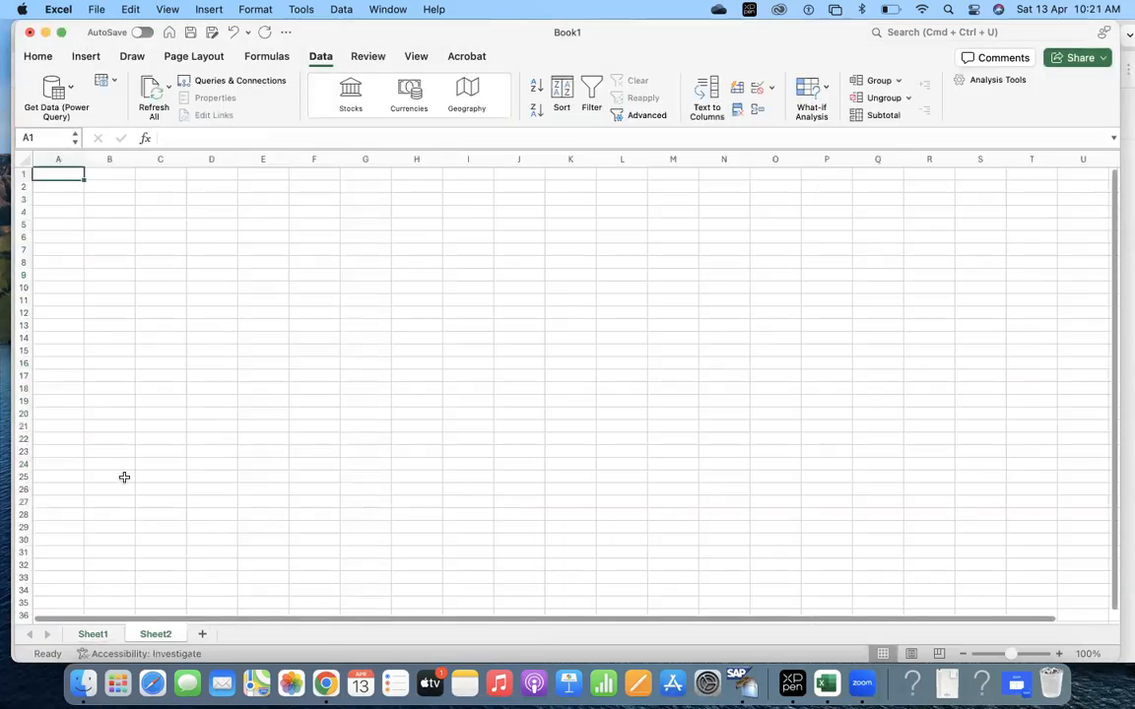
{"action": "double_click", "coordinate": [152, 635]}
{"action": "type", "text": "Data Source"}
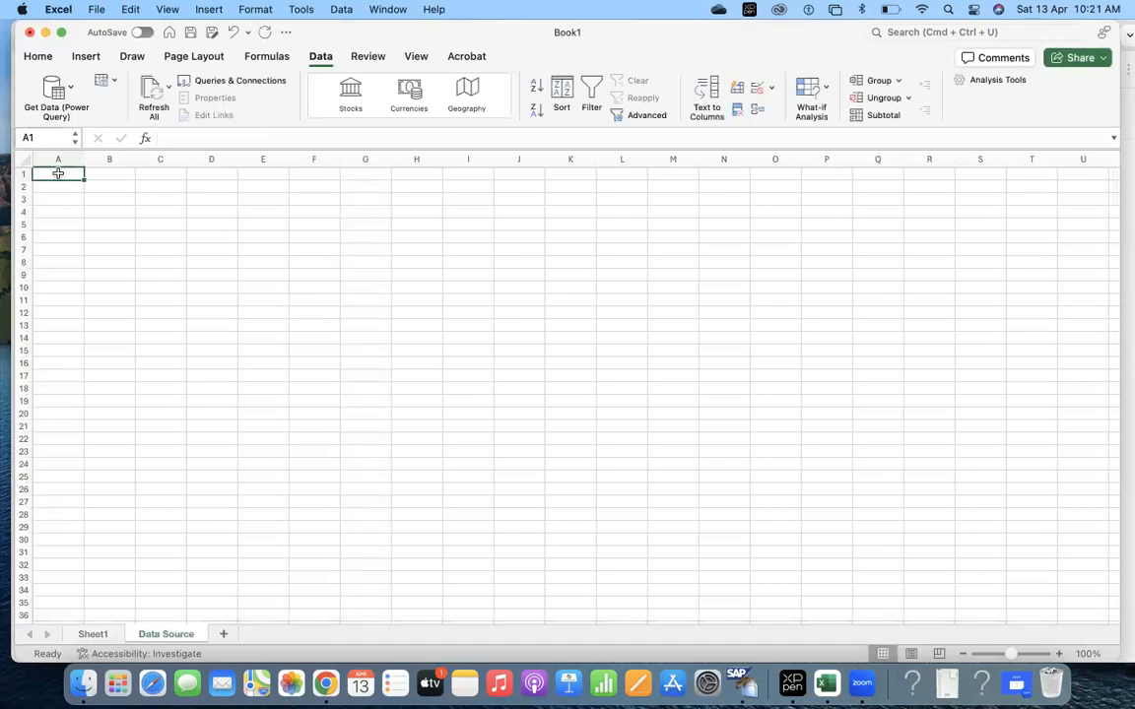
{"action": "type", "text": "Status"}
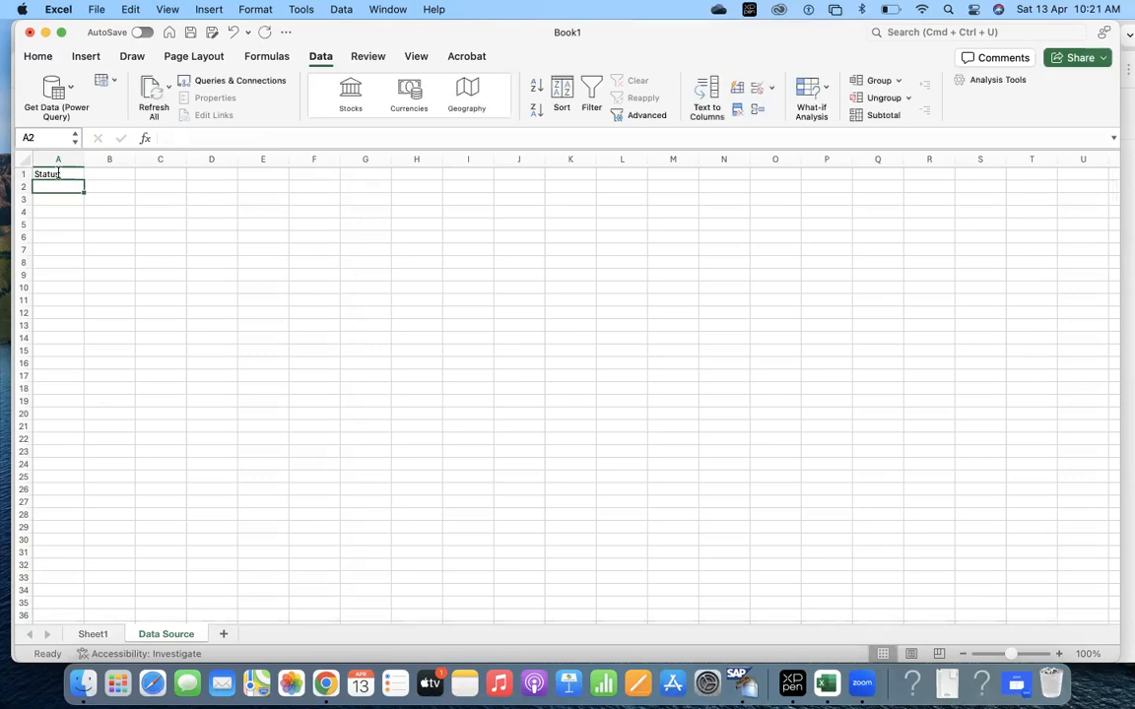
{"action": "type", "text": "Pendin"}
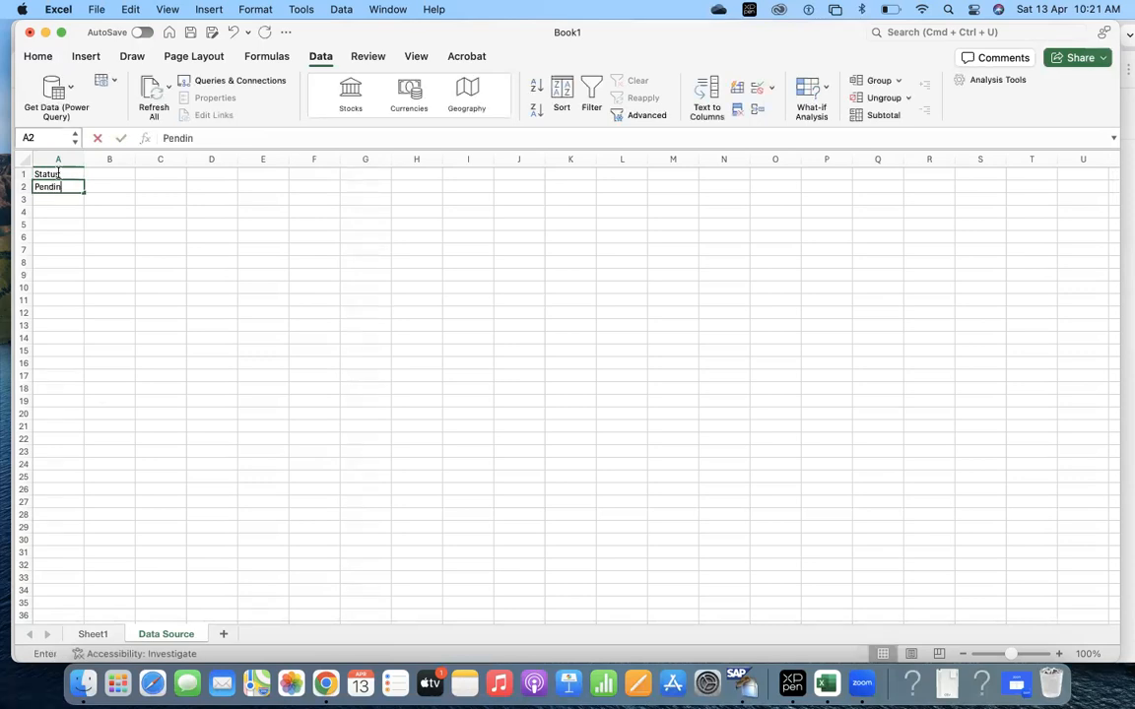
{"action": "type", "text": "WIP"}
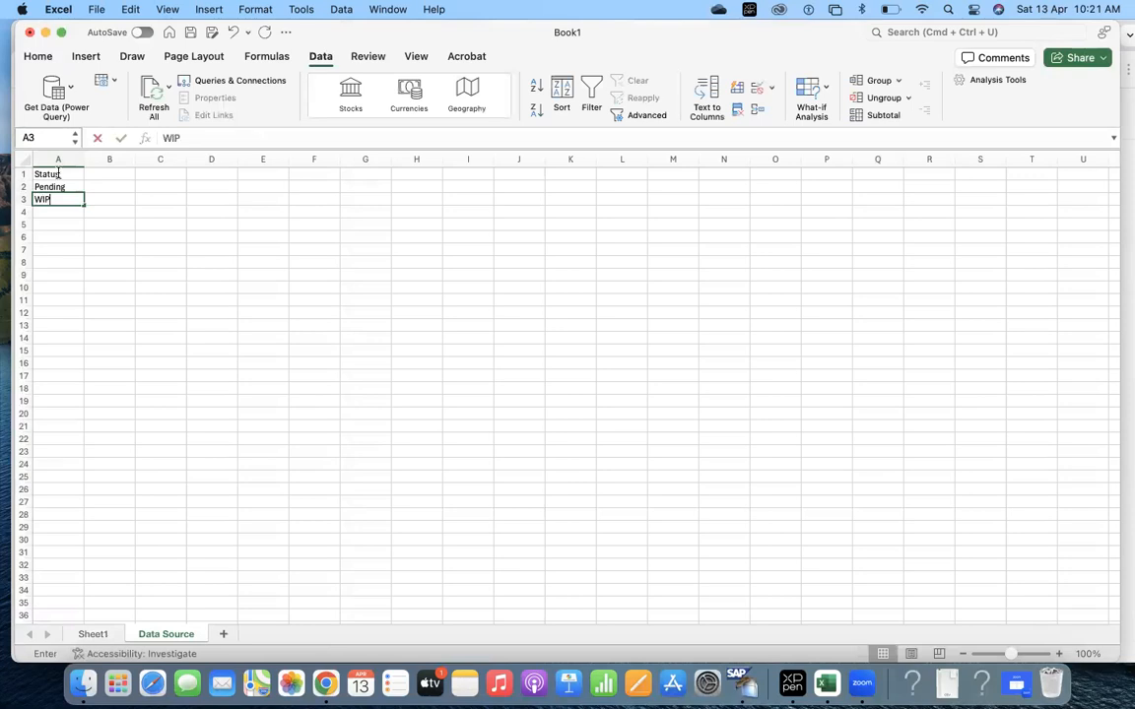
Complete the list with Completed and Cancelled, then return to the tracker sheet
{"action": "type", "text": "Completed"}
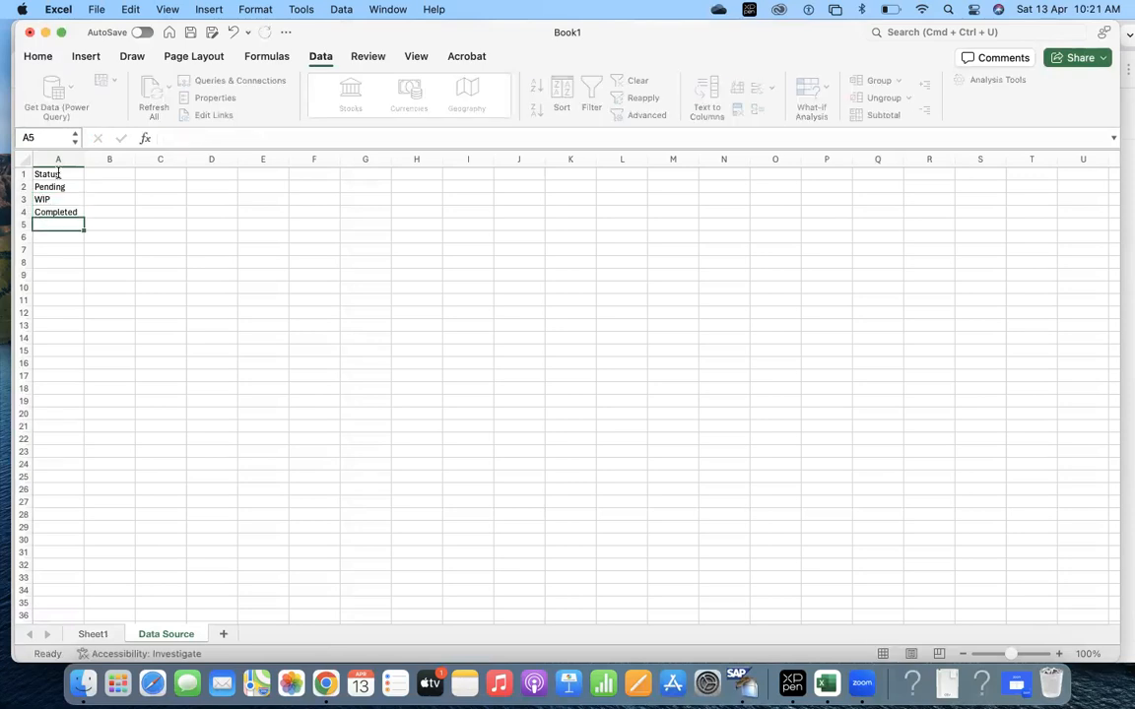
{"action": "type", "text": "Cancelled"}
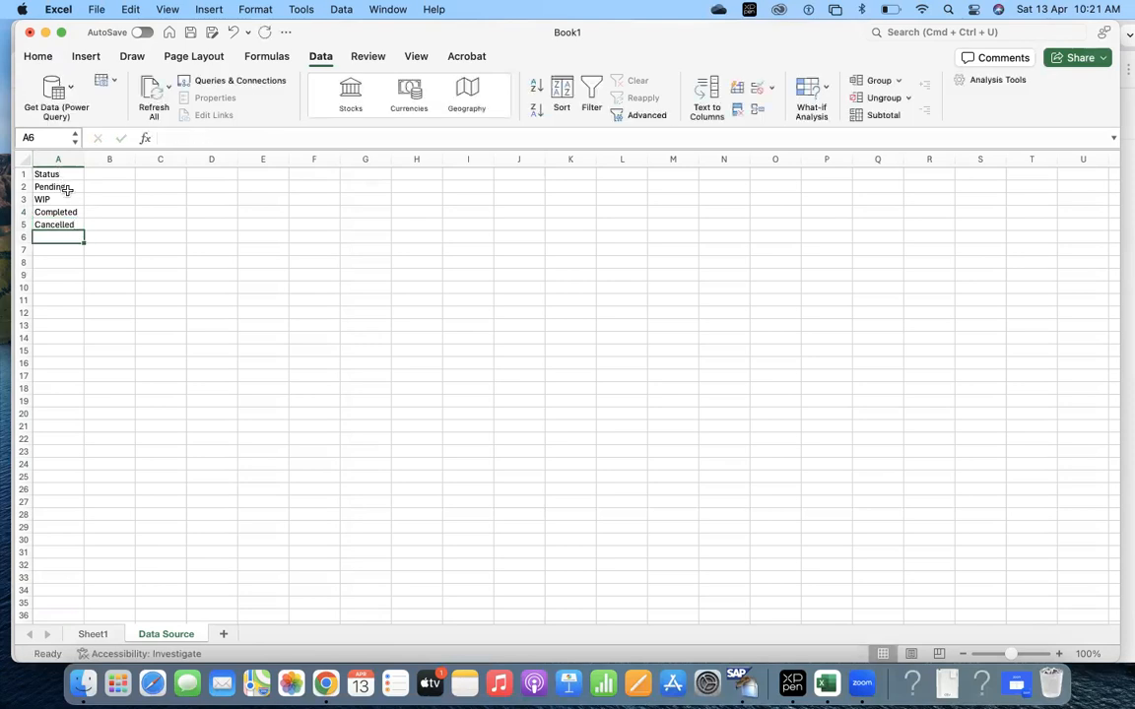
{"action": "left_click", "coordinate": [58, 185]}
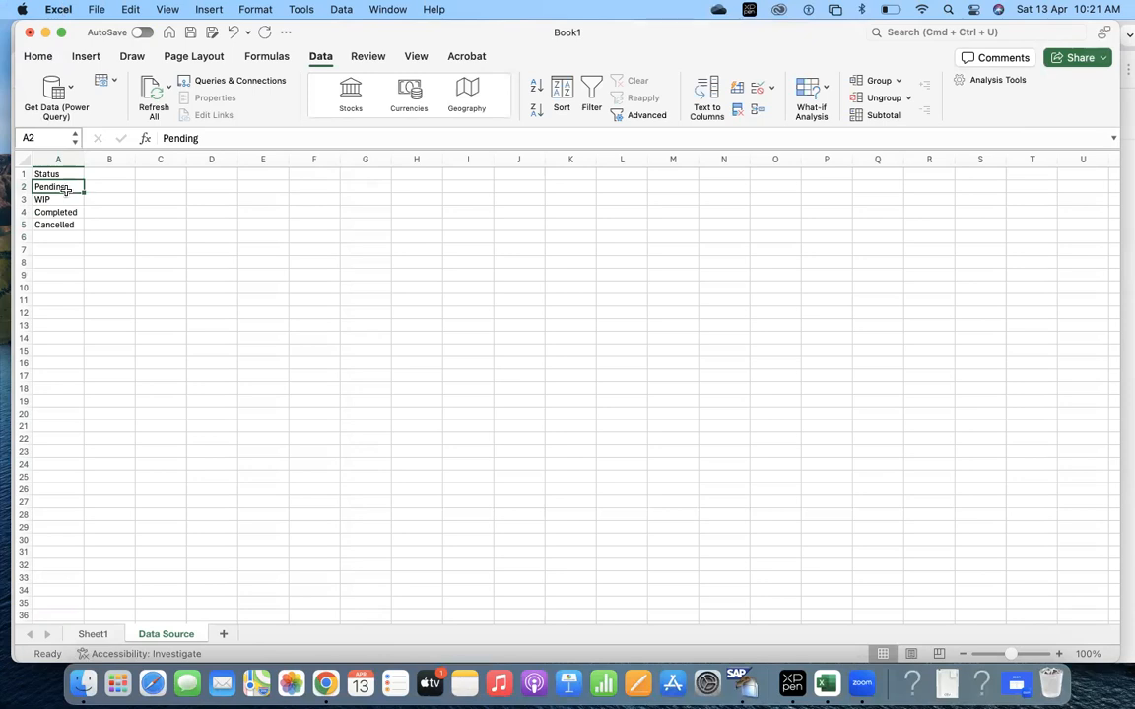
{"action": "left_click", "coordinate": [57, 173]}
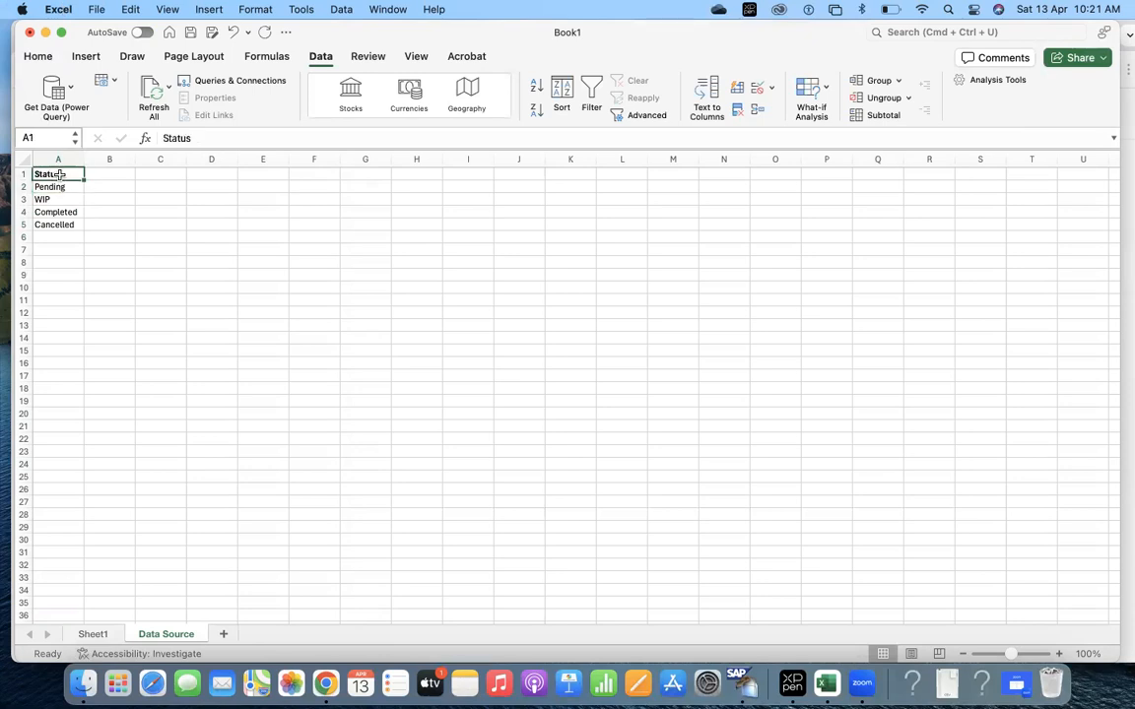
{"action": "left_click", "coordinate": [92, 634]}
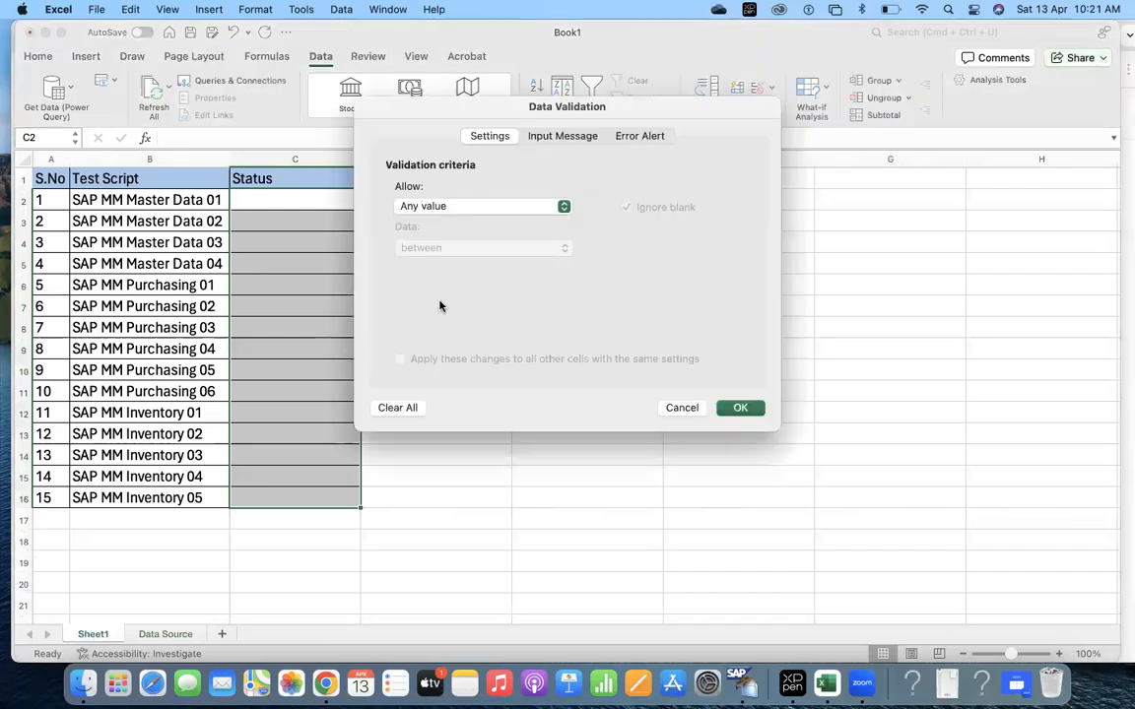
Set the list source to ='Data Source'!$A$2:$A$5 and apply the validation
{"action": "left_click", "coordinate": [482, 207]}
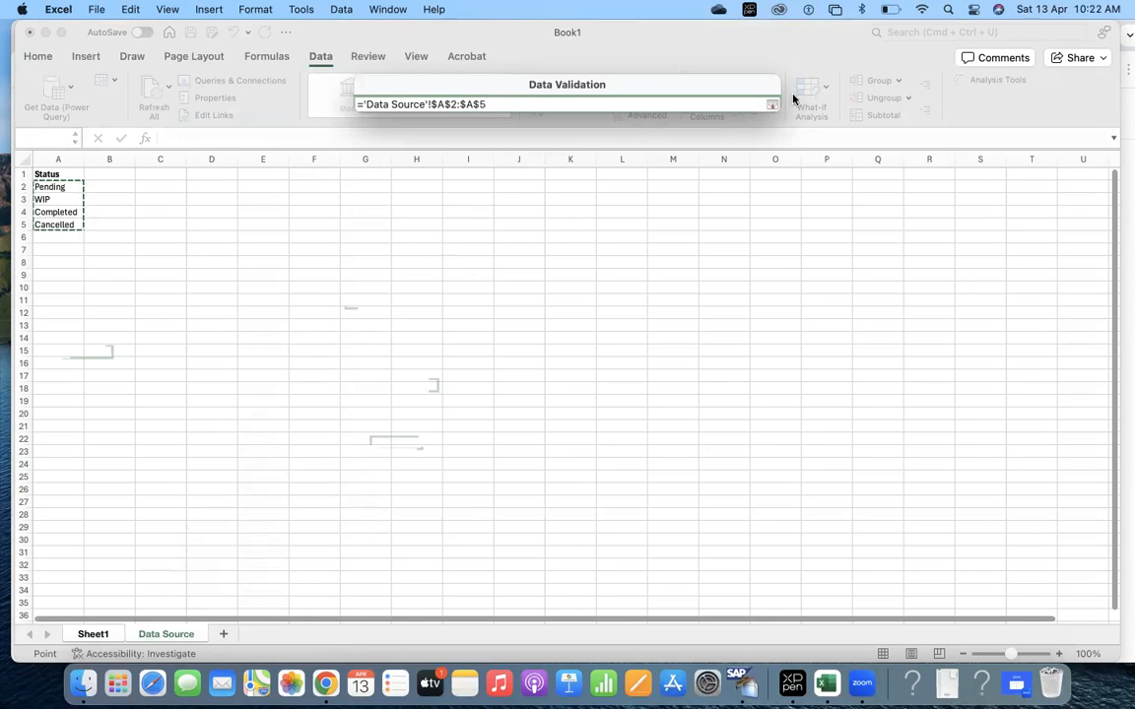
{"action": "left_click", "coordinate": [772, 104]}
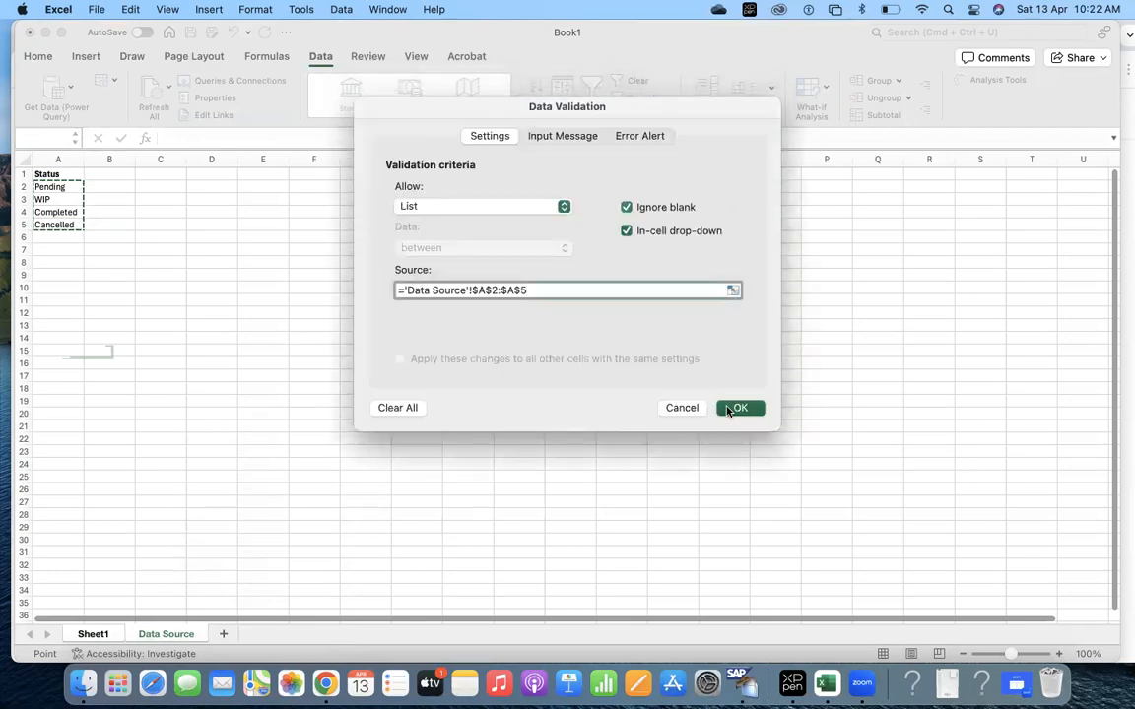
{"action": "left_click", "coordinate": [739, 408]}
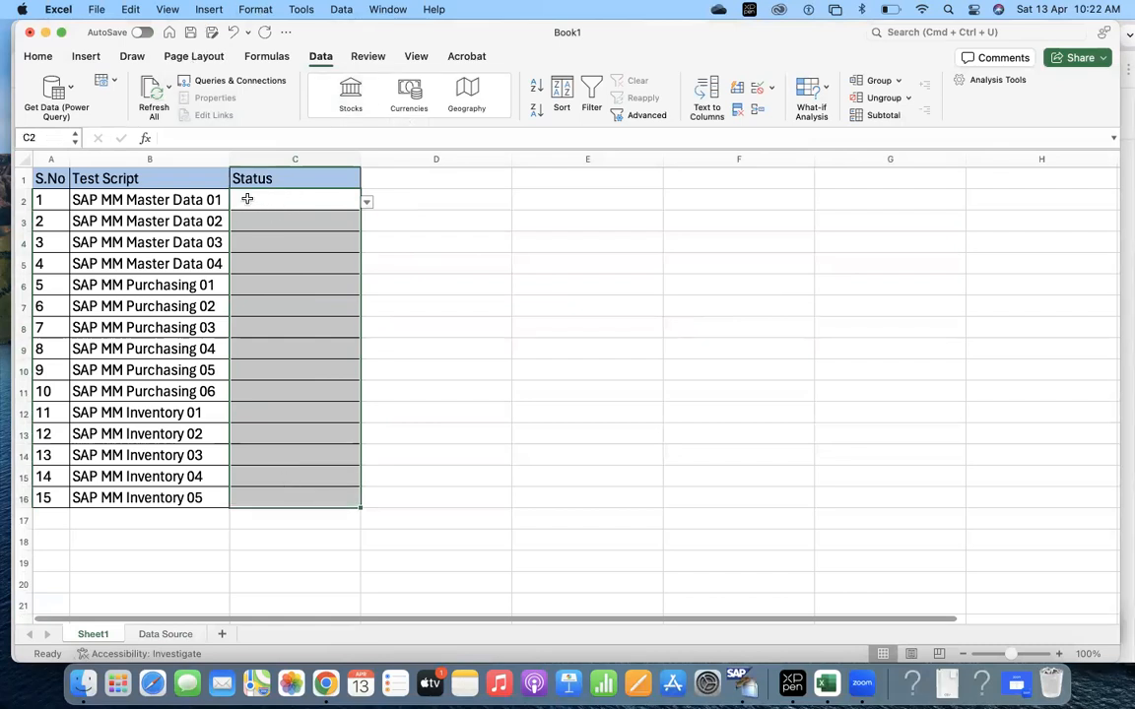
{"action": "left_click", "coordinate": [38, 55]}
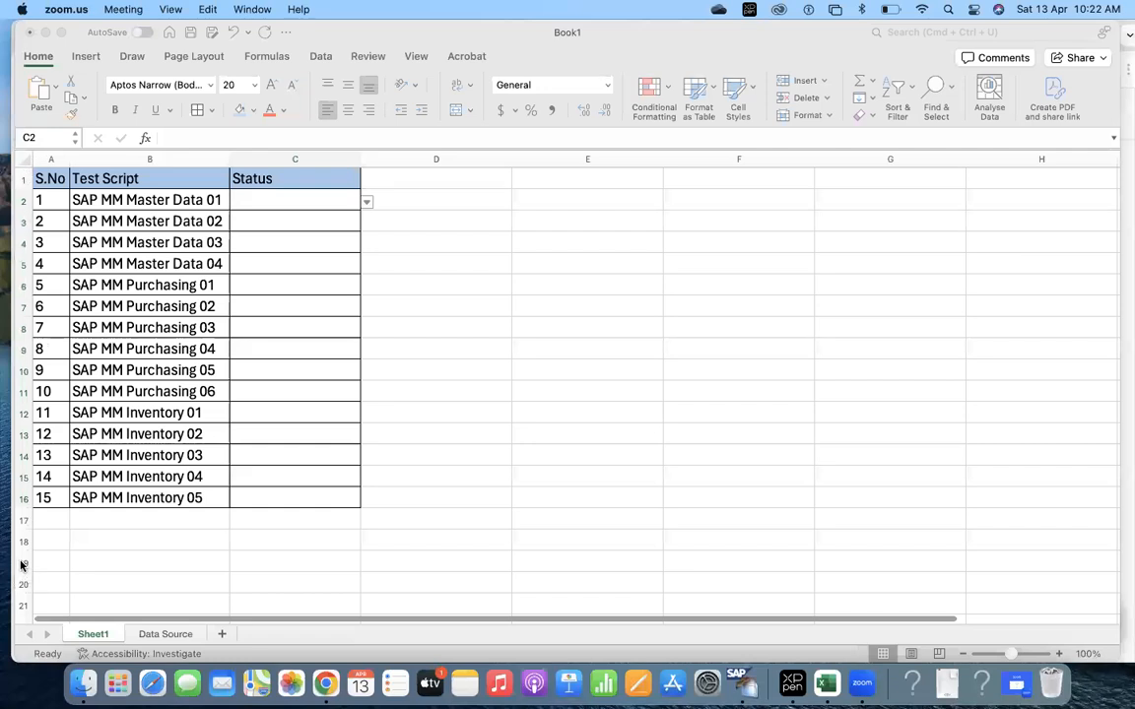
{"action": "mouse_move", "coordinate": [27, 227]}
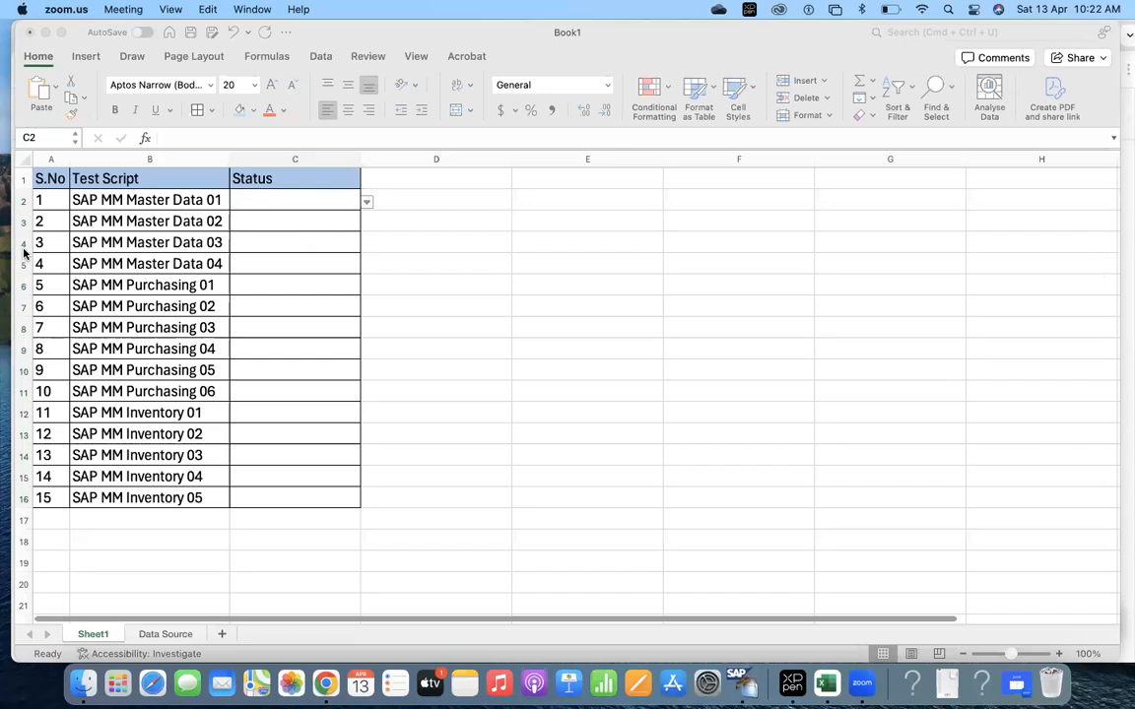
{"action": "mouse_move", "coordinate": [1111, 299]}
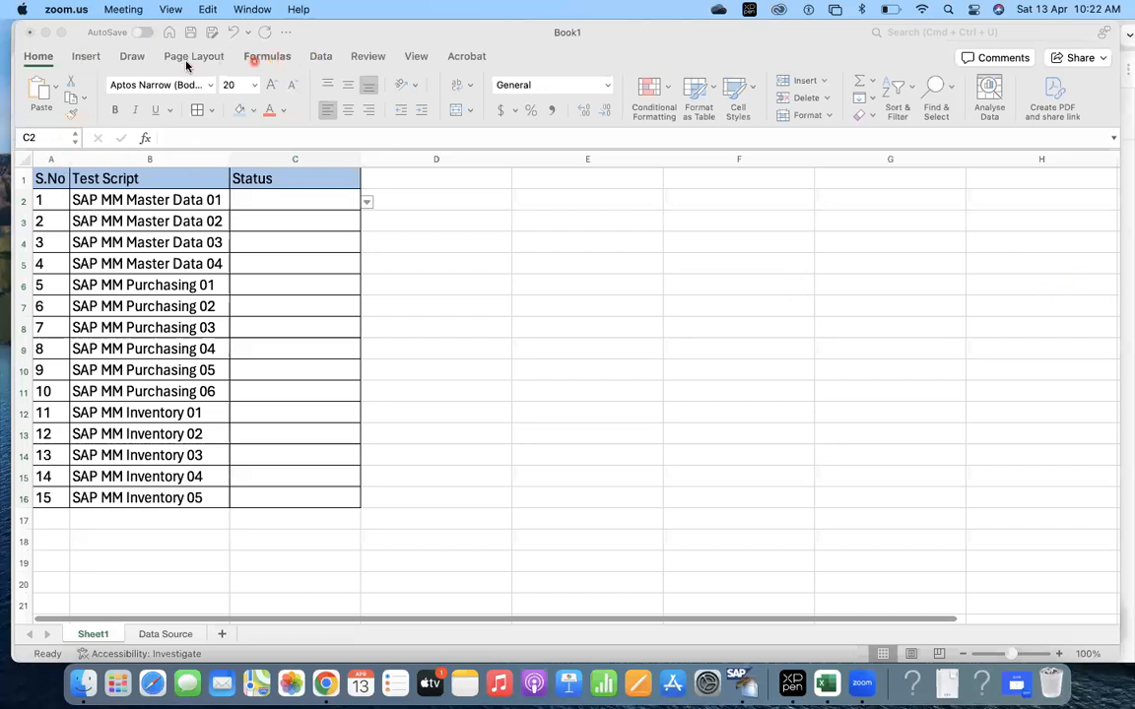
{"action": "scroll", "scroll_direction": "down", "scroll_amount": 3}
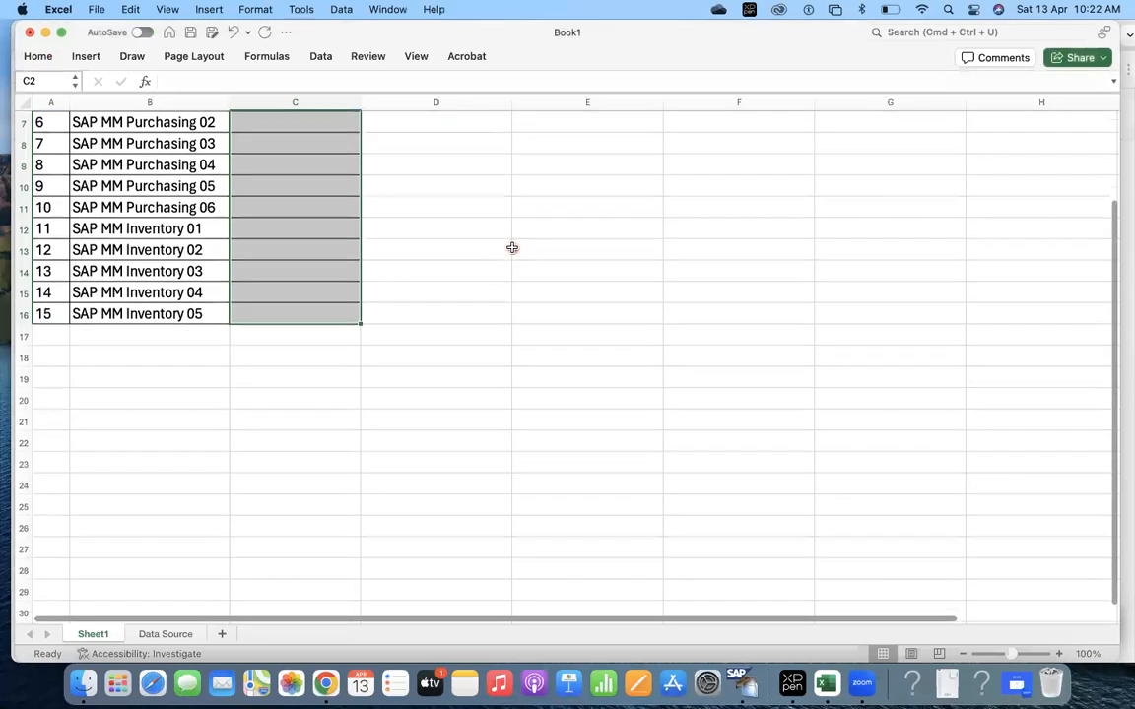
{"action": "scroll", "scroll_direction": "down", "scroll_amount": 3}
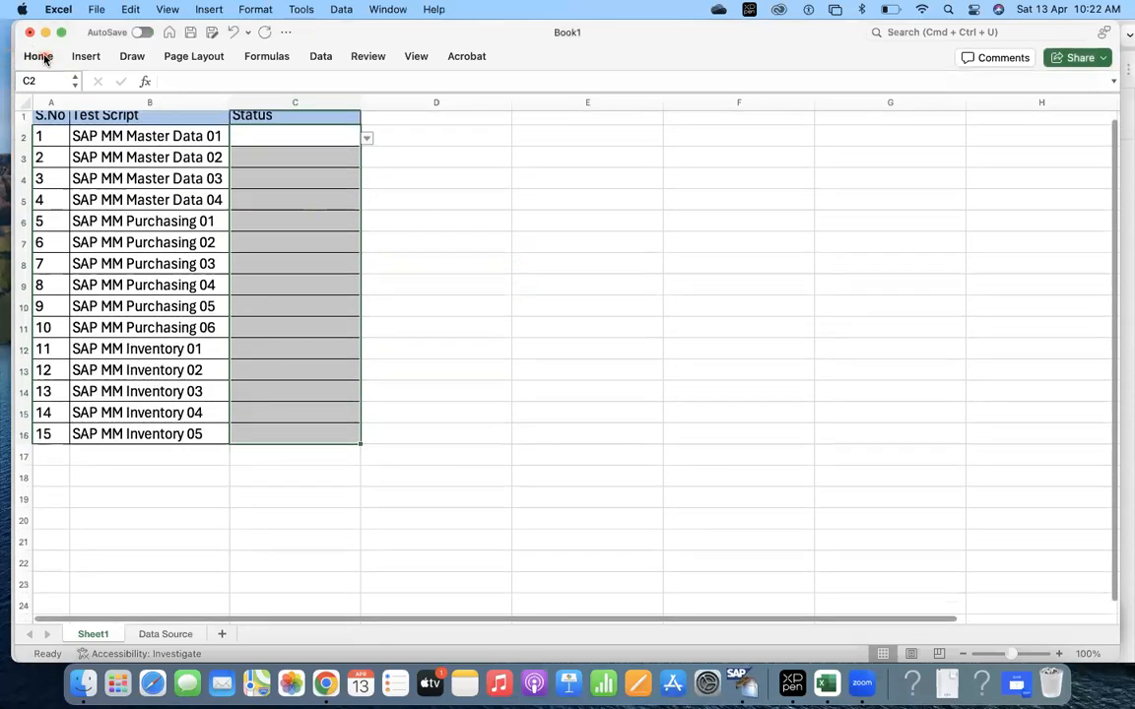
Add a Text-that-Contains rule giving WIP cells a yellow fill
{"action": "left_click", "coordinate": [652, 87]}
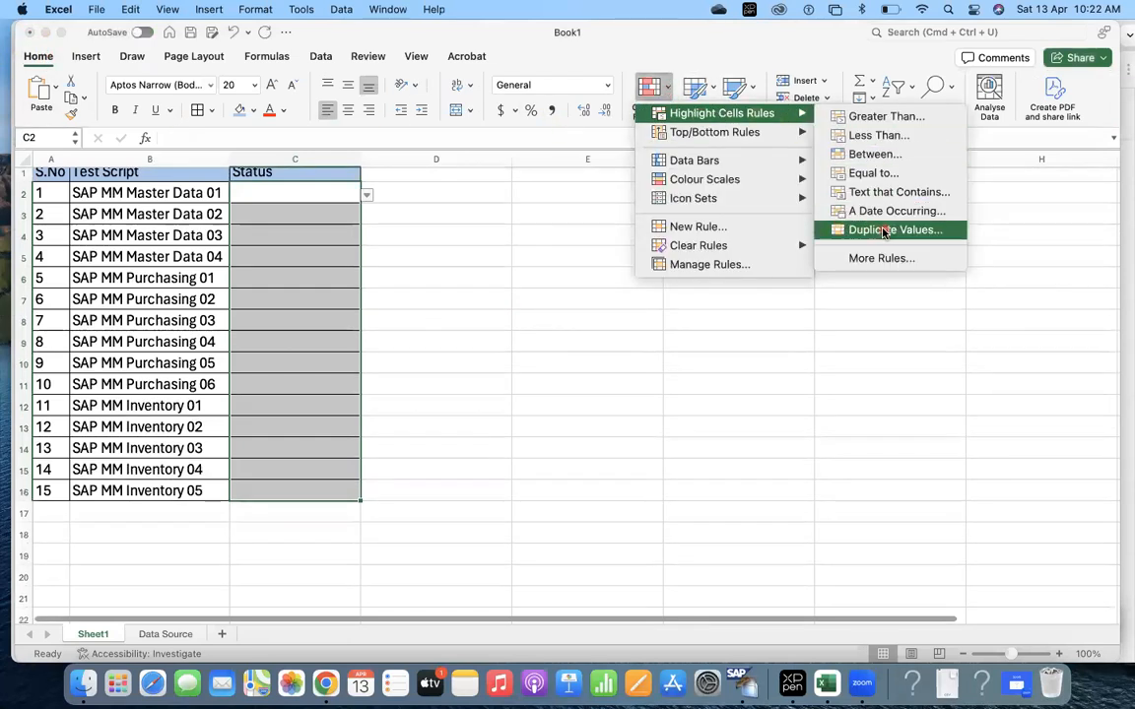
{"action": "mouse_move", "coordinate": [899, 191]}
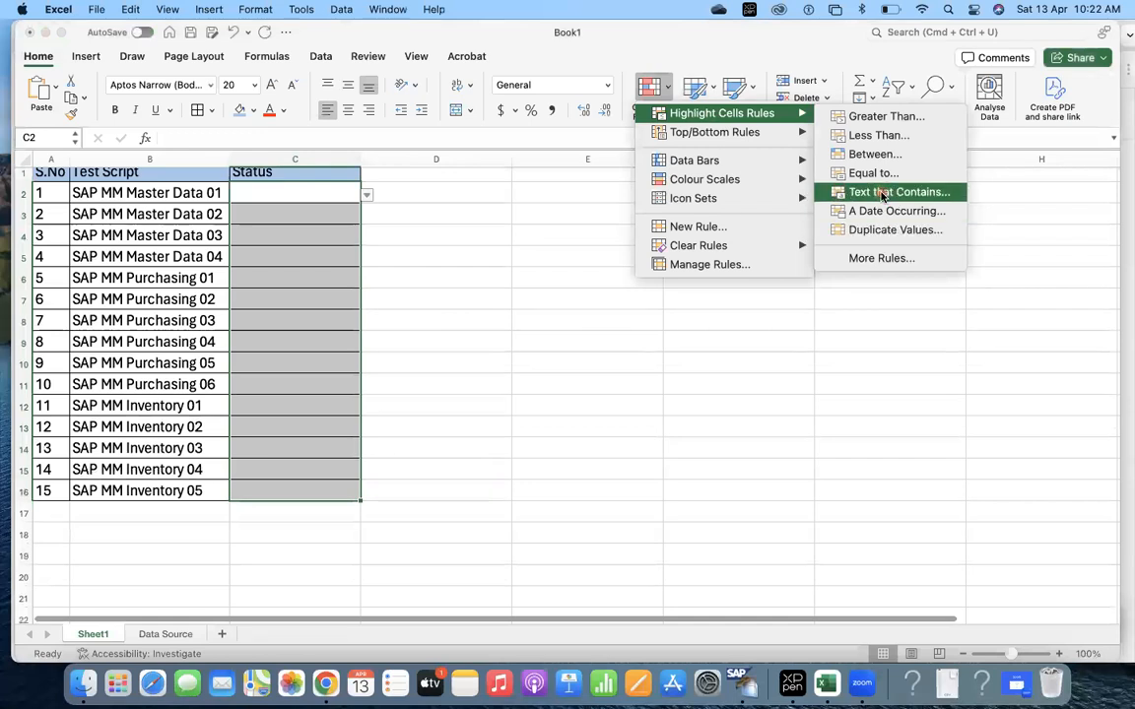
{"action": "left_click", "coordinate": [898, 191]}
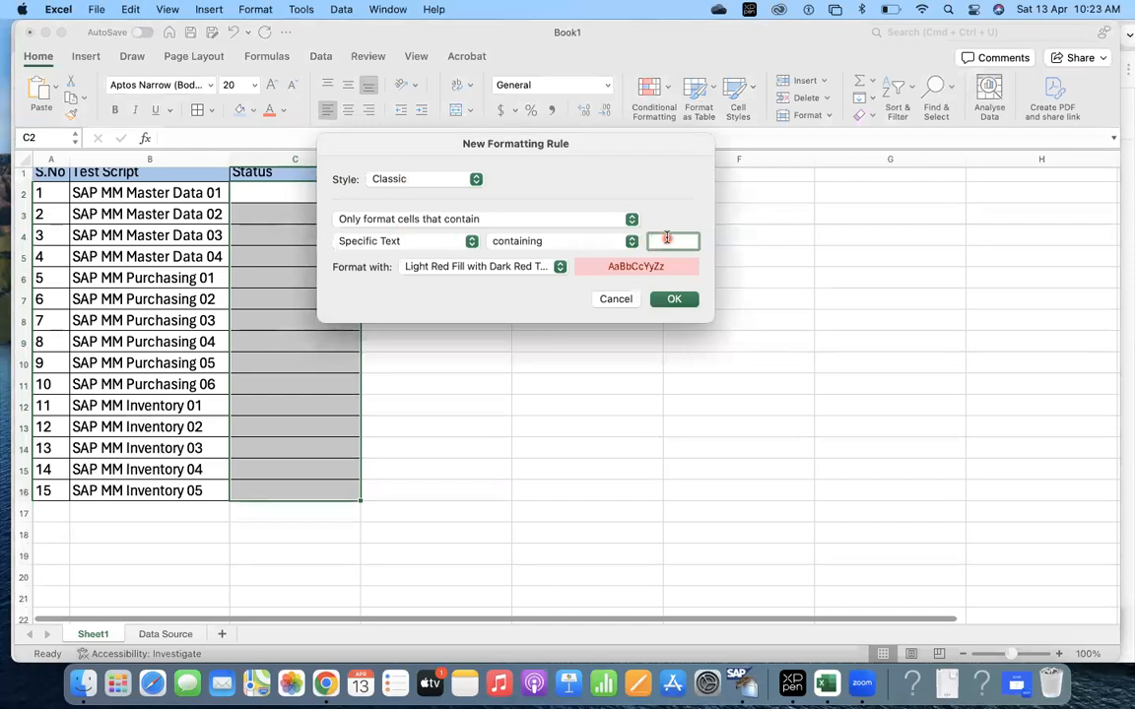
{"action": "type", "text": "Wi"}
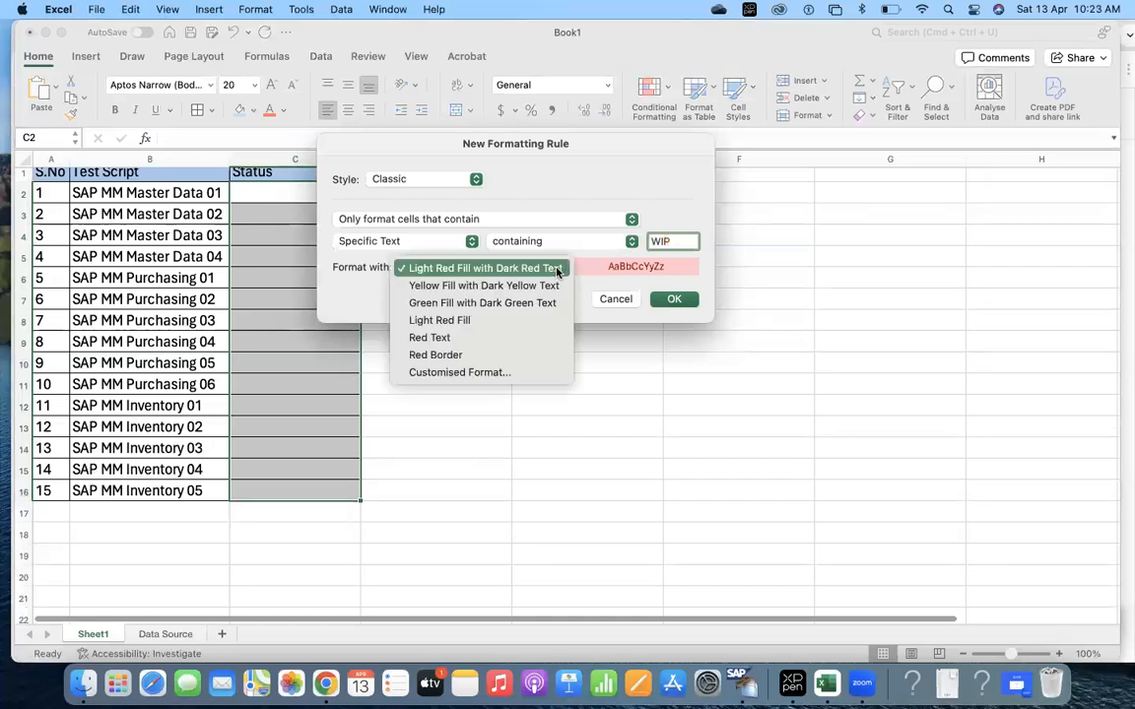
{"action": "left_click", "coordinate": [484, 283]}
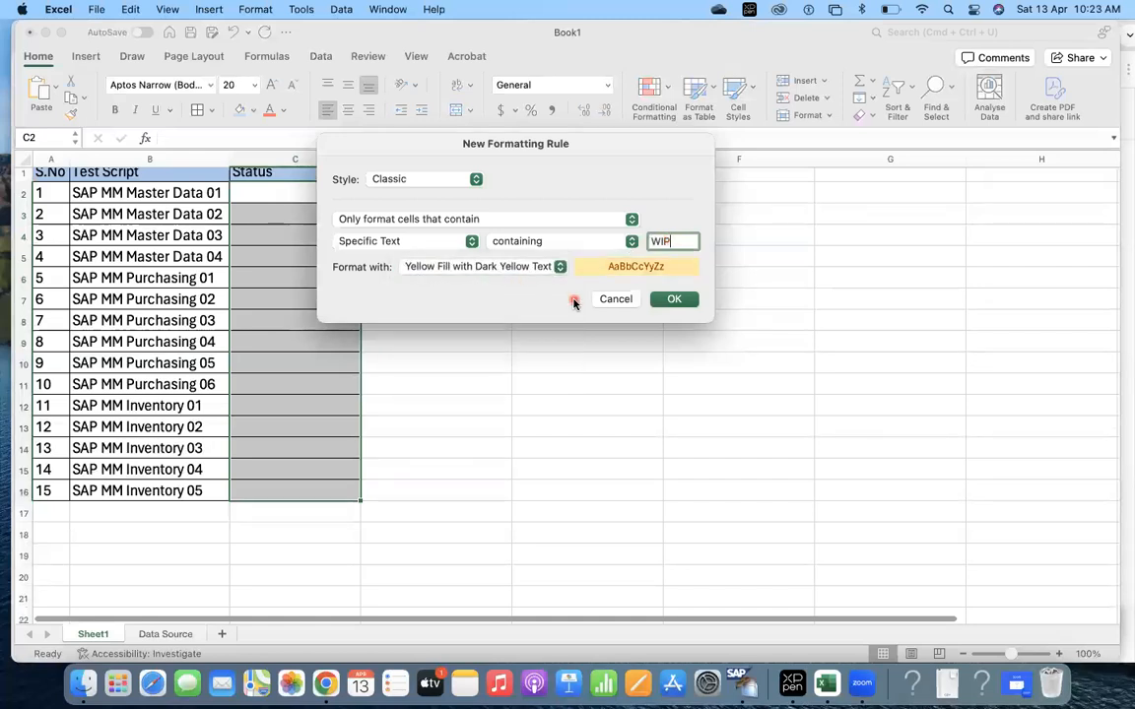
{"action": "left_click", "coordinate": [614, 299]}
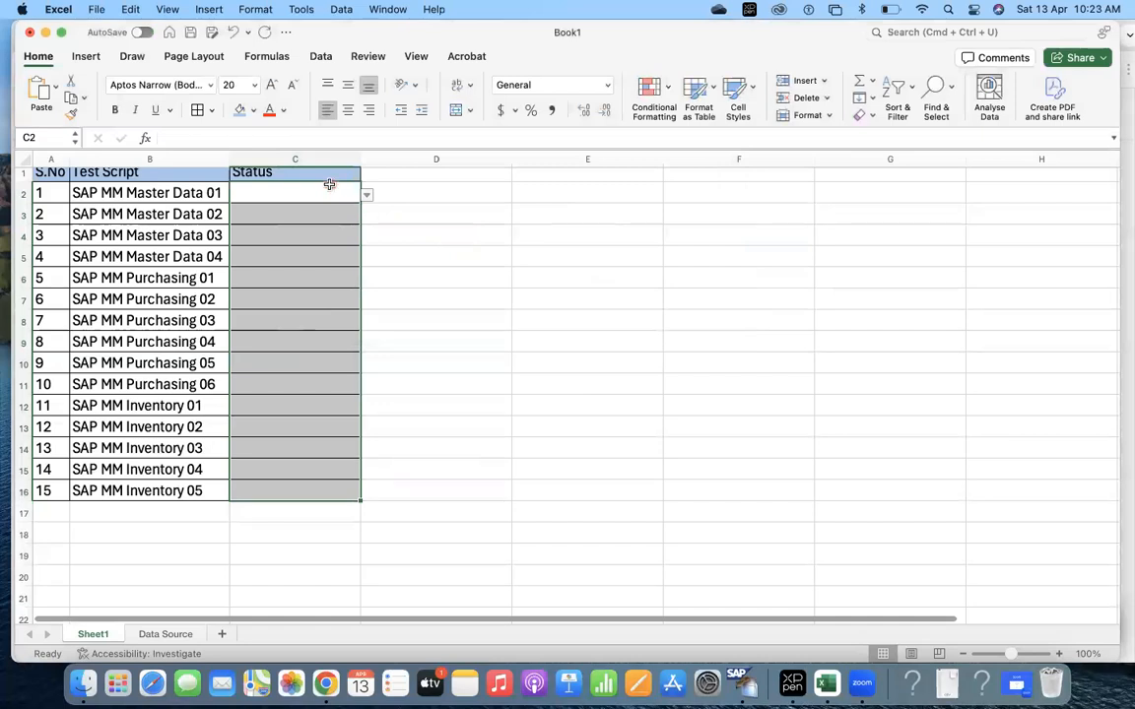
Add a rule giving Pending cells a light red fill
{"action": "left_click", "coordinate": [654, 90]}
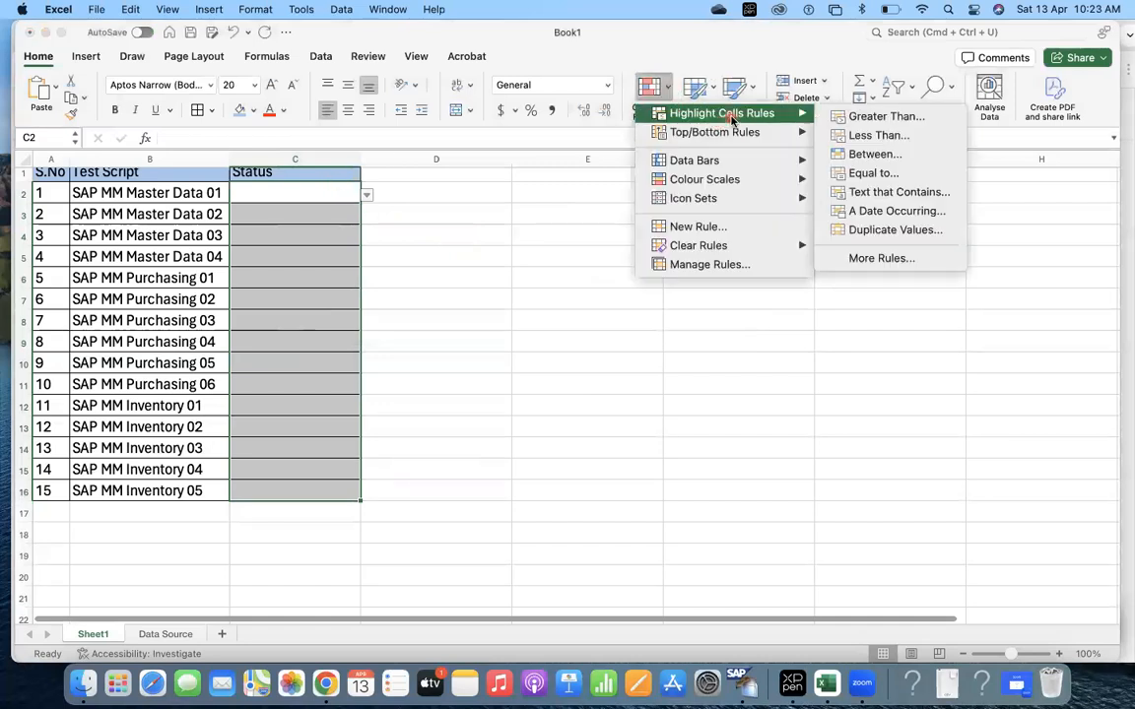
{"action": "left_click", "coordinate": [899, 193]}
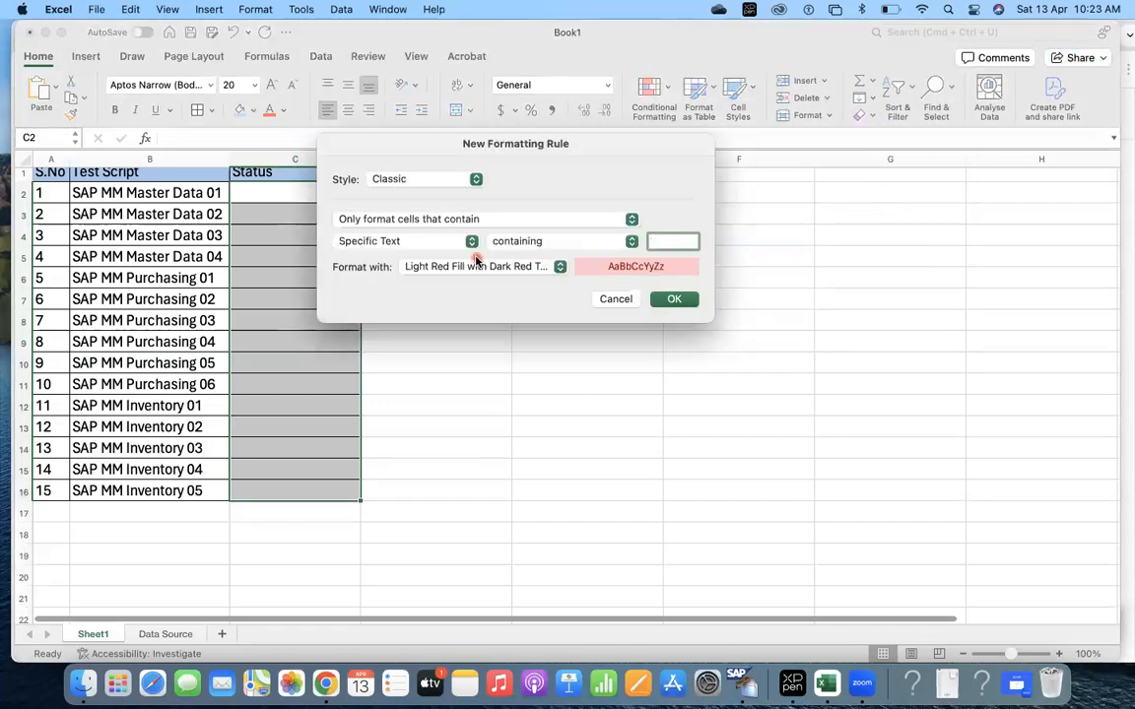
{"action": "type", "text": "P"}
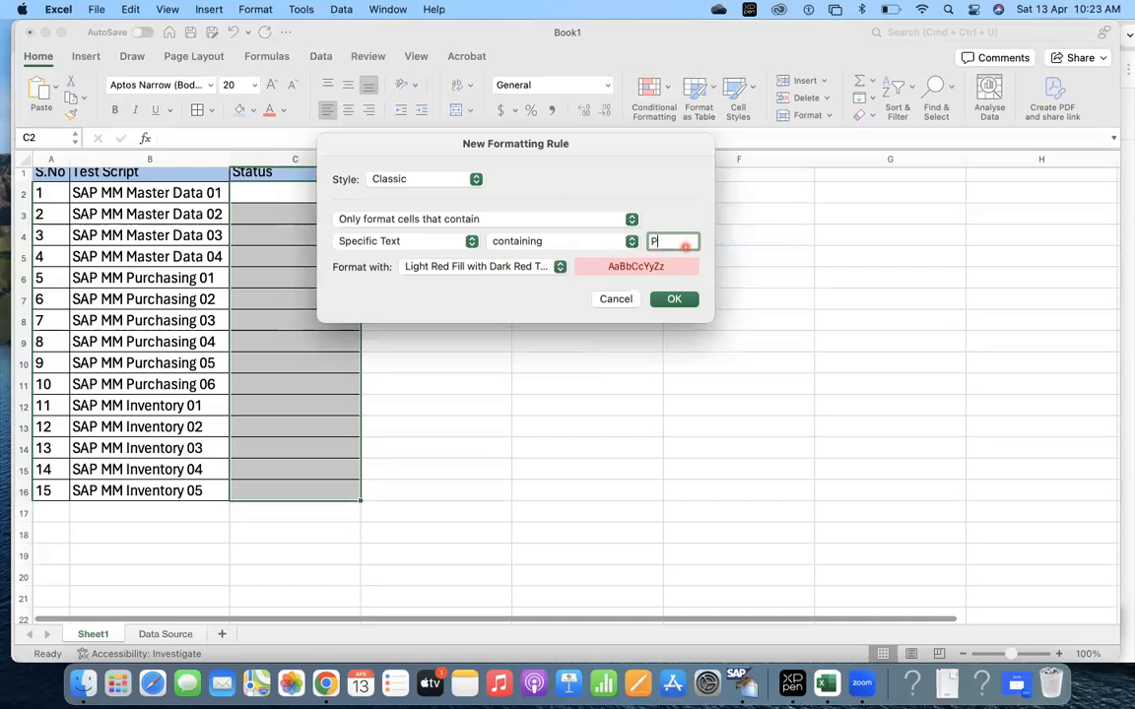
{"action": "type", "text": "ending"}
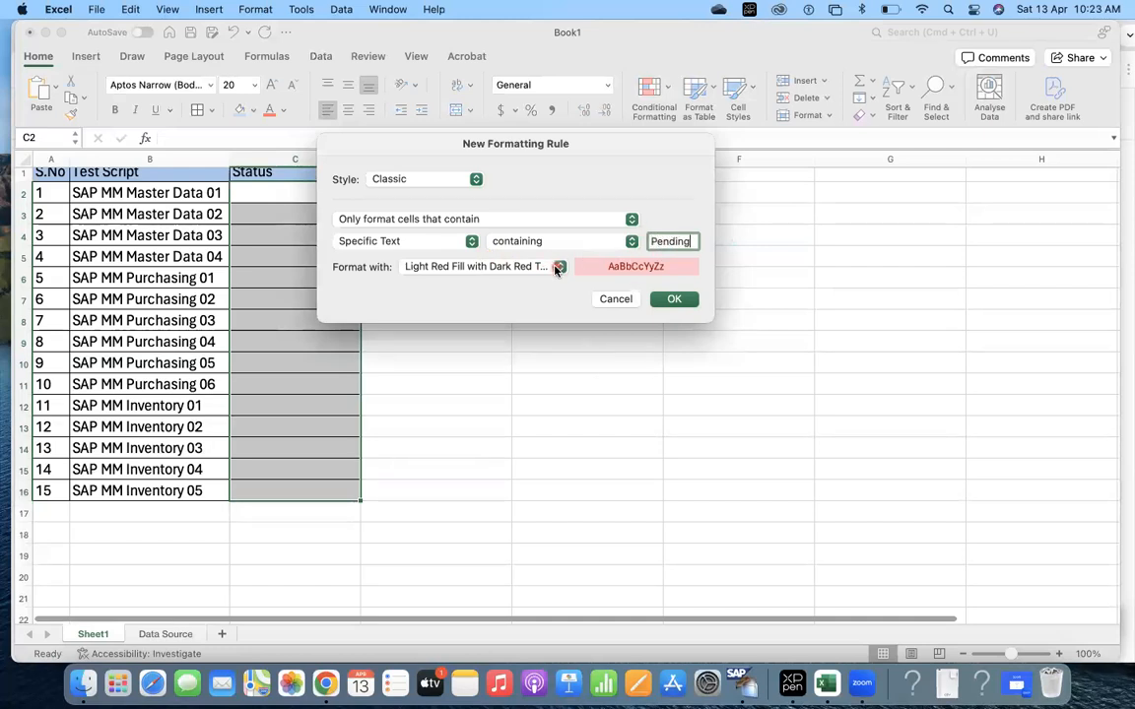
{"action": "left_click", "coordinate": [560, 266]}
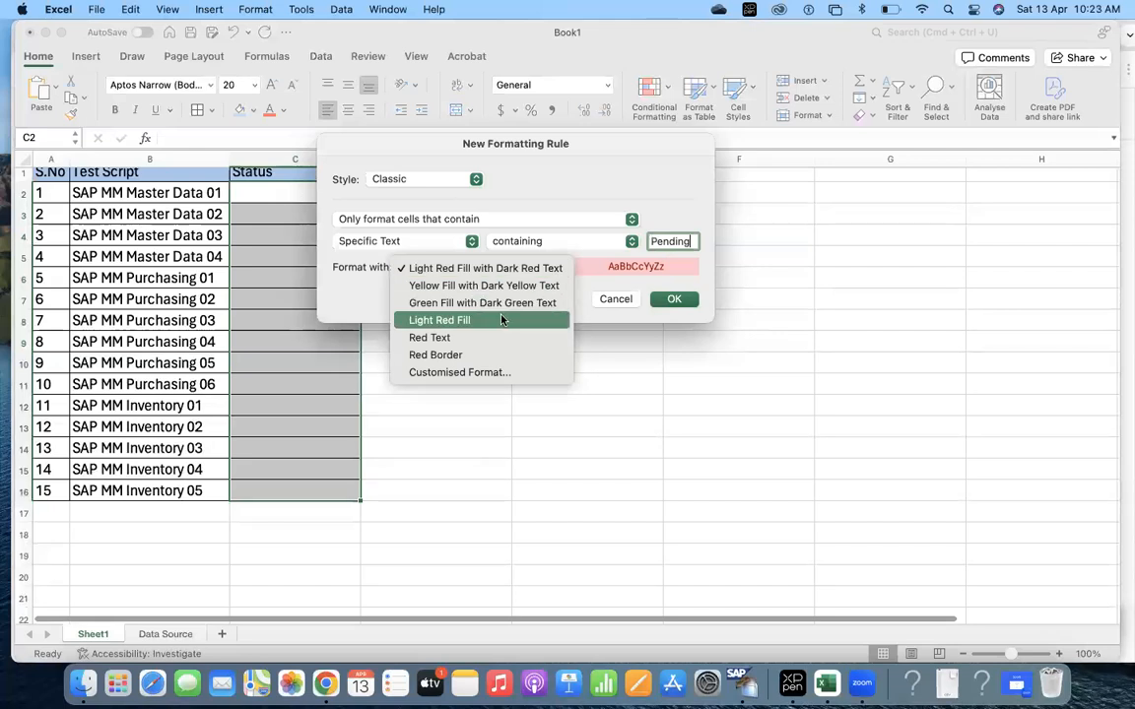
{"action": "left_click", "coordinate": [440, 319]}
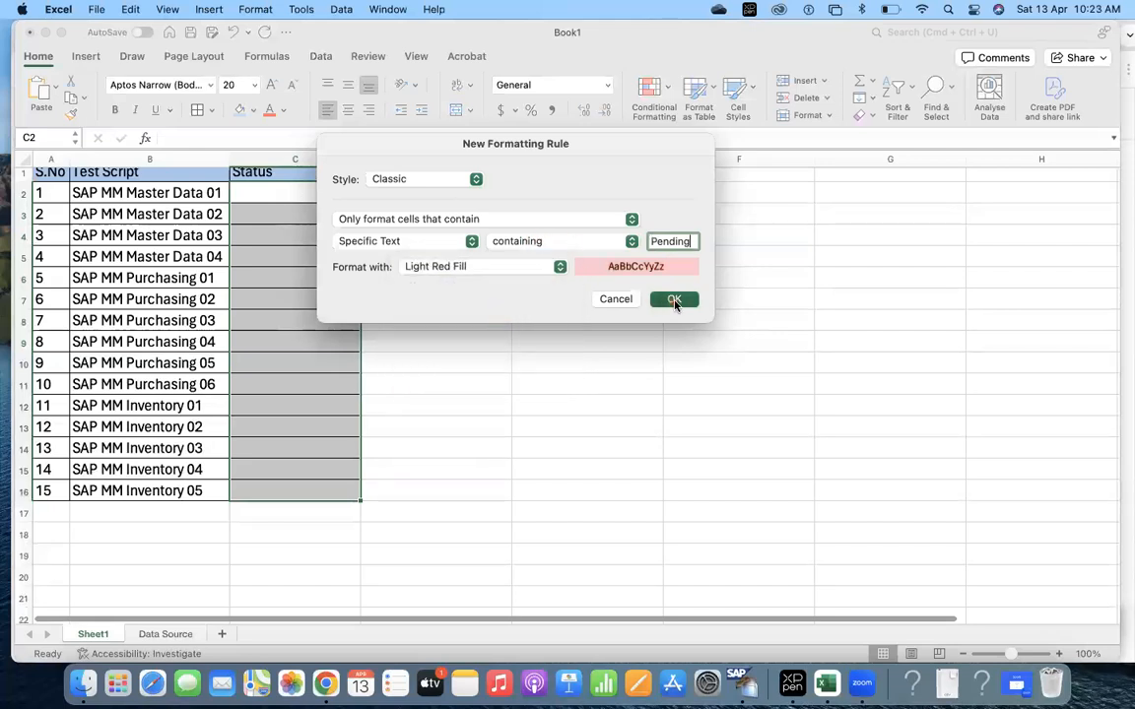
{"action": "left_click", "coordinate": [674, 299]}
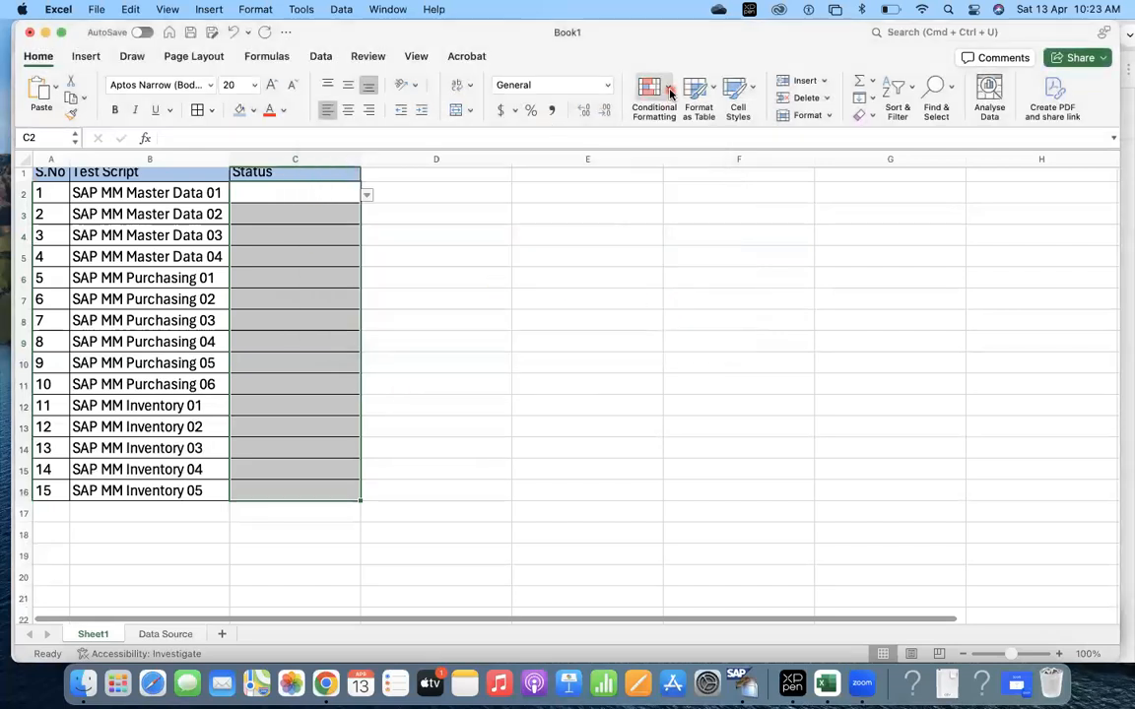
Add a rule giving completed cells a green fill
{"action": "left_click", "coordinate": [654, 95]}
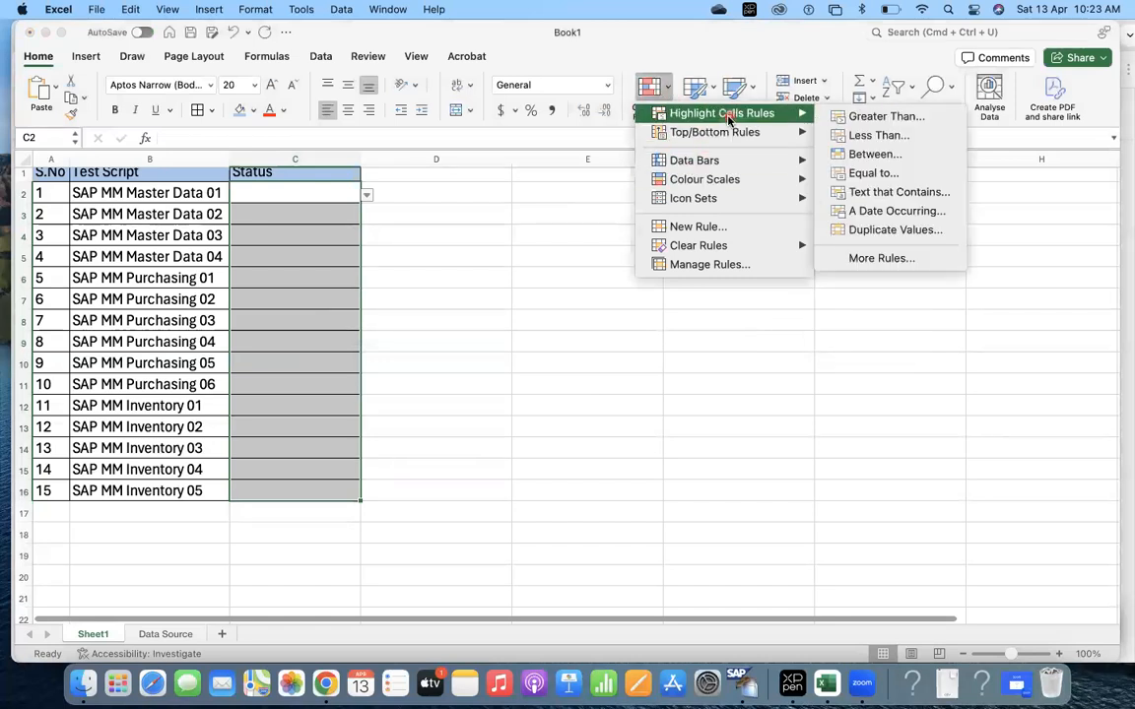
{"action": "left_click", "coordinate": [898, 191]}
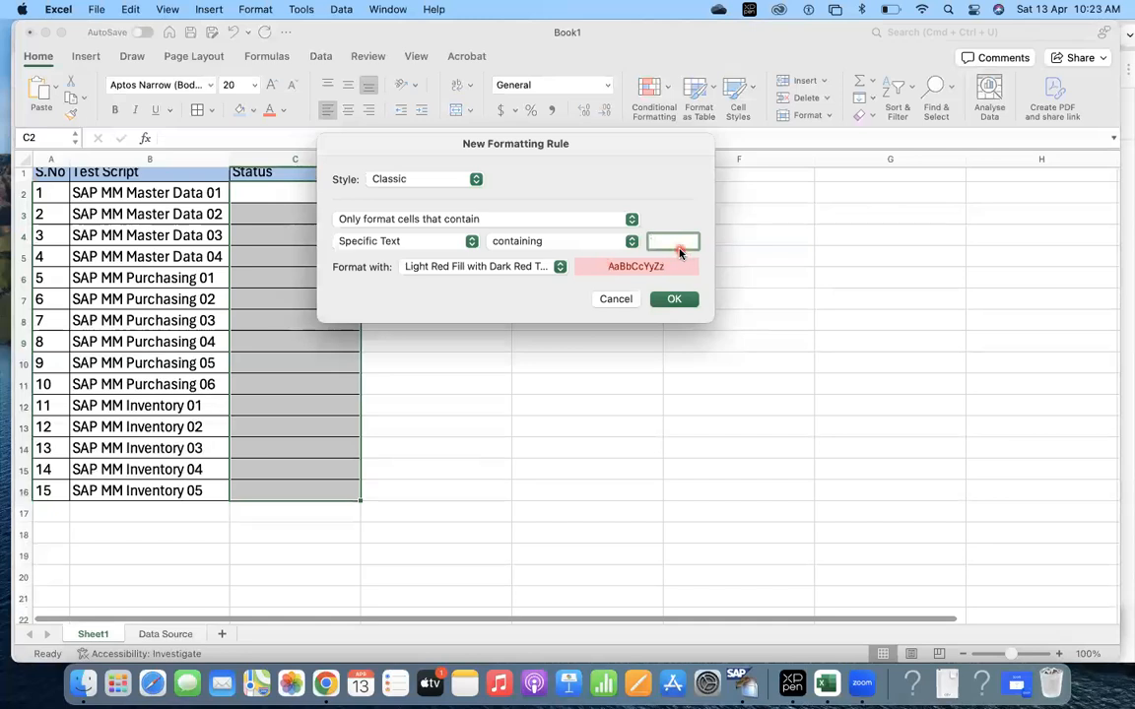
{"action": "type", "text": "Comp"}
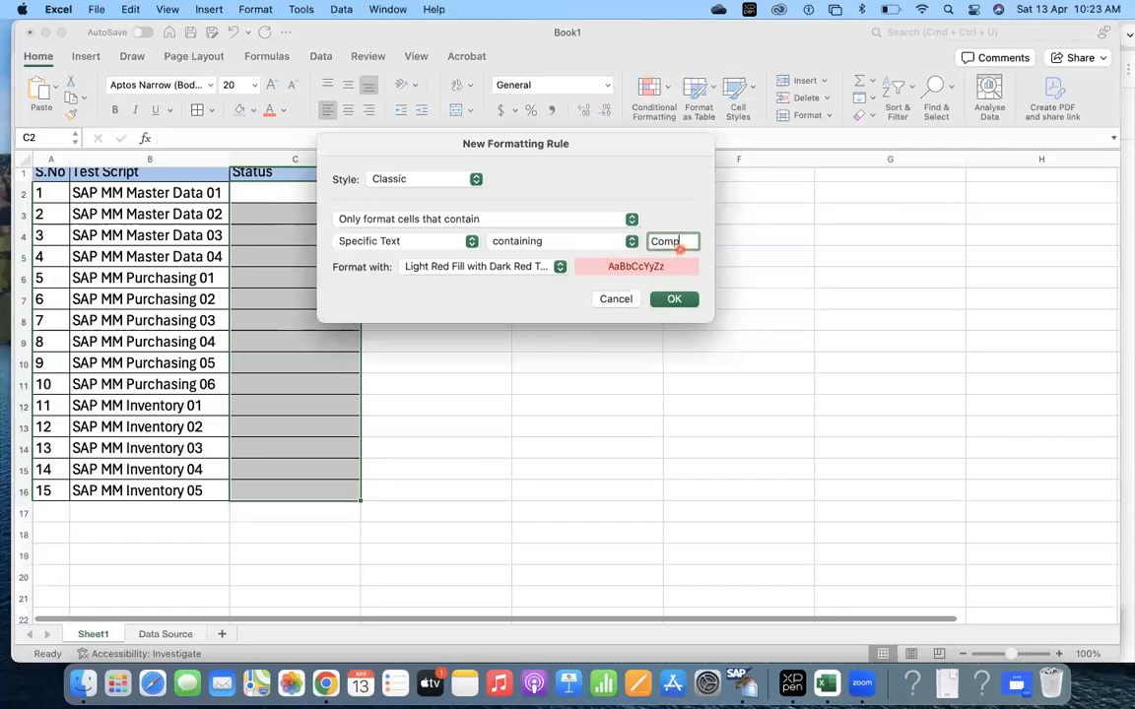
{"action": "type", "text": "completed"}
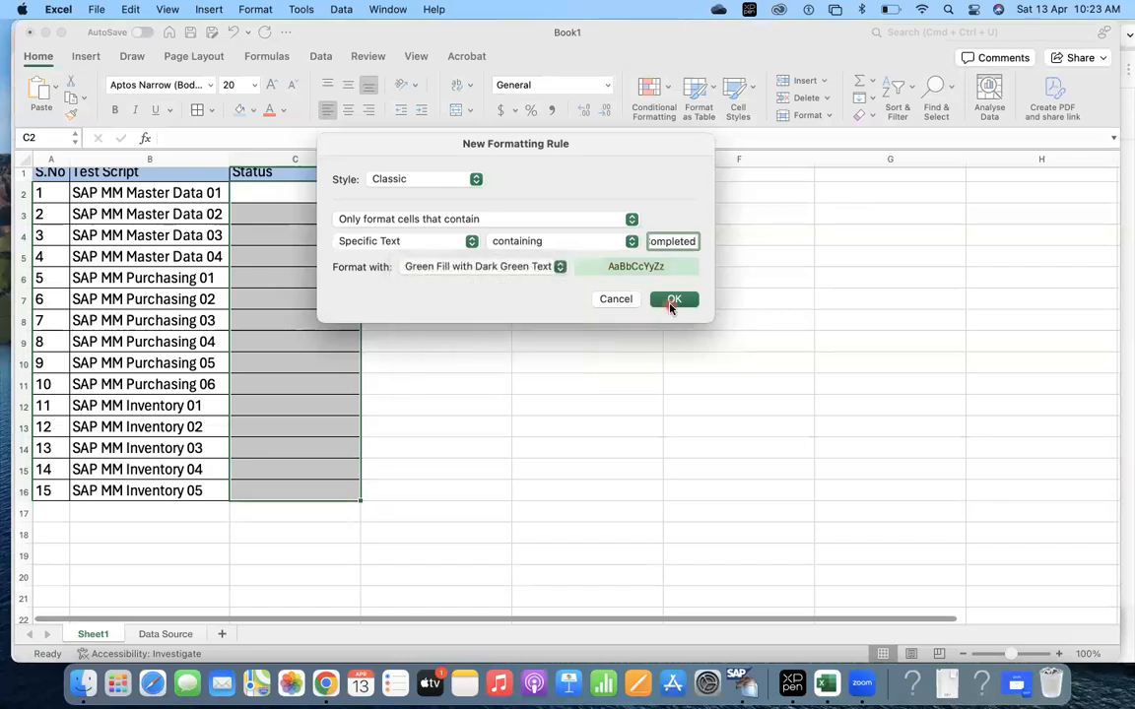
{"action": "left_click", "coordinate": [674, 300]}
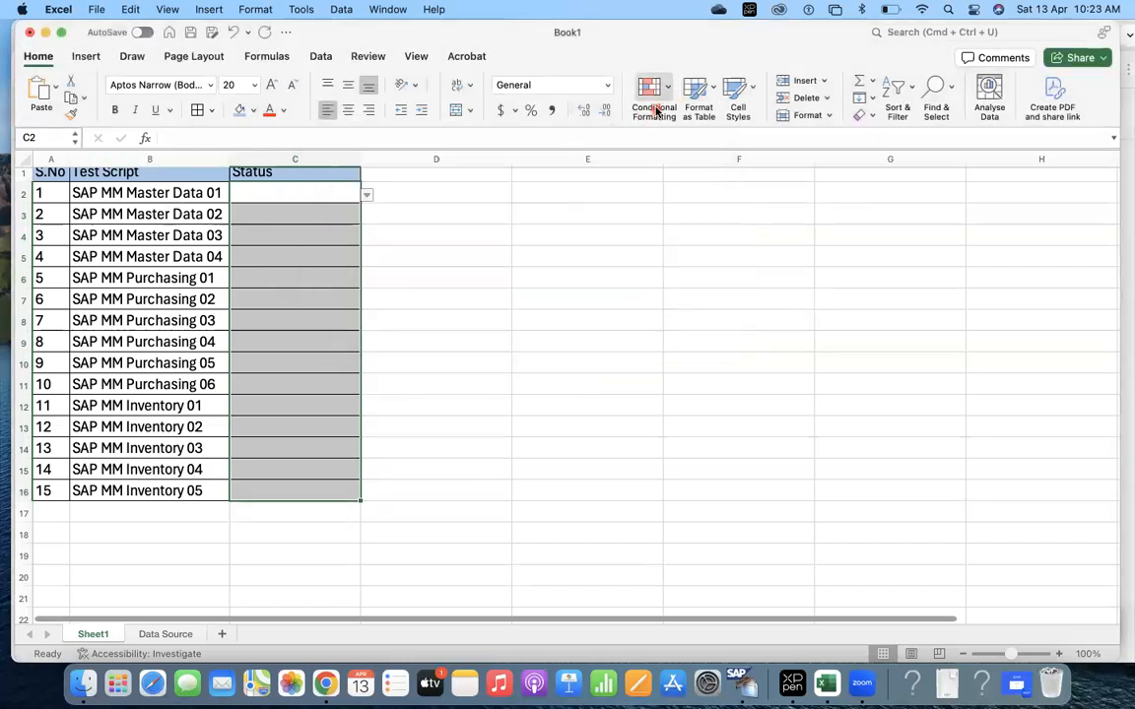
Add a rule giving Cancelled cells a custom grey font colour
{"action": "left_click", "coordinate": [654, 95]}
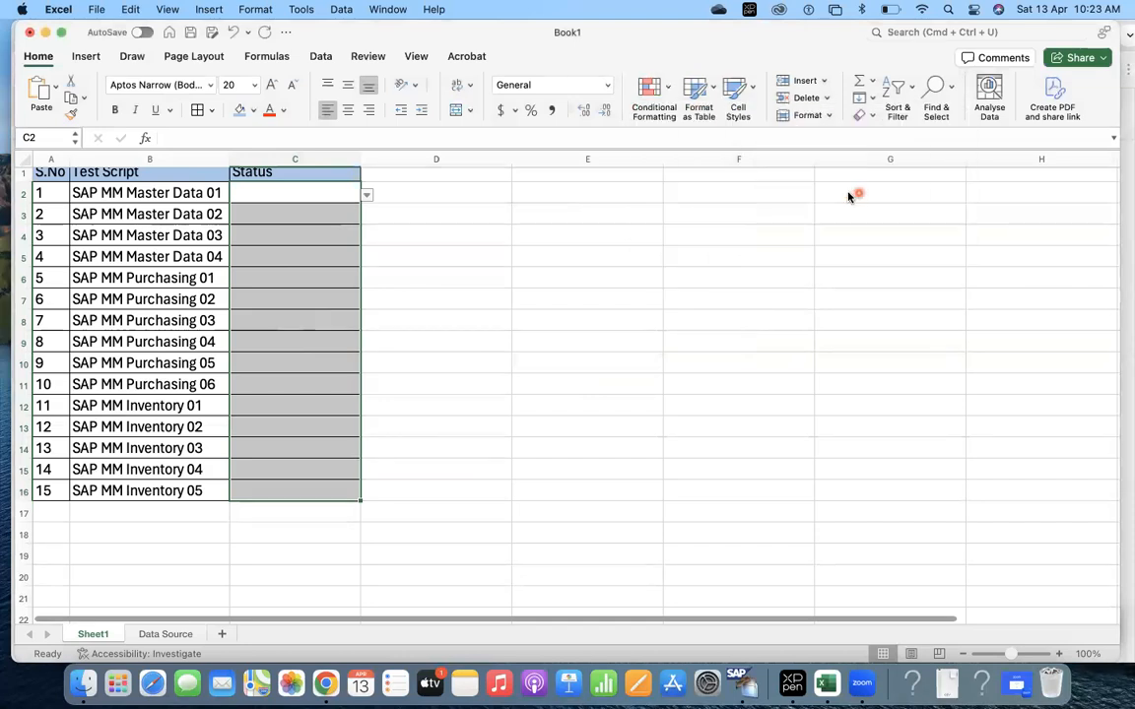
{"action": "type", "text": "Cancelled"}
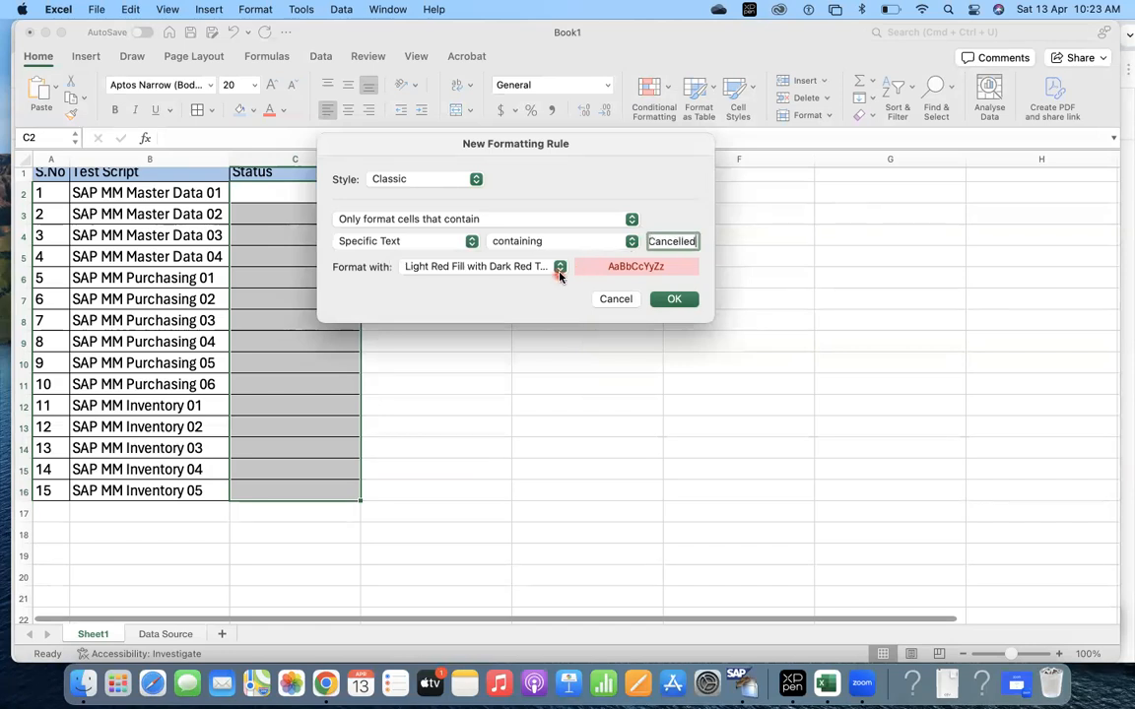
{"action": "left_click", "coordinate": [560, 266]}
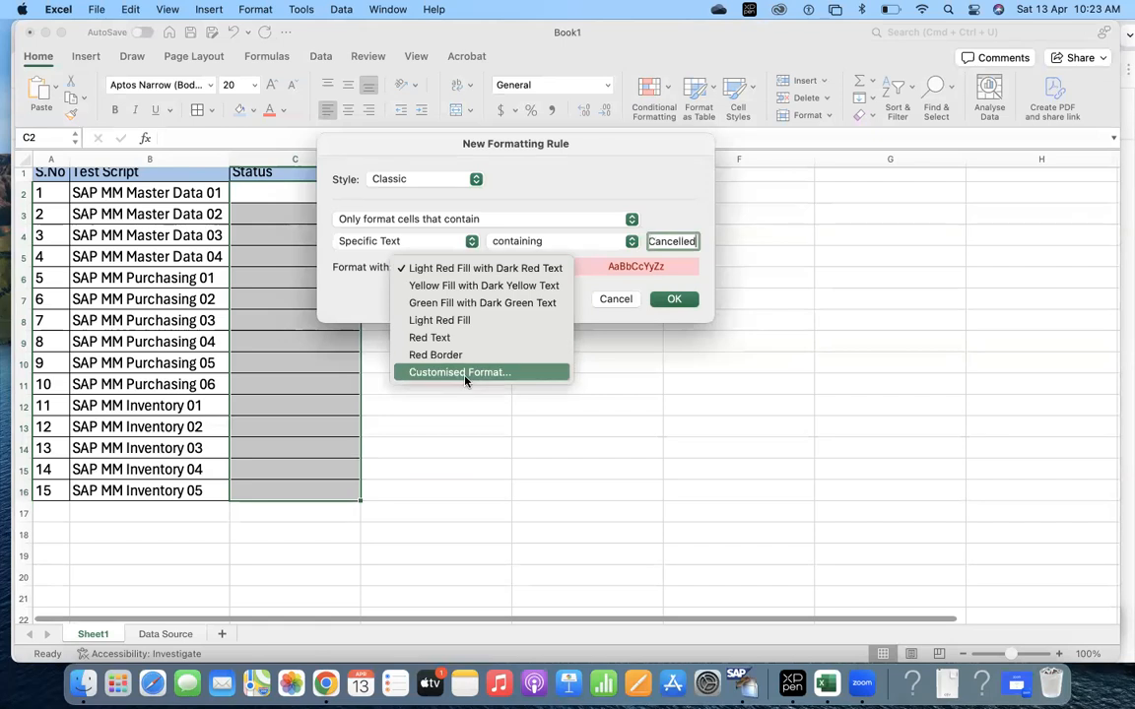
{"action": "left_click", "coordinate": [459, 370]}
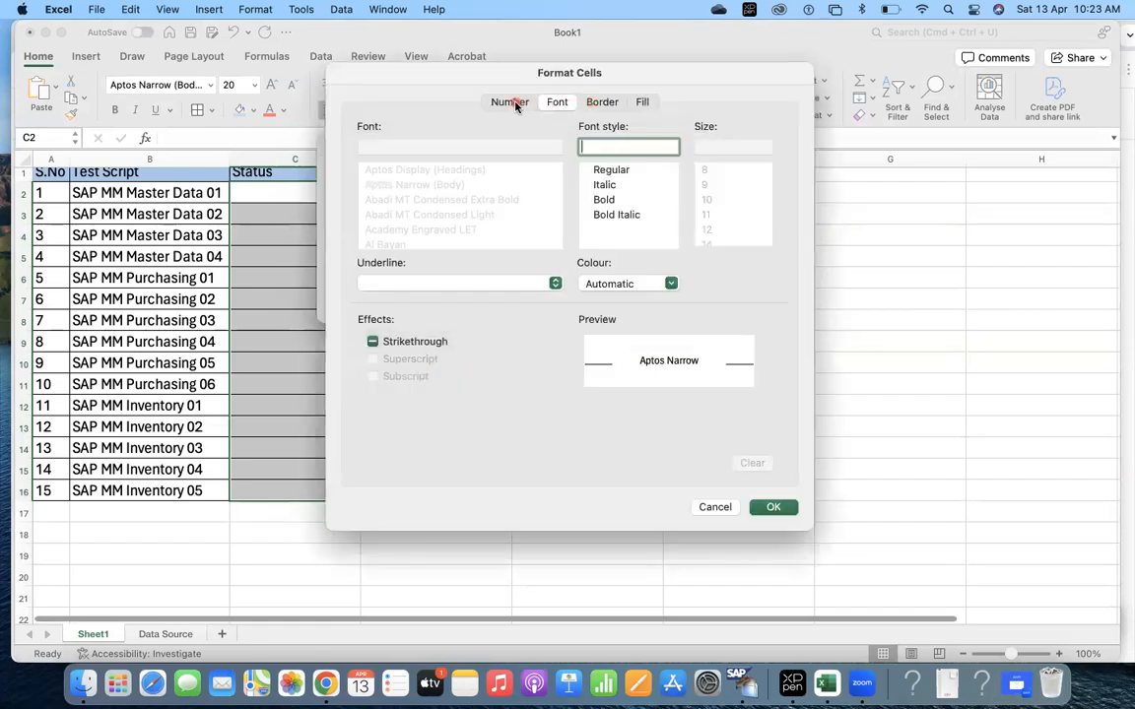
{"action": "left_click", "coordinate": [670, 284]}
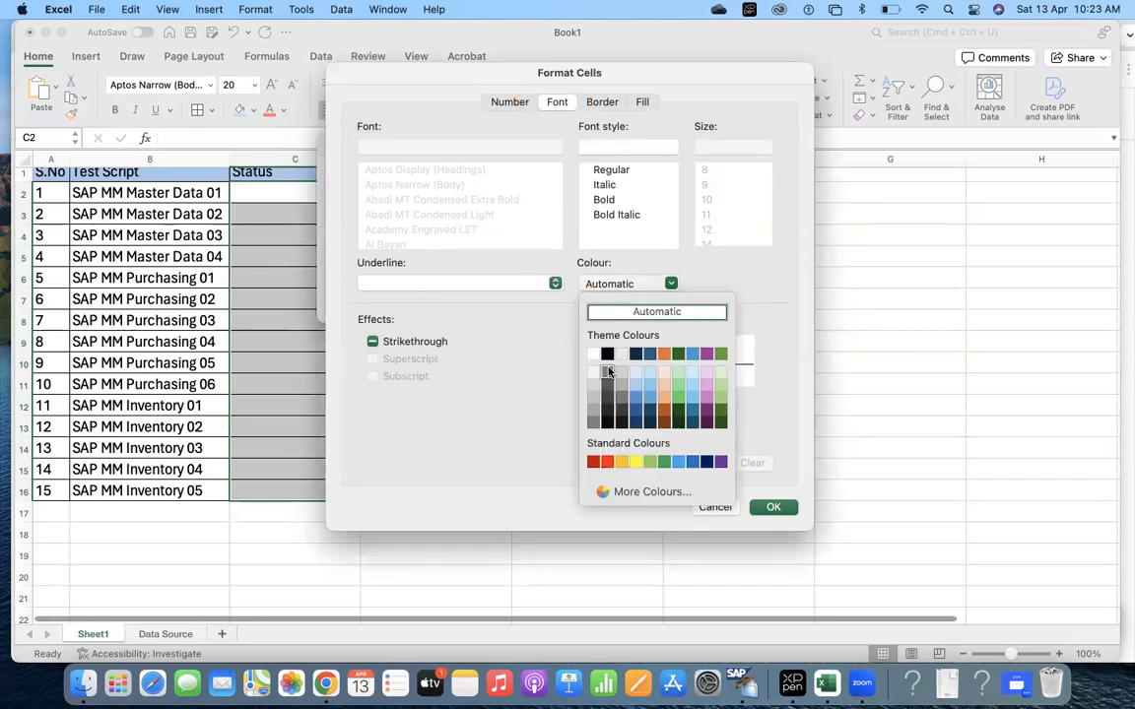
{"action": "left_click", "coordinate": [609, 372]}
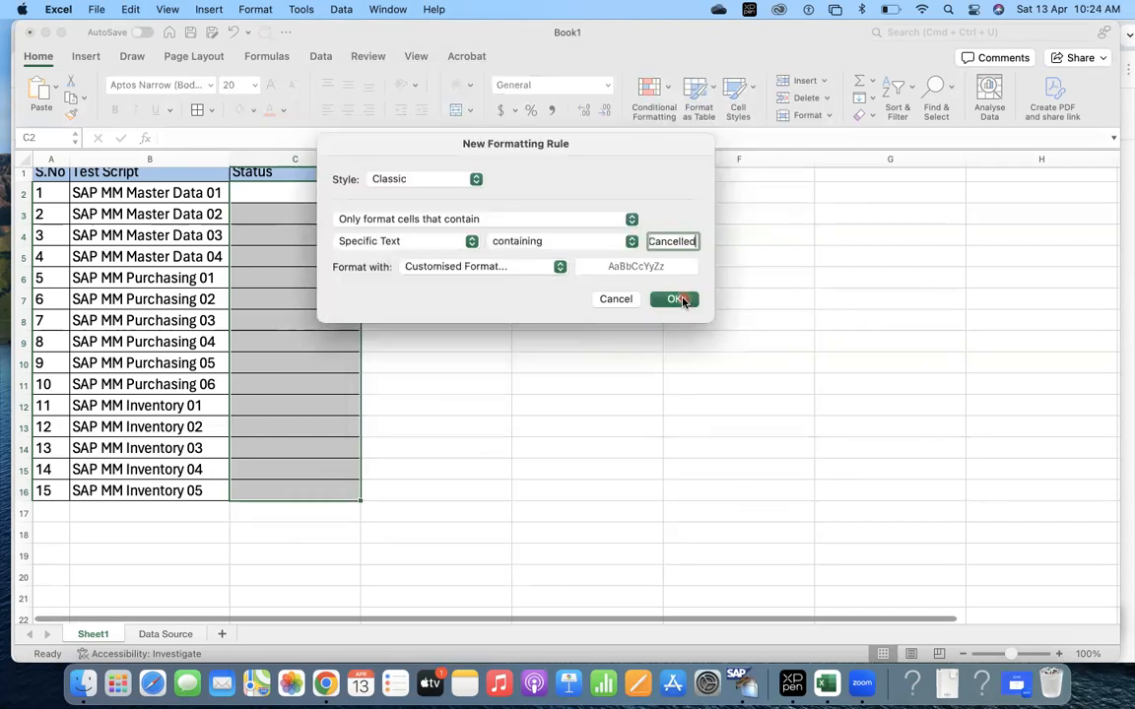
{"action": "left_click", "coordinate": [675, 299]}
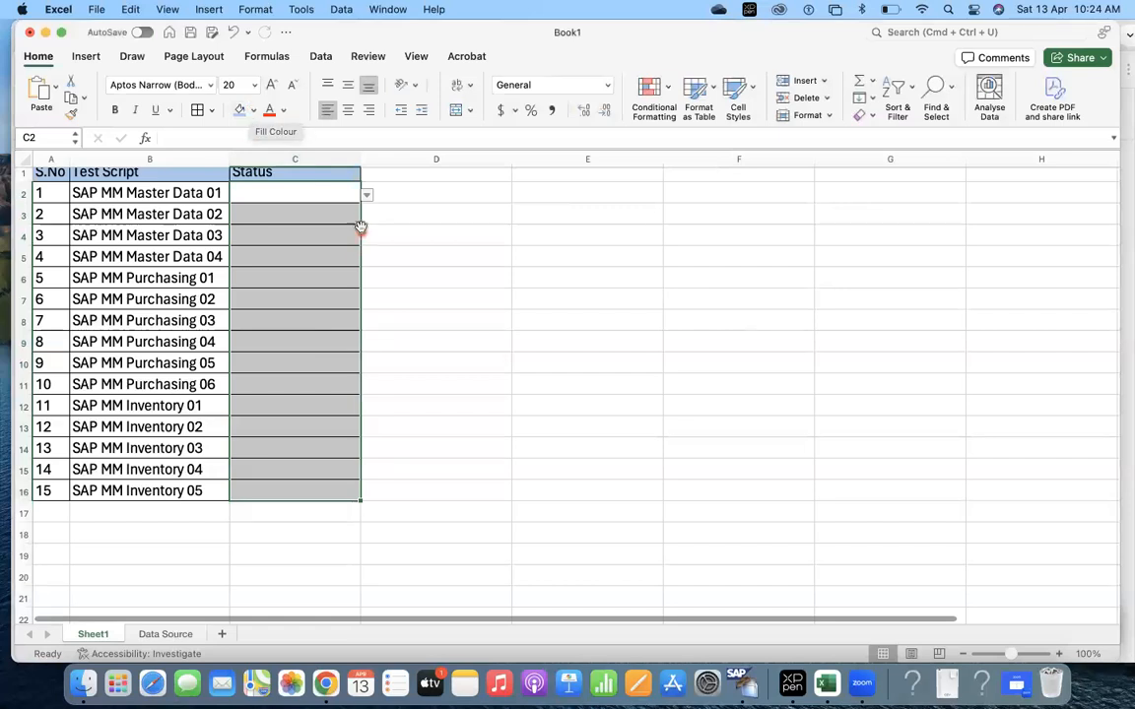
Test C2 with Cancelled, then set it to Pending from the drop-down
{"action": "type", "text": "Cancelled"}
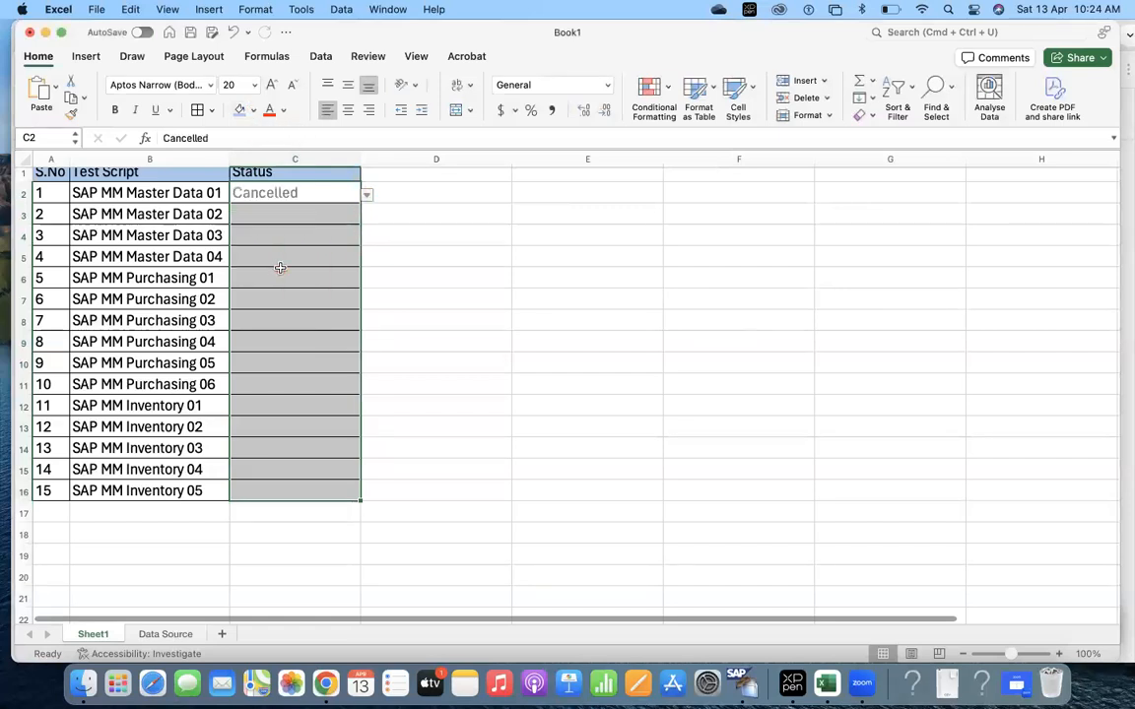
{"action": "left_click", "coordinate": [367, 195]}
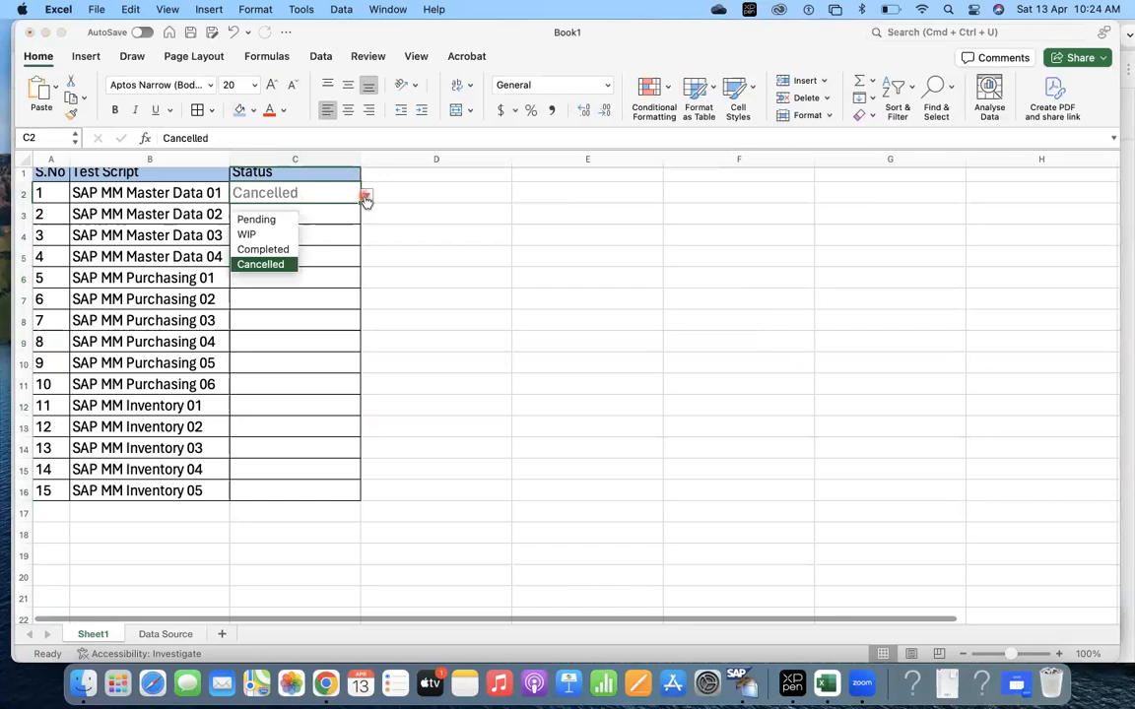
{"action": "left_click", "coordinate": [256, 219]}
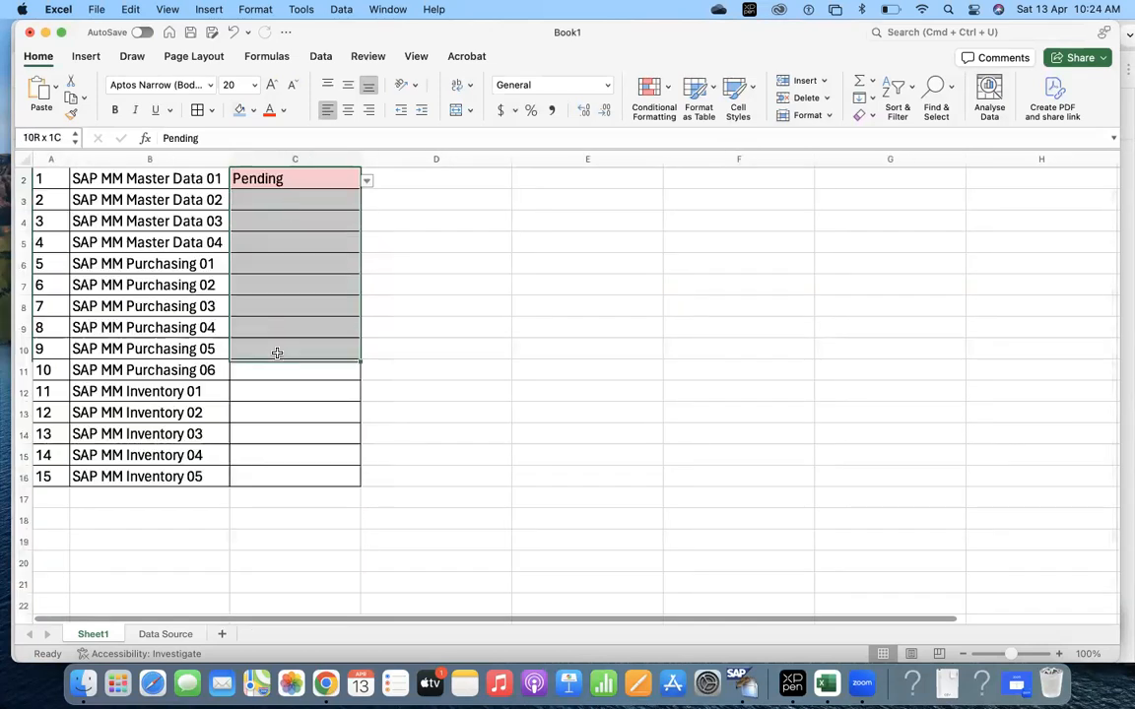
Start a Text-that-Contains rule for Cancel with a customised format
{"action": "left_click", "coordinate": [652, 89]}
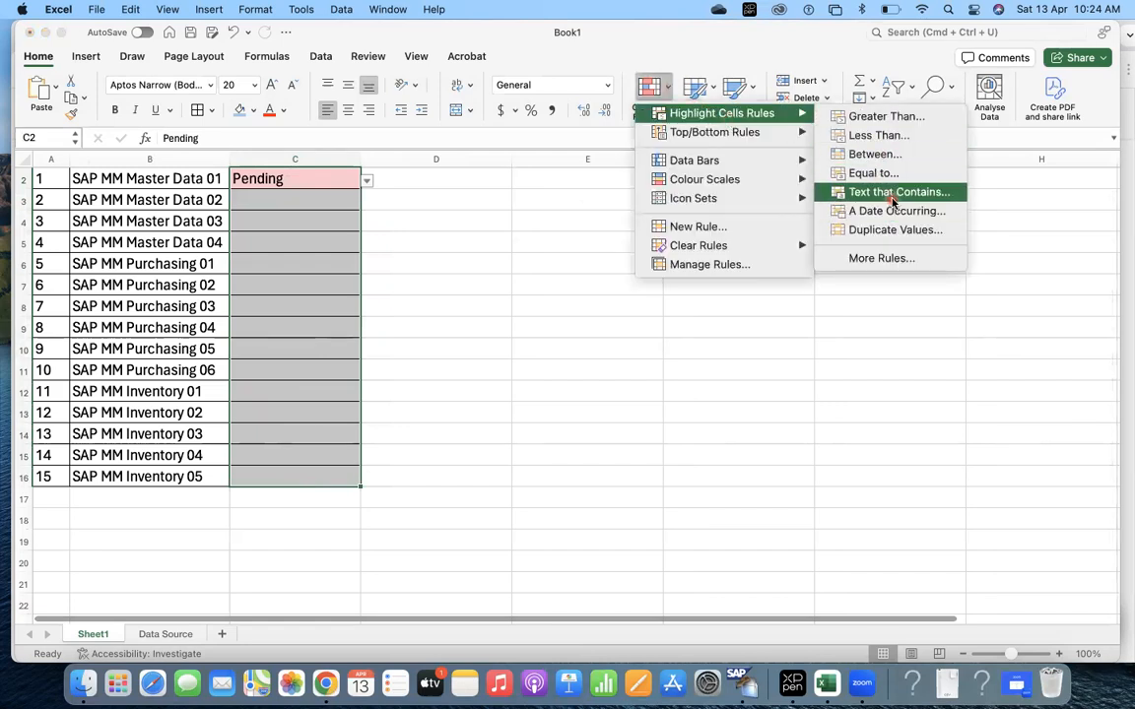
{"action": "left_click", "coordinate": [898, 191]}
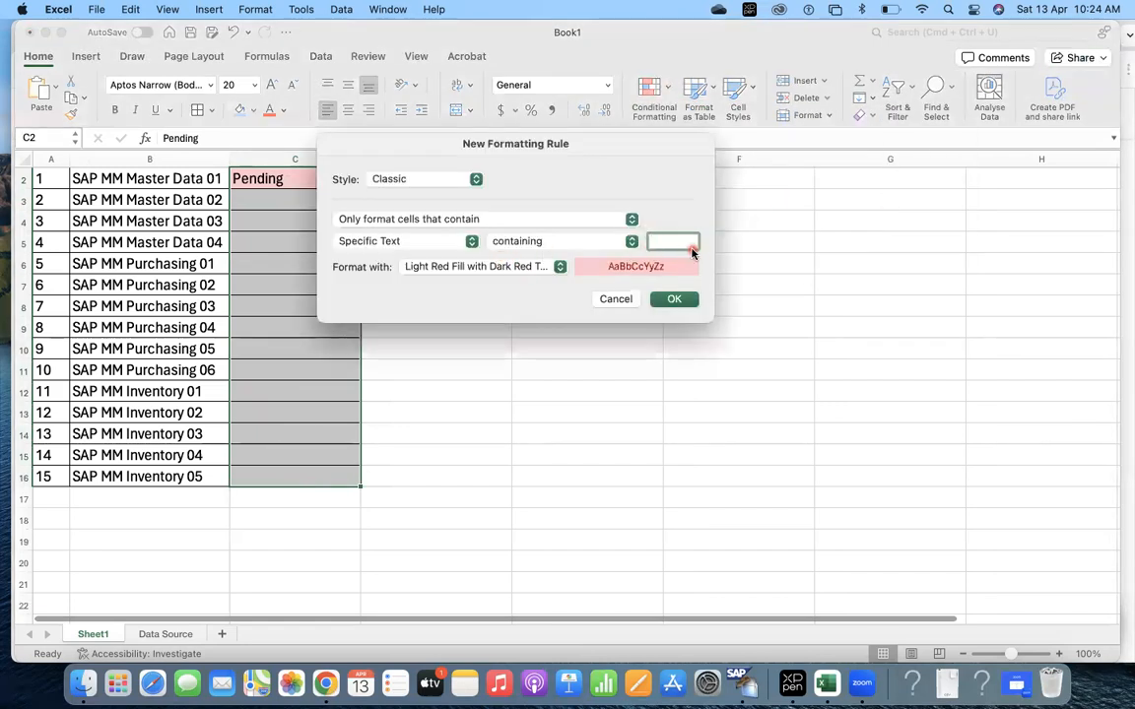
{"action": "type", "text": "Cancel"}
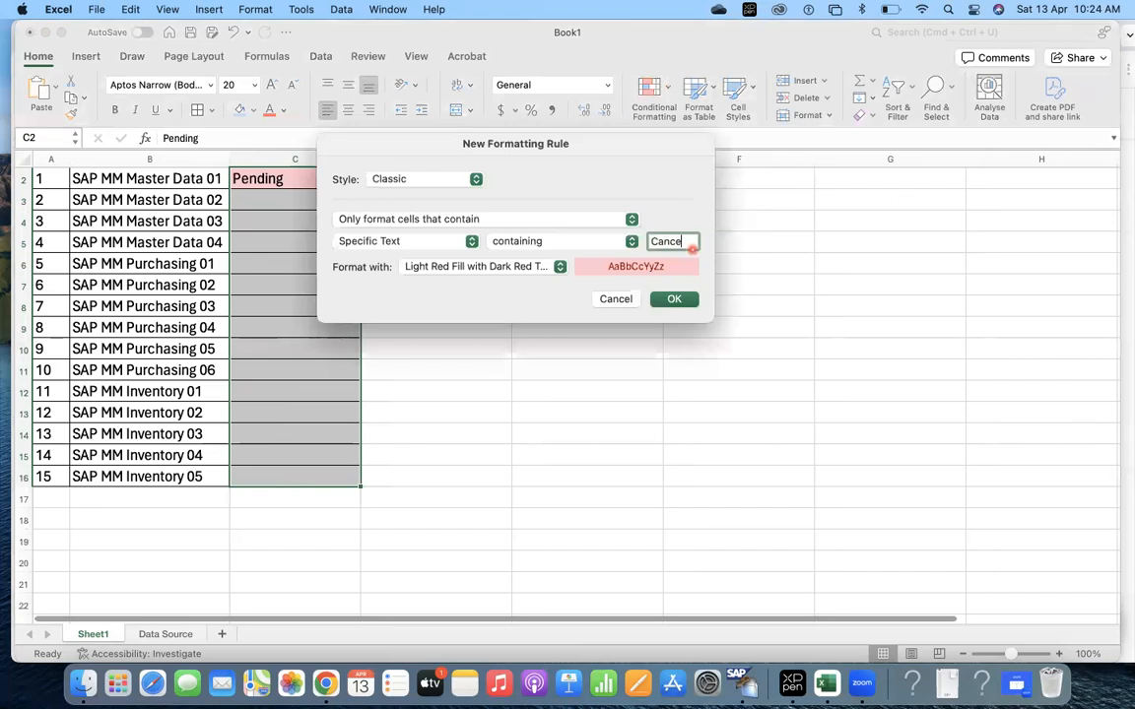
{"action": "left_click", "coordinate": [559, 266]}
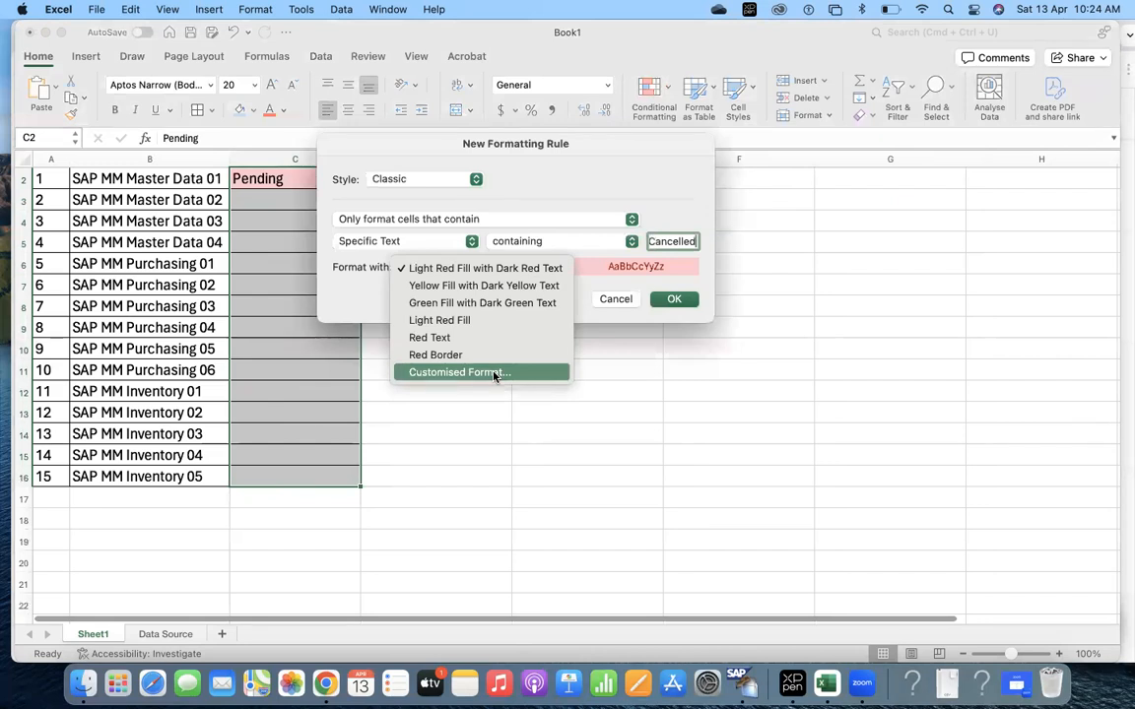
{"action": "left_click", "coordinate": [459, 370]}
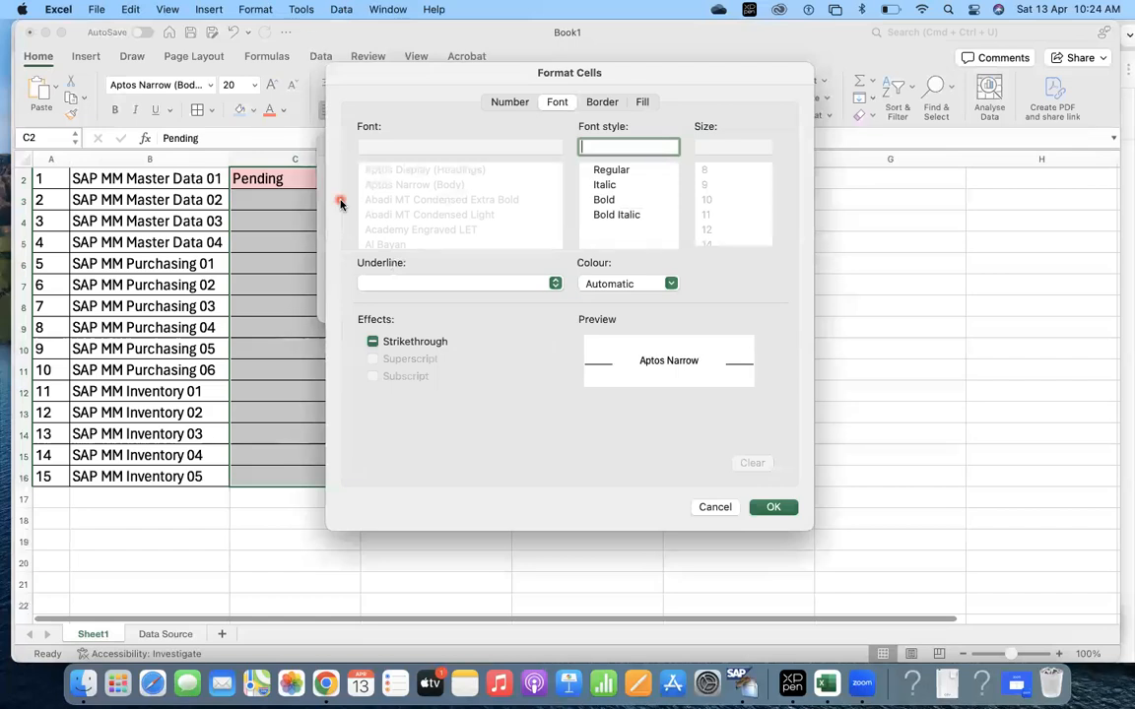
{"action": "mouse_move", "coordinate": [618, 126]}
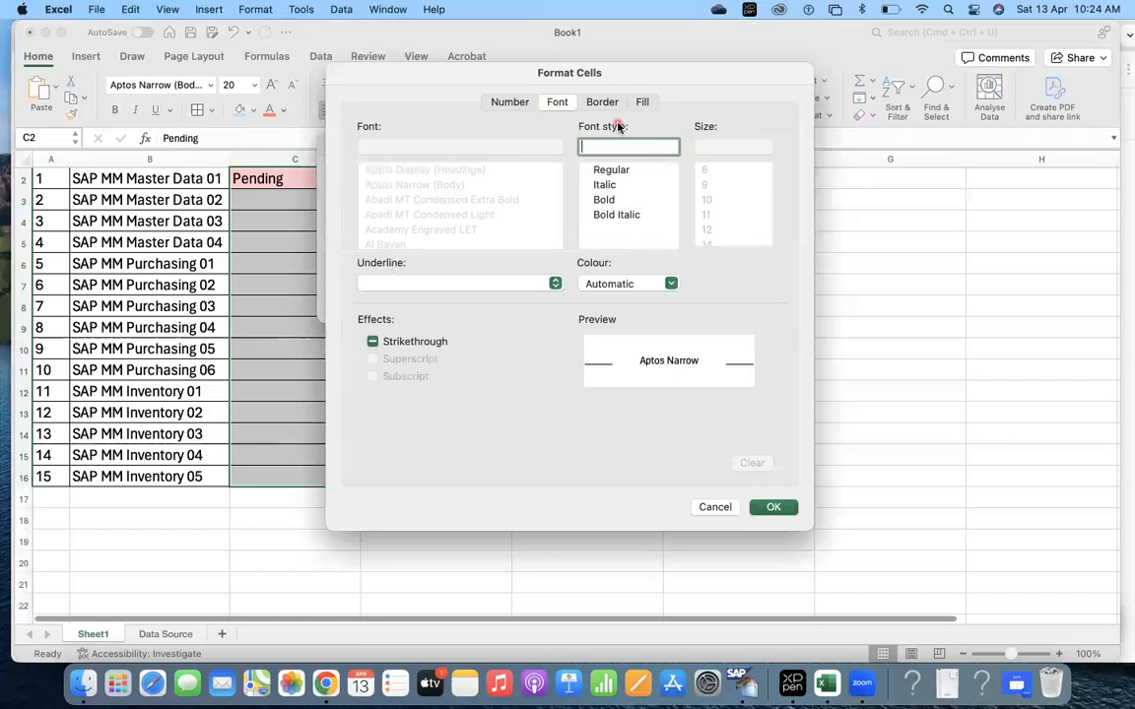
Give the Cancelled rule a dark grey fill and save it
{"action": "left_click", "coordinate": [642, 102]}
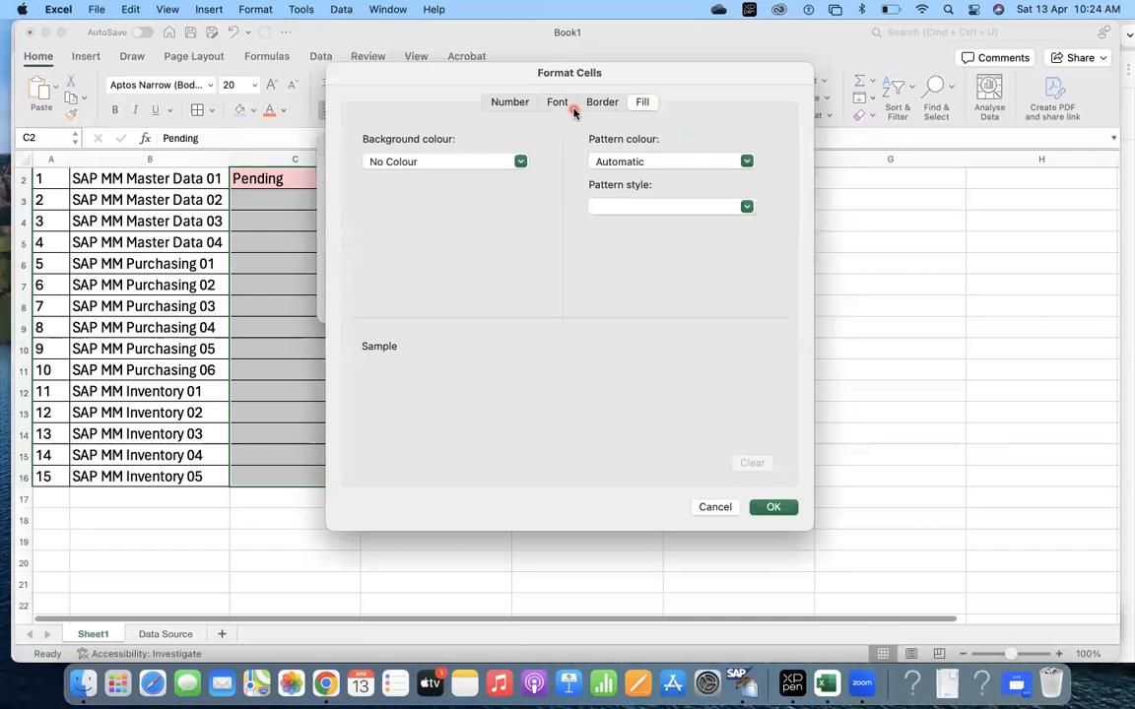
{"action": "left_click", "coordinate": [555, 102]}
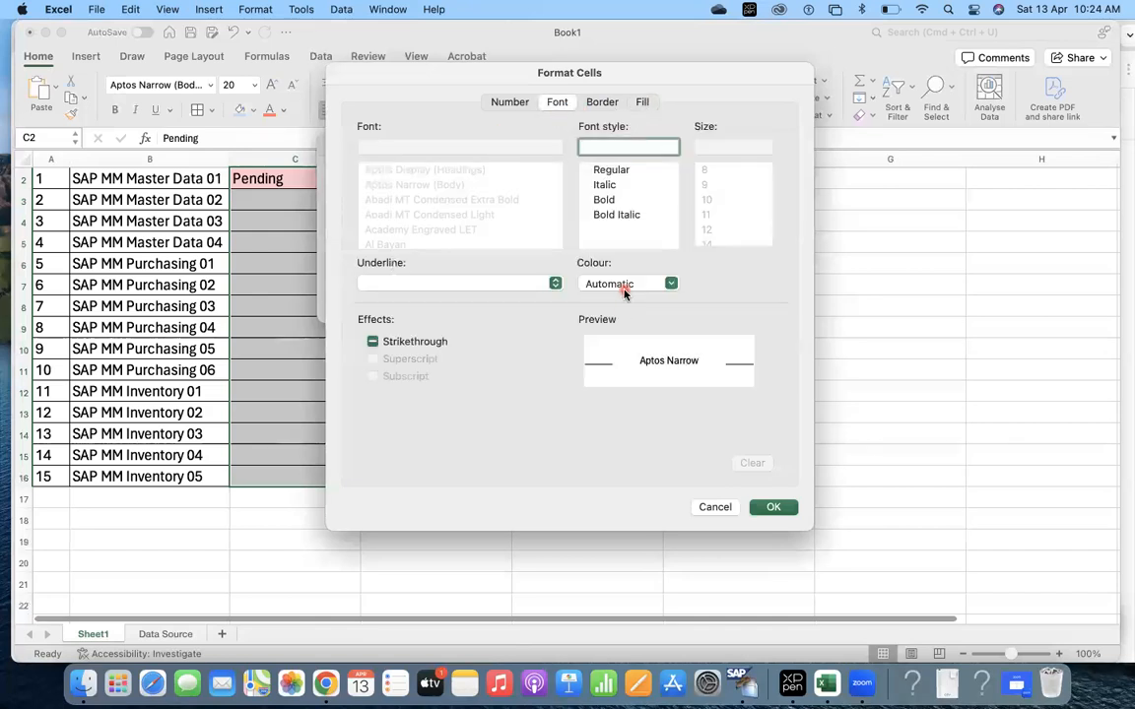
{"action": "left_click", "coordinate": [642, 102]}
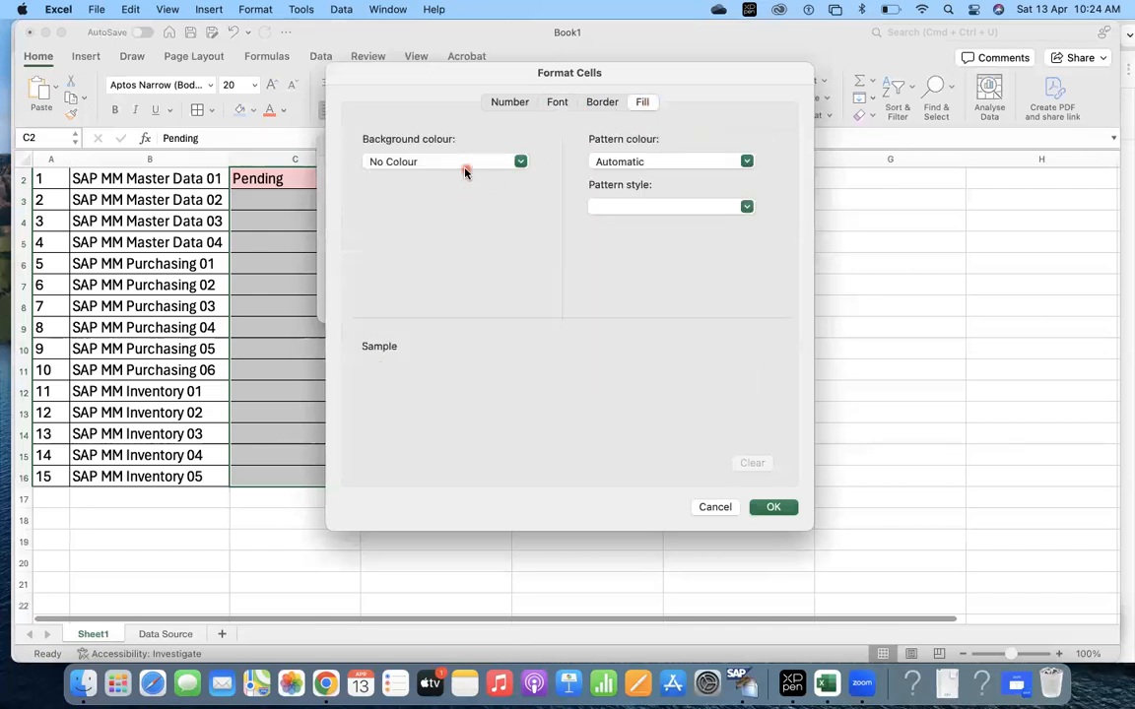
{"action": "left_click", "coordinate": [520, 161]}
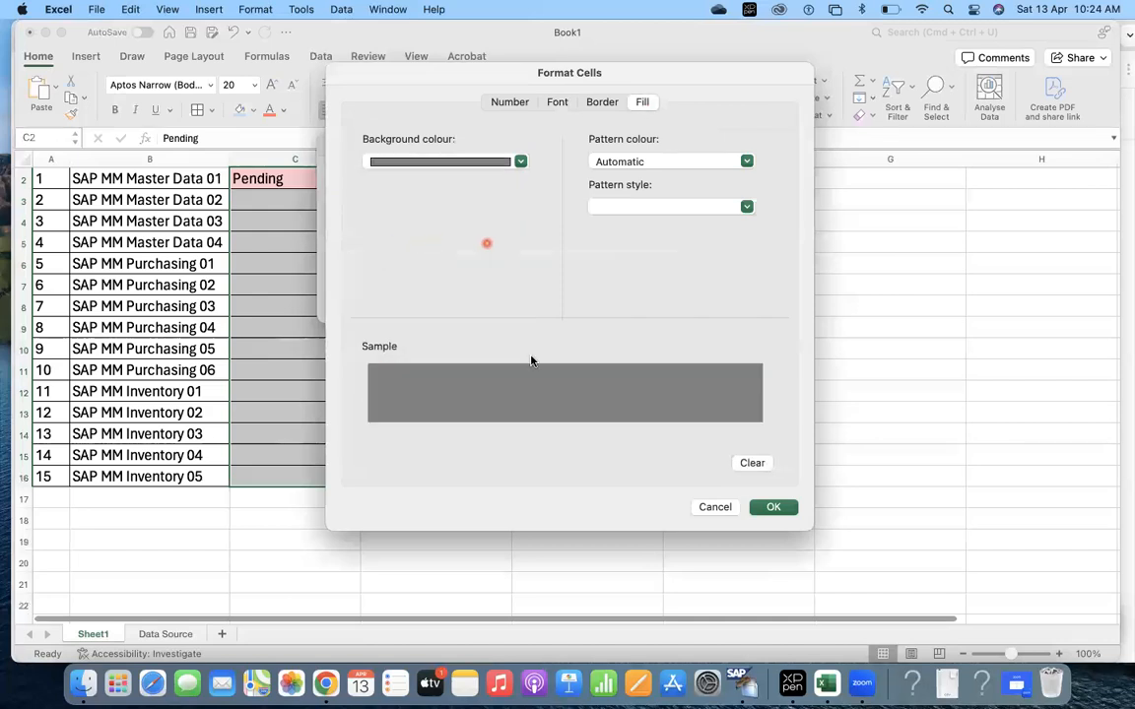
{"action": "left_click", "coordinate": [772, 506]}
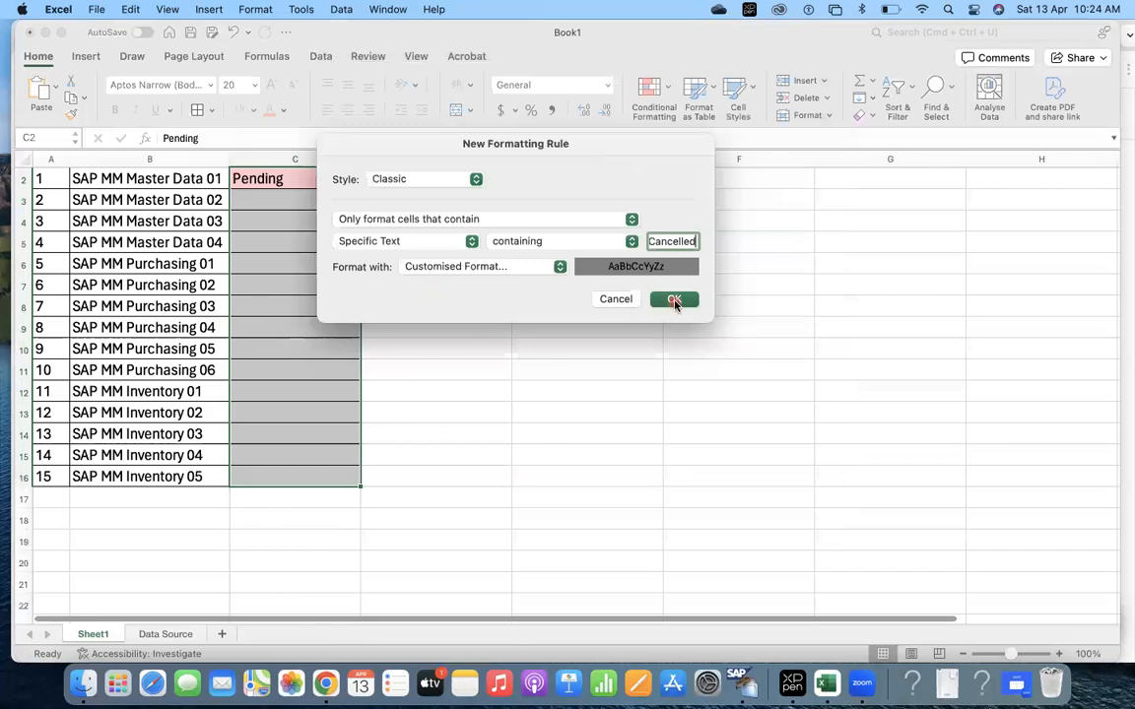
{"action": "left_click", "coordinate": [674, 300]}
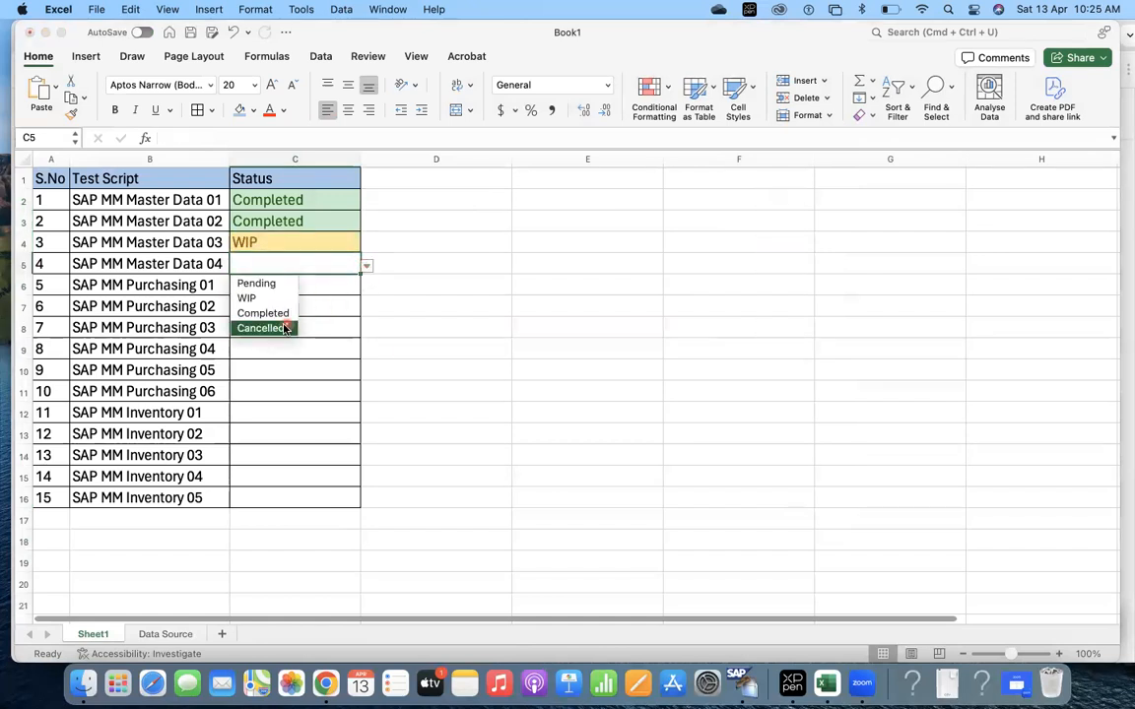
Set Master Data 04's status in C5 to Cancelled, shown dark grey, and review the Status cells
{"action": "left_click", "coordinate": [262, 327]}
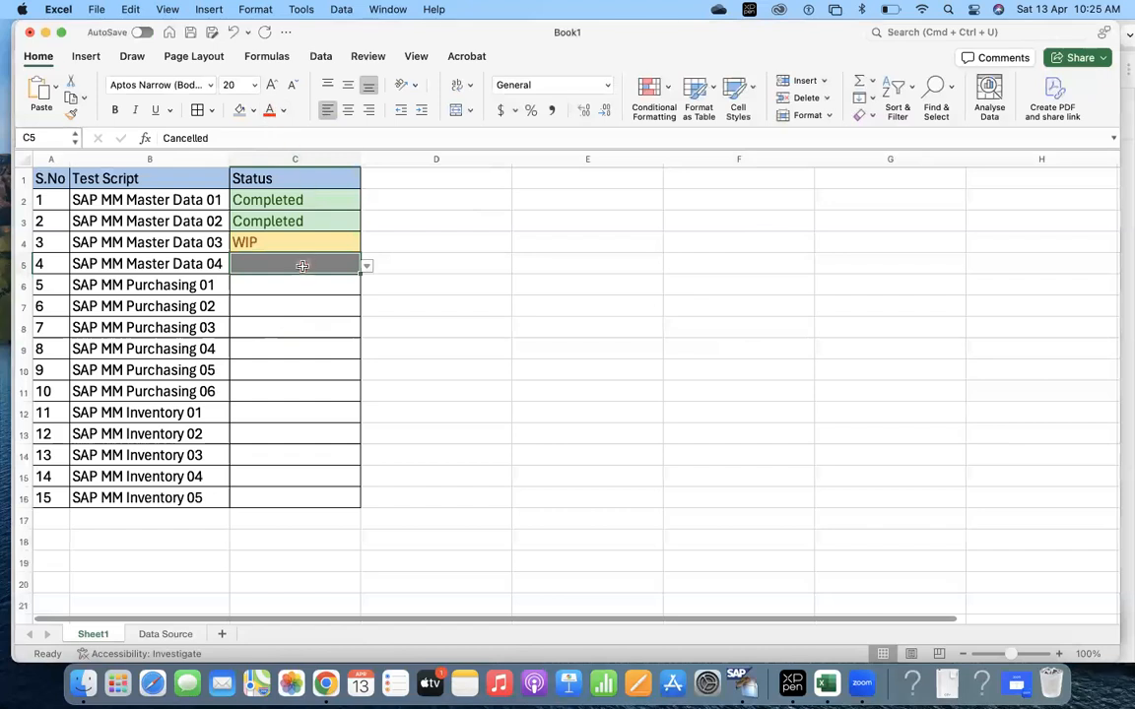
{"action": "left_click", "coordinate": [253, 110]}
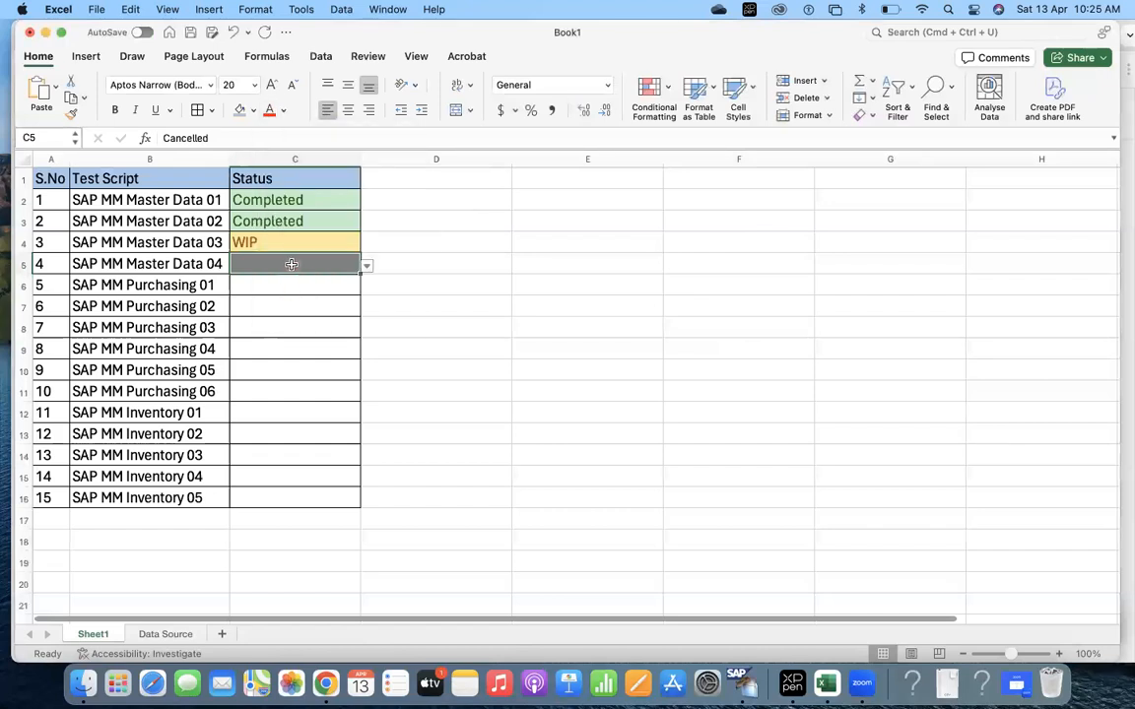
{"action": "left_click", "coordinate": [267, 199]}
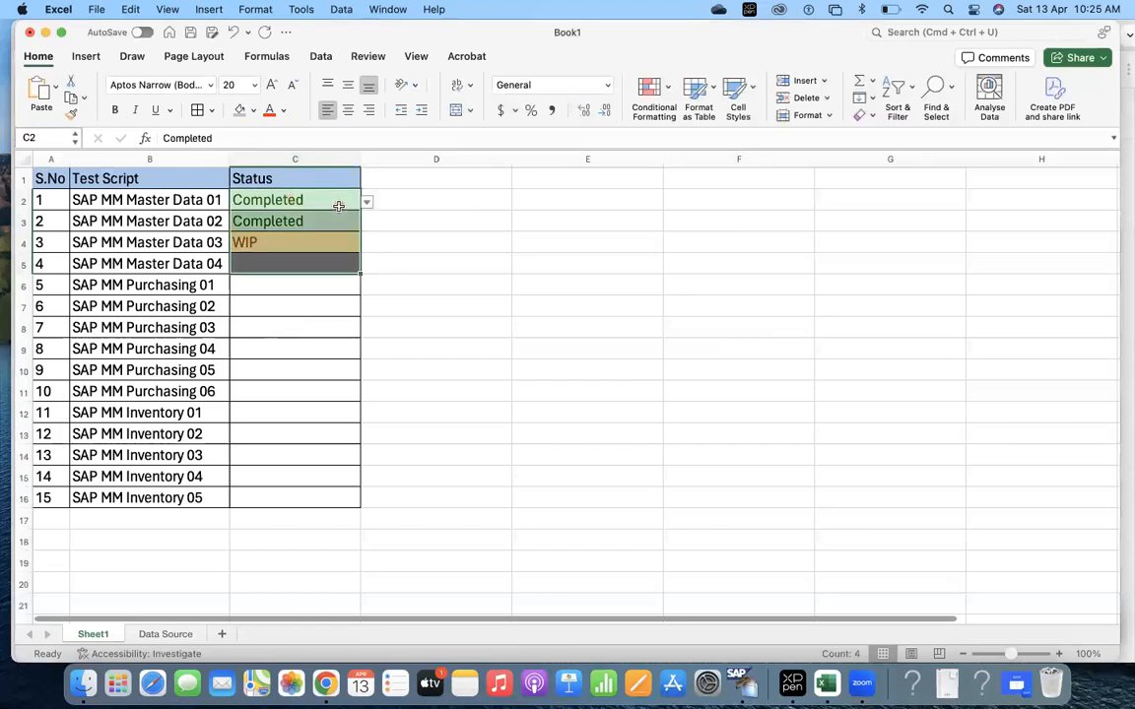
{"action": "scroll", "scroll_direction": "down", "scroll_amount": 3}
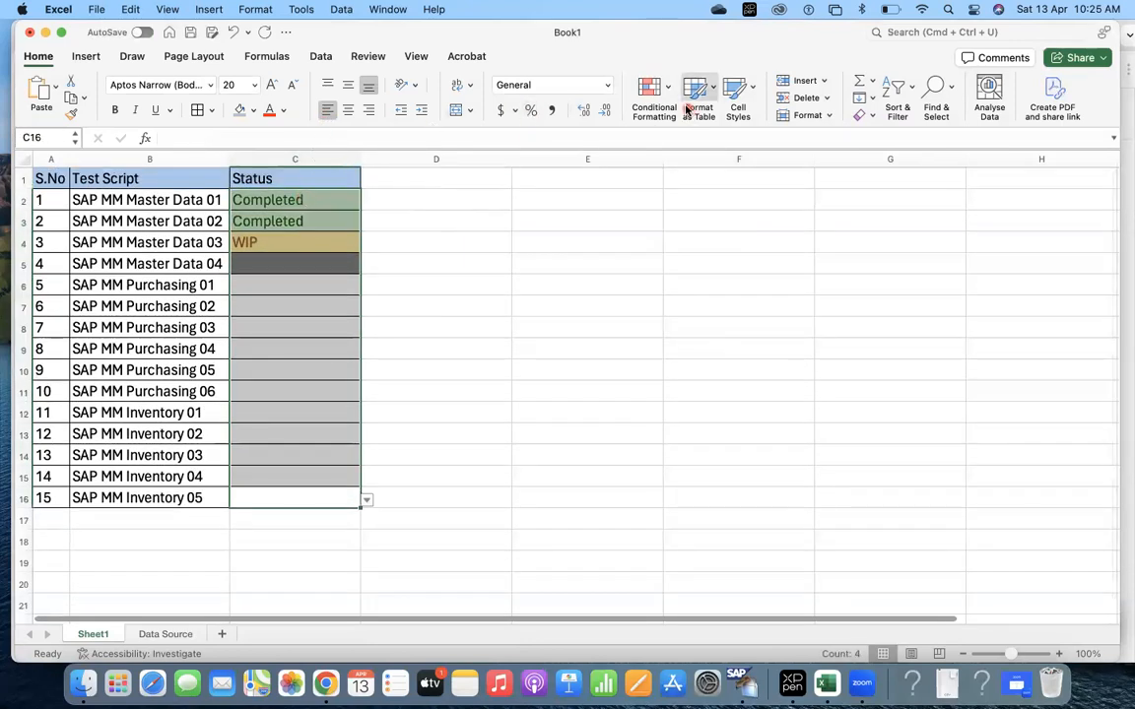
Add a rule: cells containing 'Cancelled' get dark grey fill with yellow font
{"action": "left_click", "coordinate": [654, 98]}
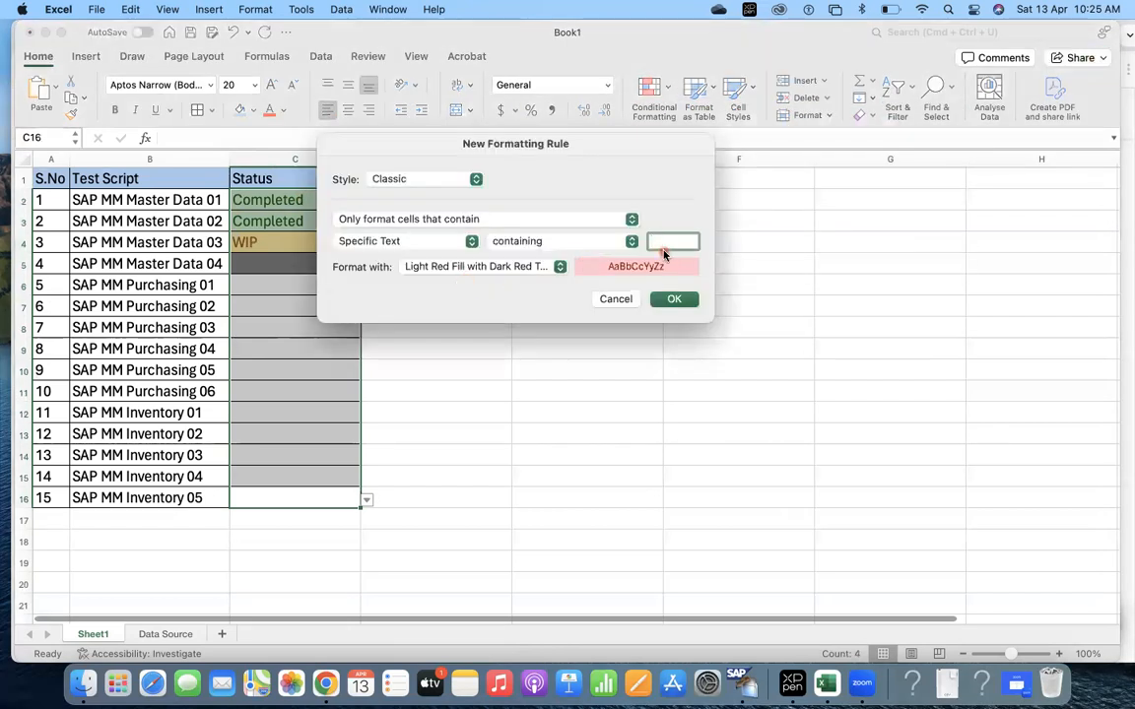
{"action": "type", "text": "C"}
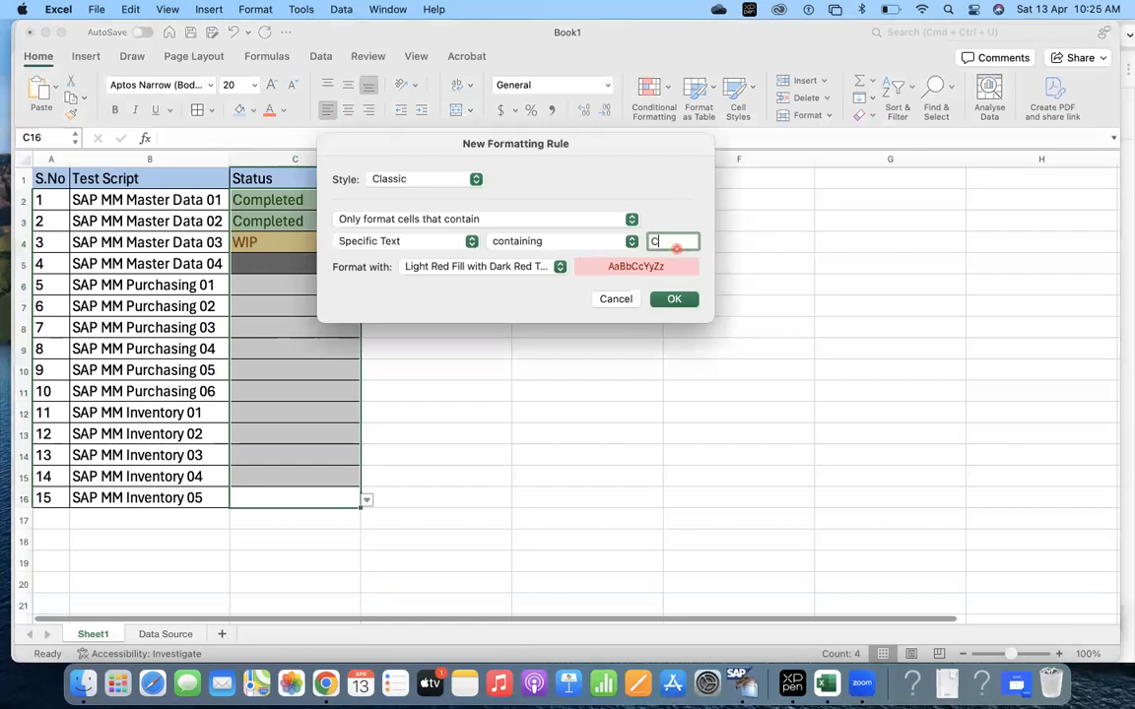
{"action": "type", "text": "Cancelled"}
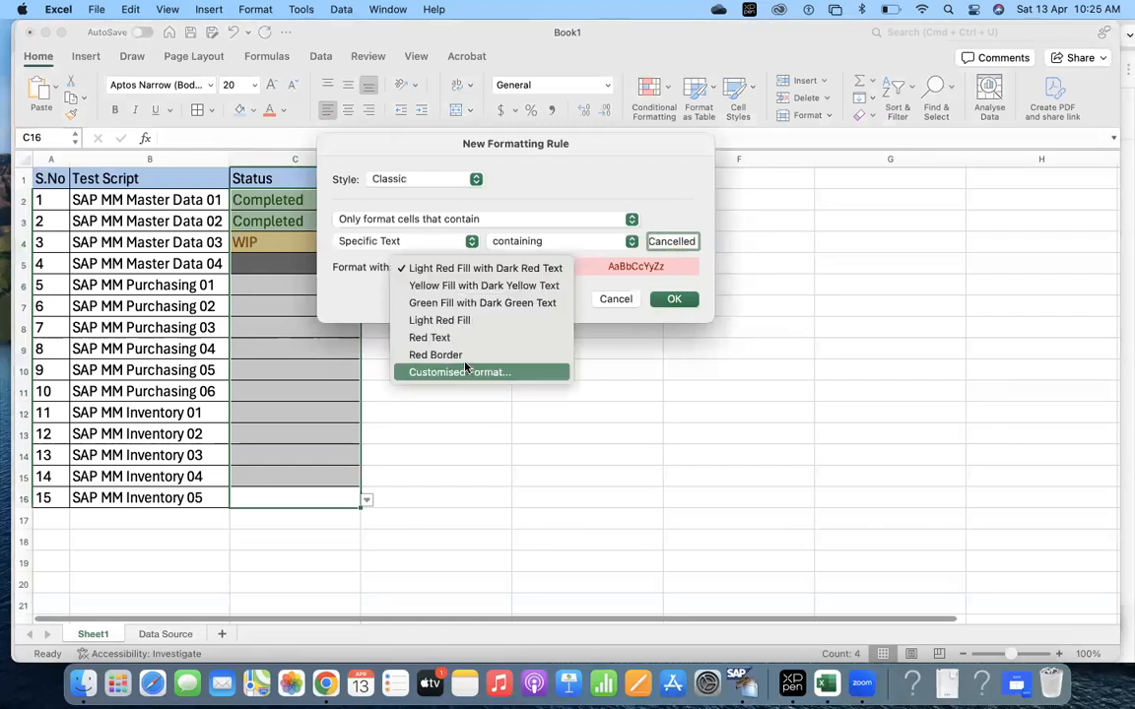
{"action": "left_click", "coordinate": [459, 370]}
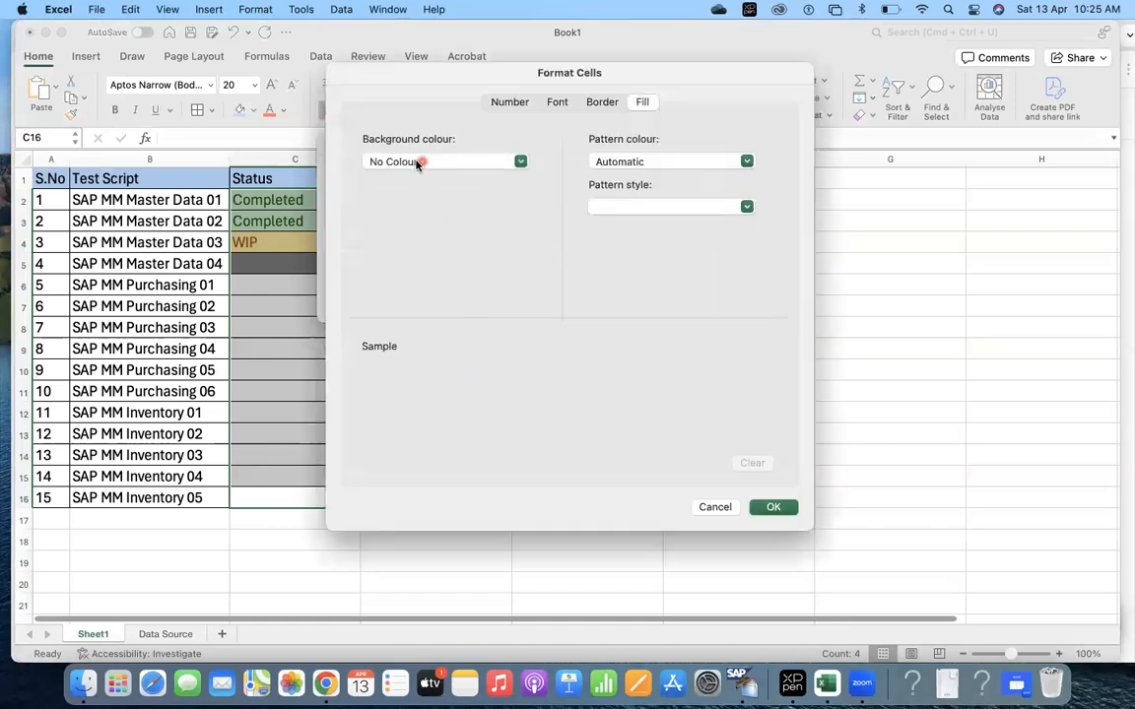
{"action": "left_click", "coordinate": [520, 162]}
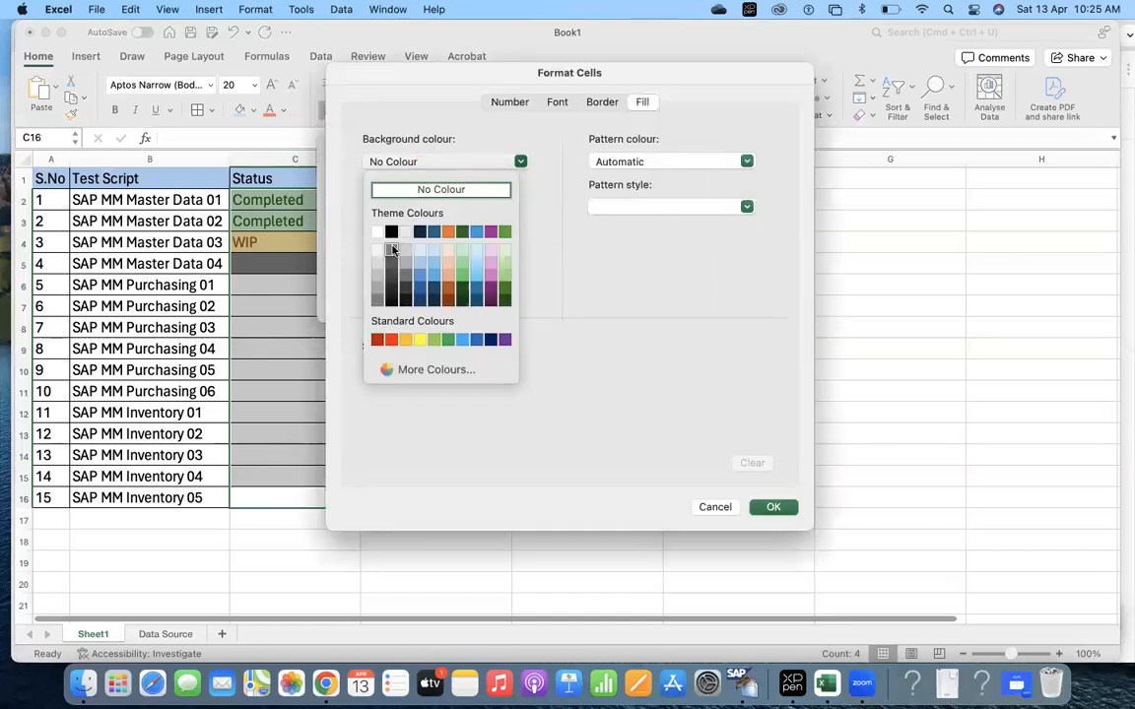
{"action": "left_click", "coordinate": [390, 248]}
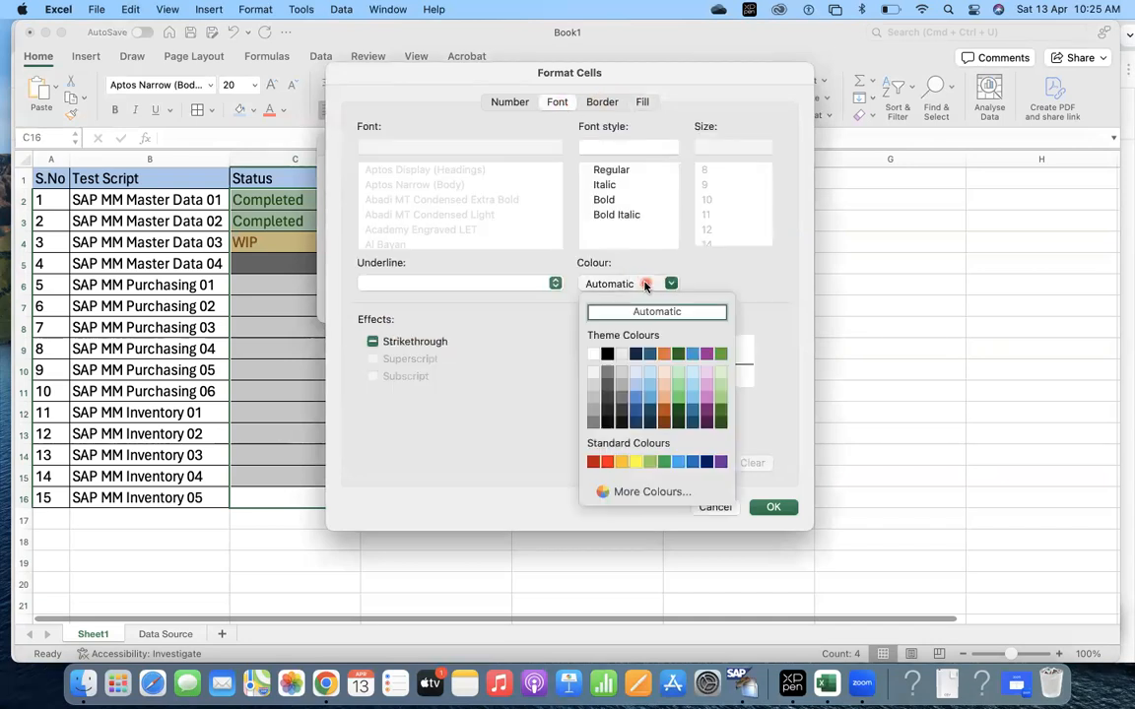
{"action": "mouse_move", "coordinate": [652, 493]}
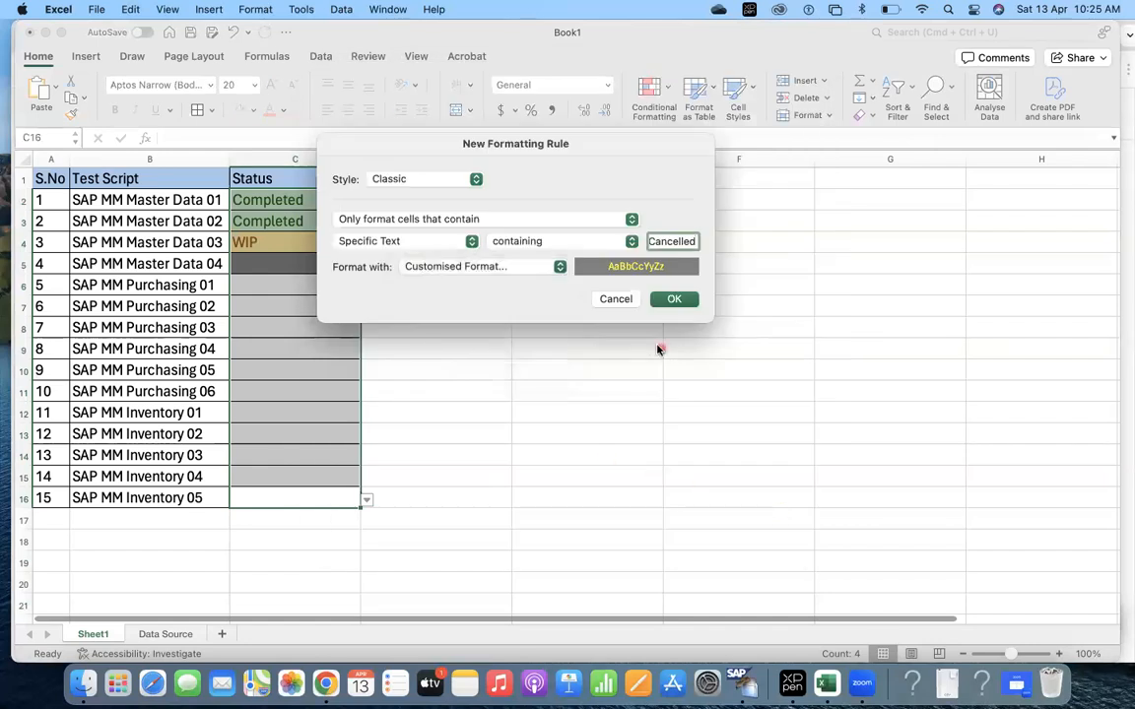
{"action": "left_click", "coordinate": [674, 300]}
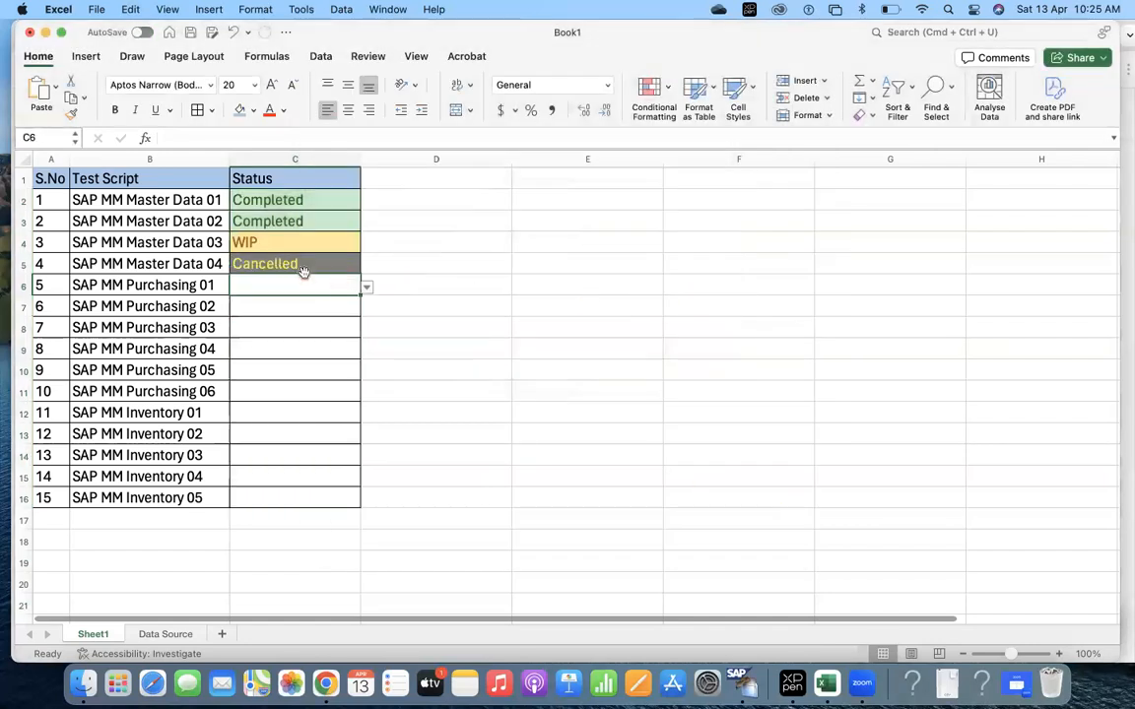
Enter WIP, Completed, Cancelled and Pending statuses in C6:C15, each colour-coded
{"action": "left_click", "coordinate": [366, 288]}
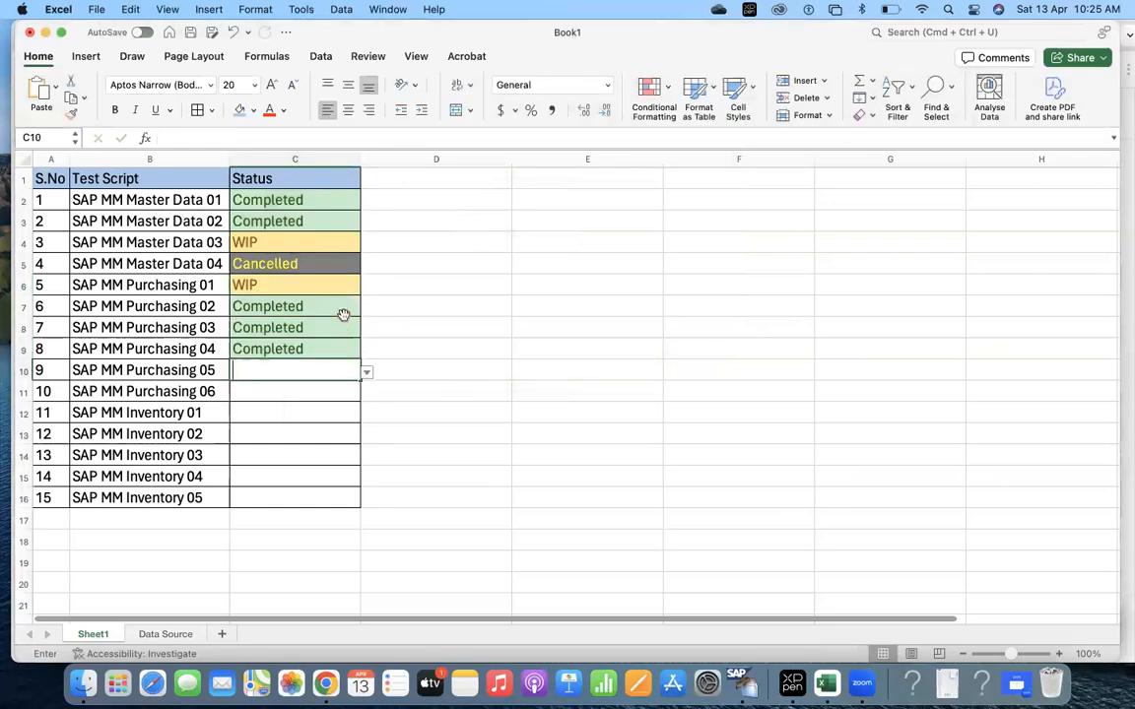
{"action": "type", "text": "ca"}
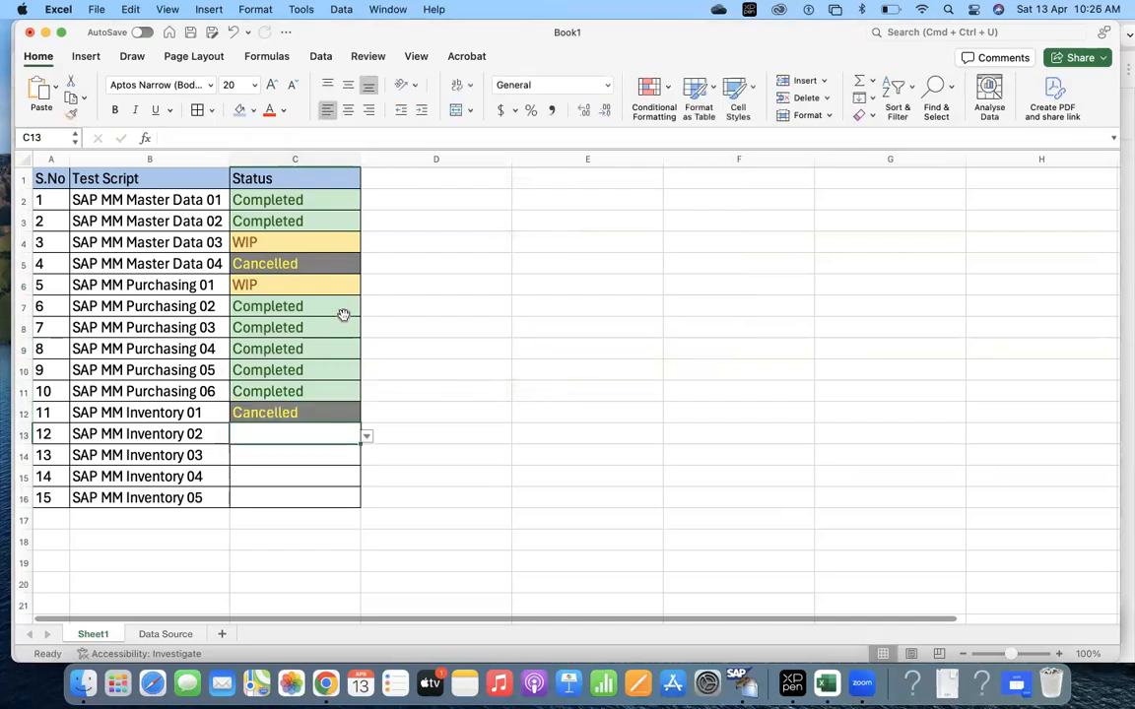
{"action": "type", "text": "pe"}
{"action": "left_click", "coordinate": [293, 499]}
{"action": "type", "text": "Completed"}
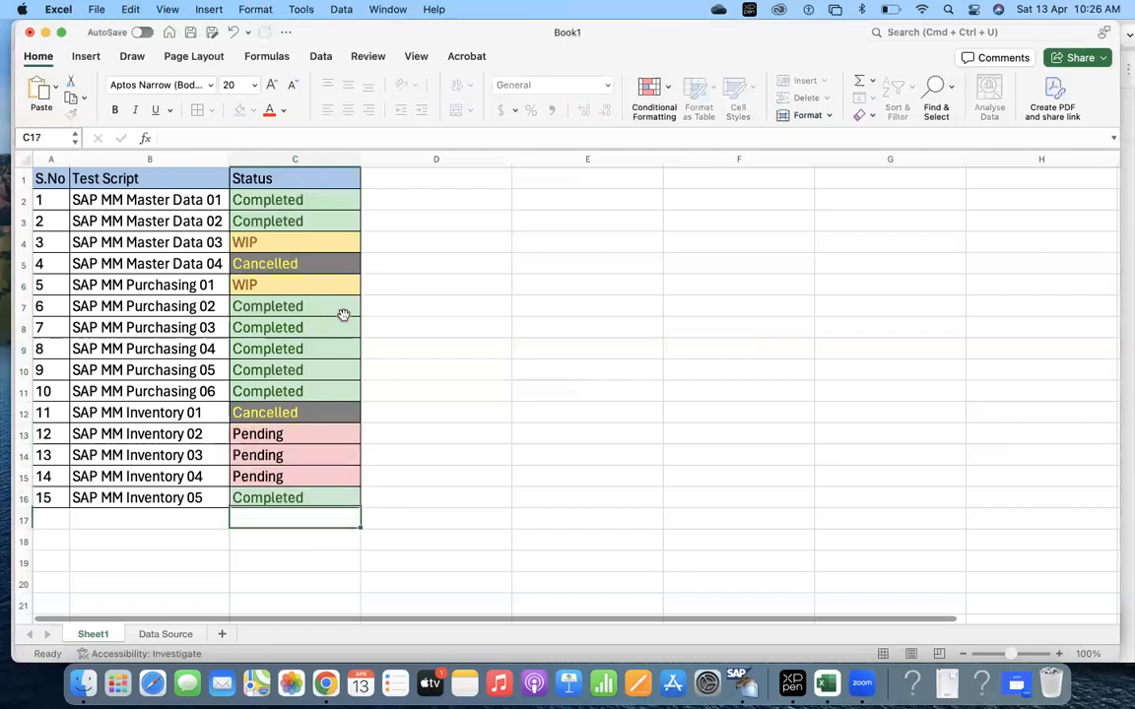
{"action": "left_click", "coordinate": [587, 305]}
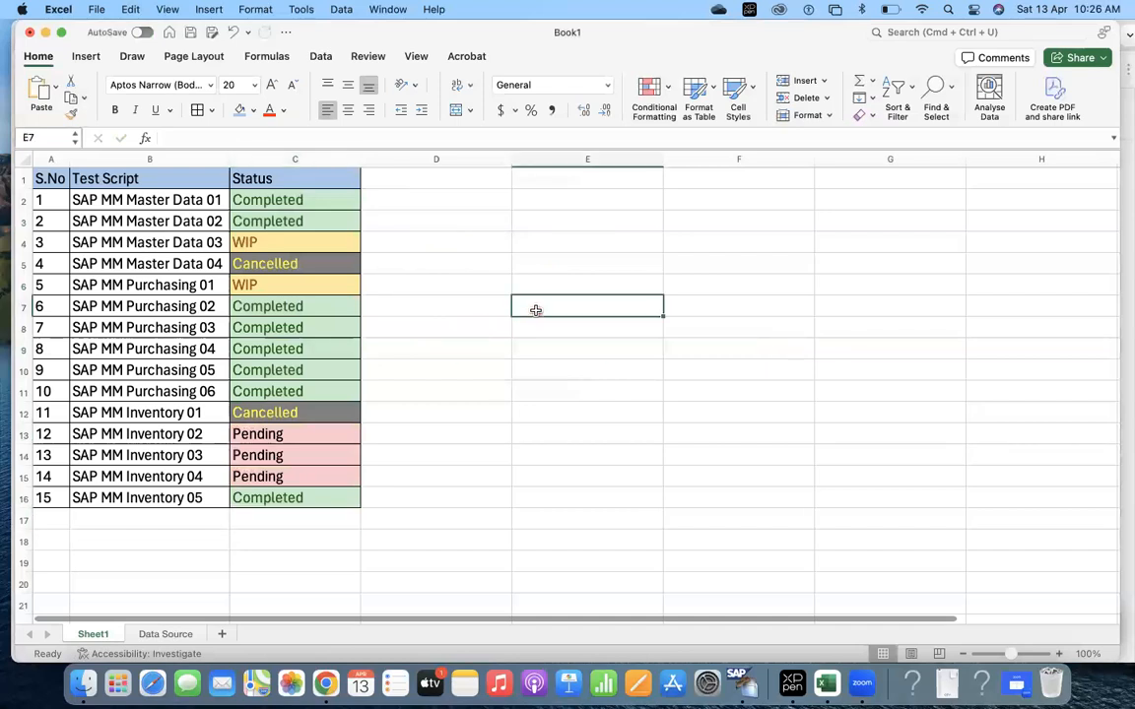
{"action": "mouse_move", "coordinate": [674, 297]}
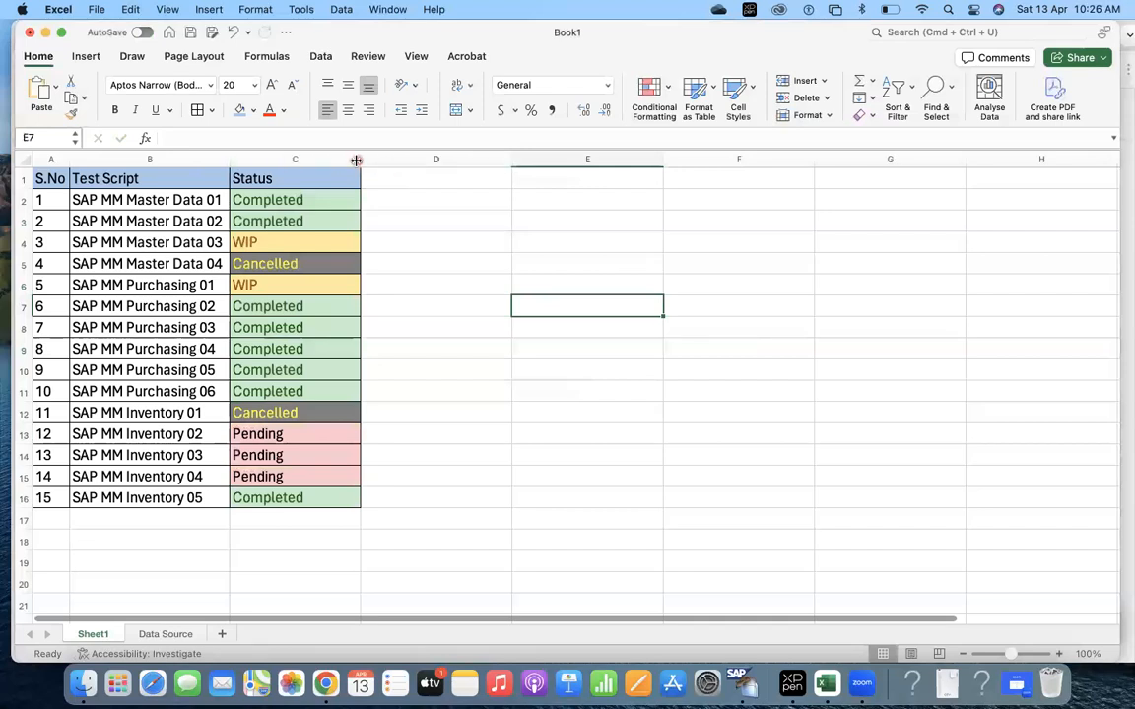
Widen column C so the Status entries have more room
{"action": "left_click_drag", "start_coordinate": [361, 158], "coordinate": [536, 157]}
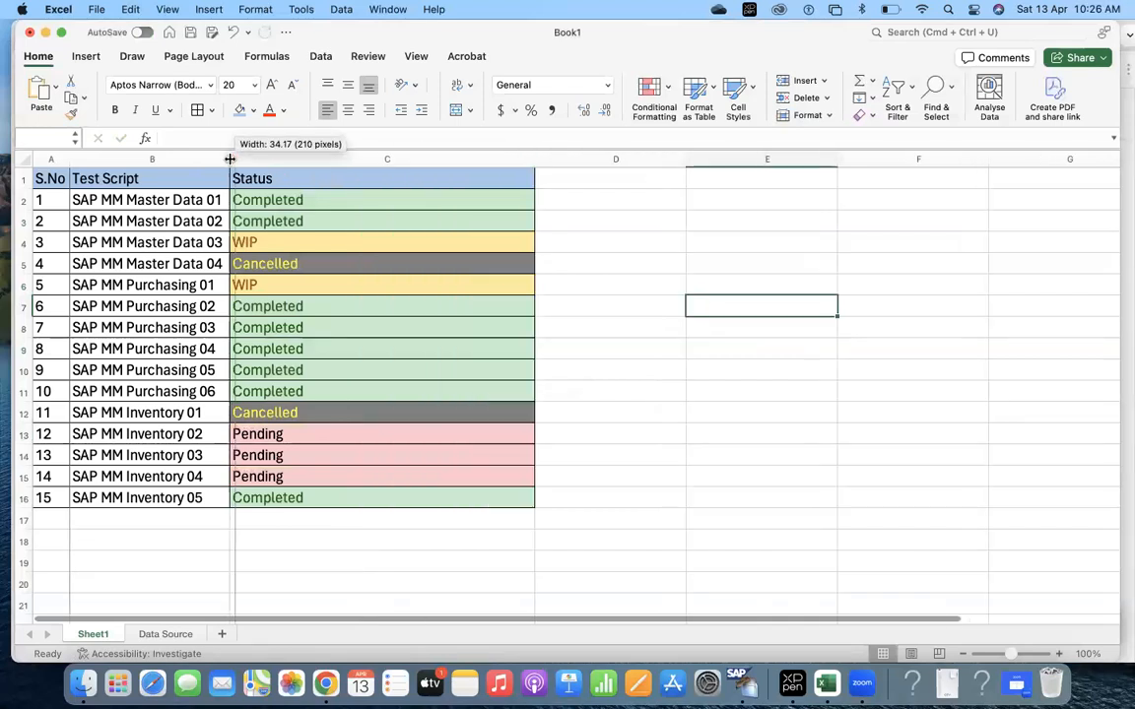